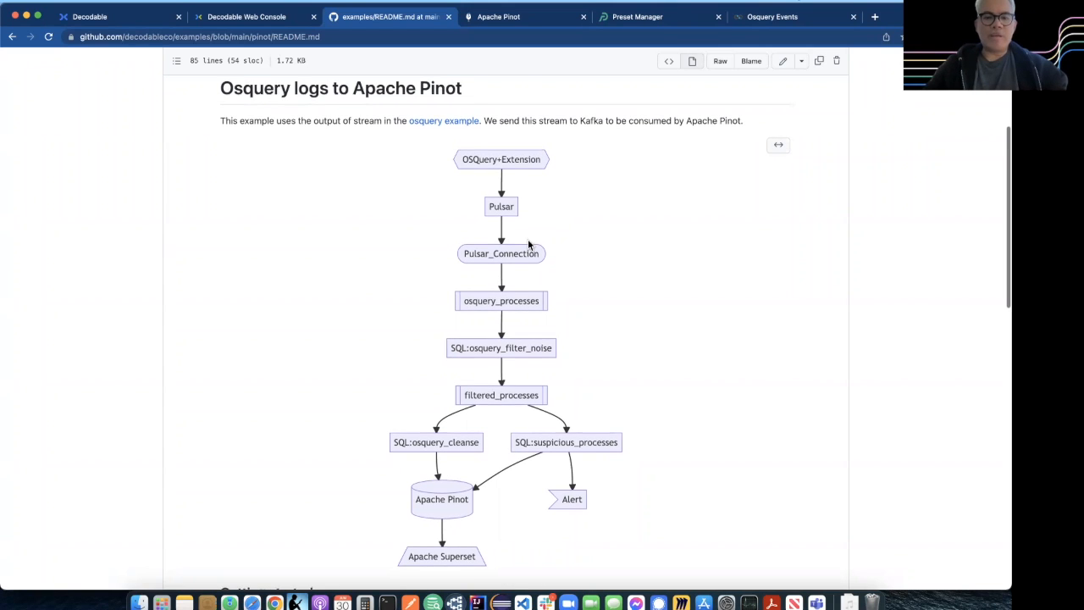
# Step: Scroll through the README and highlight the filtered_processes node in the pipeline diagram
pyautogui.scroll(-3)
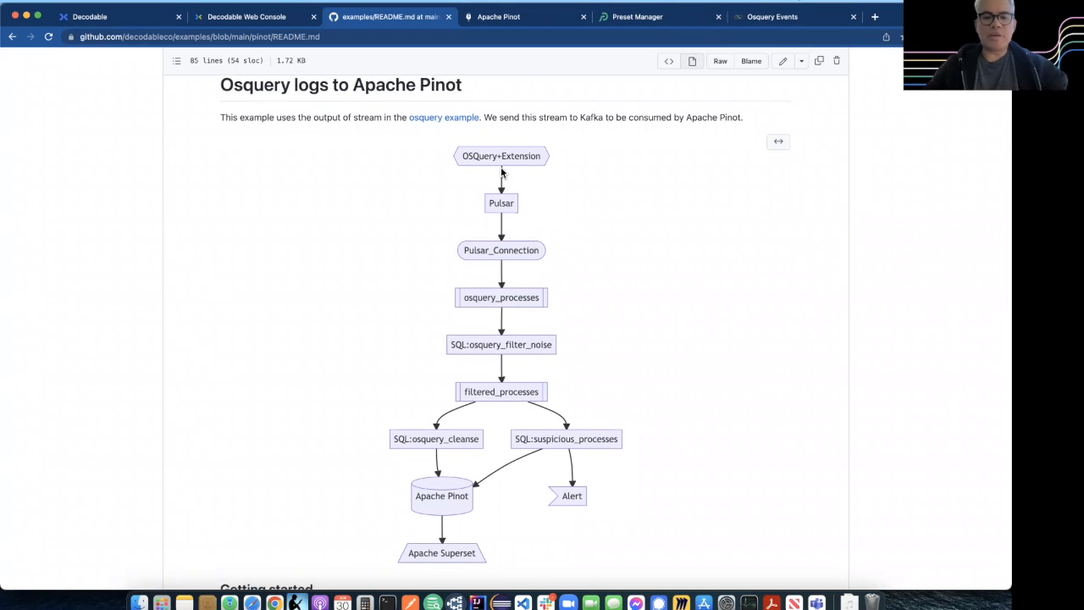
pyautogui.moveTo(616, 187)
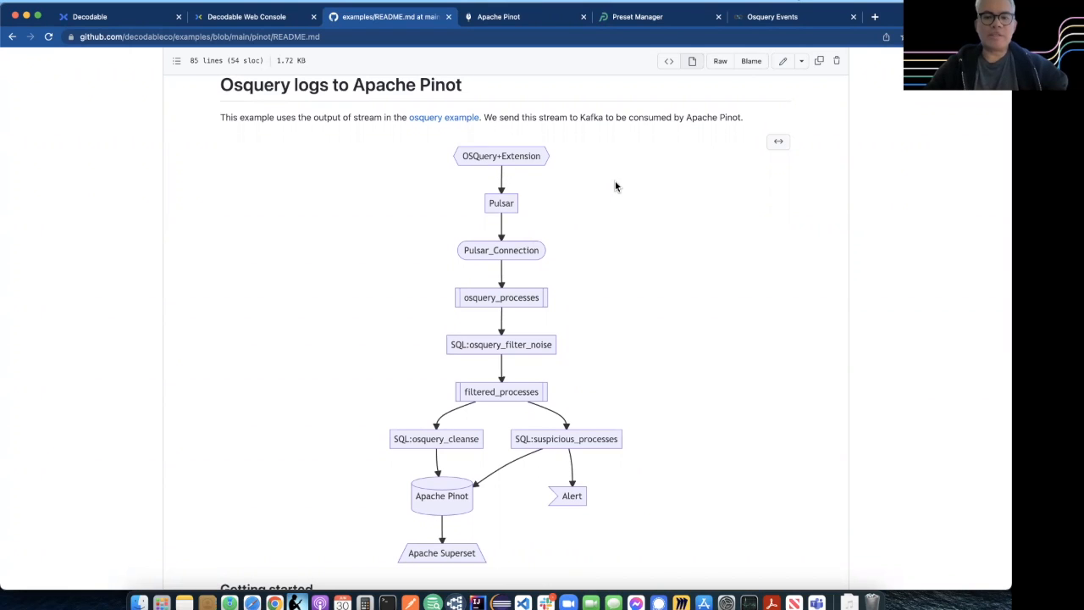
pyautogui.moveTo(647, 194)
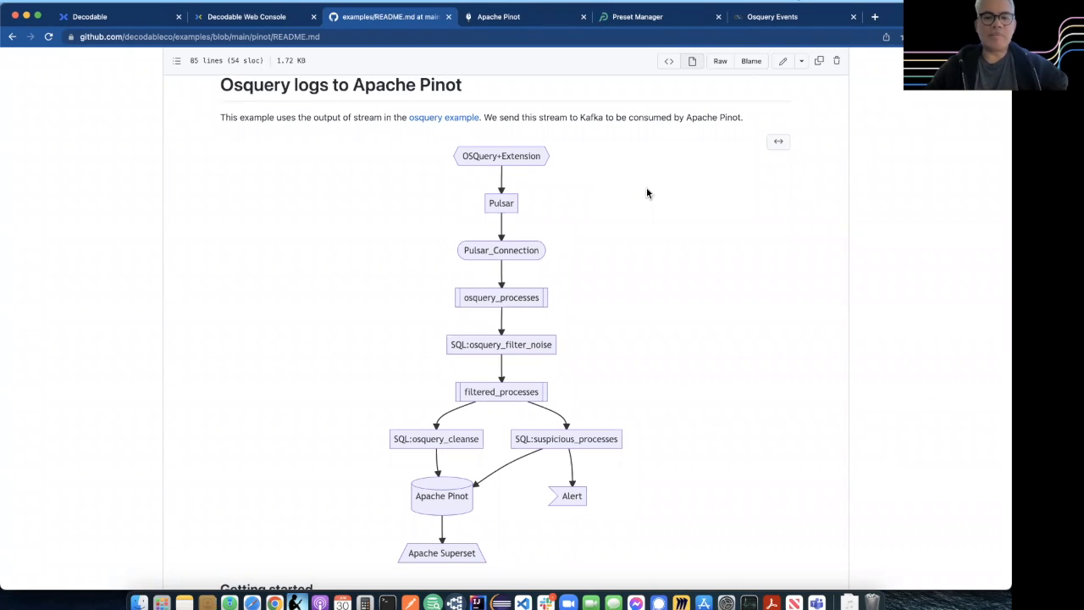
pyautogui.scroll(-3)
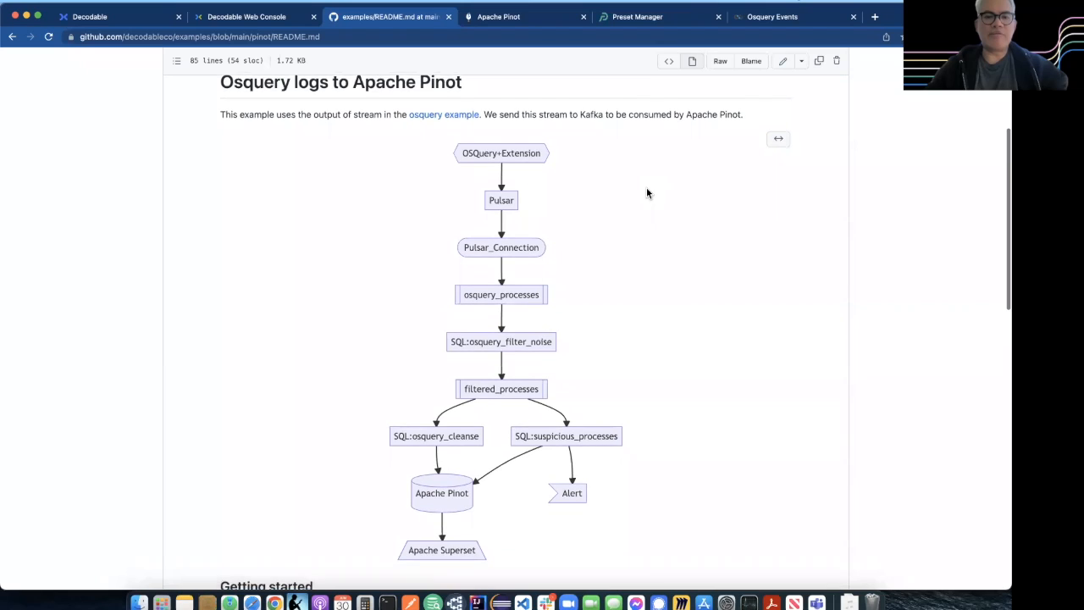
pyautogui.scroll(-3)
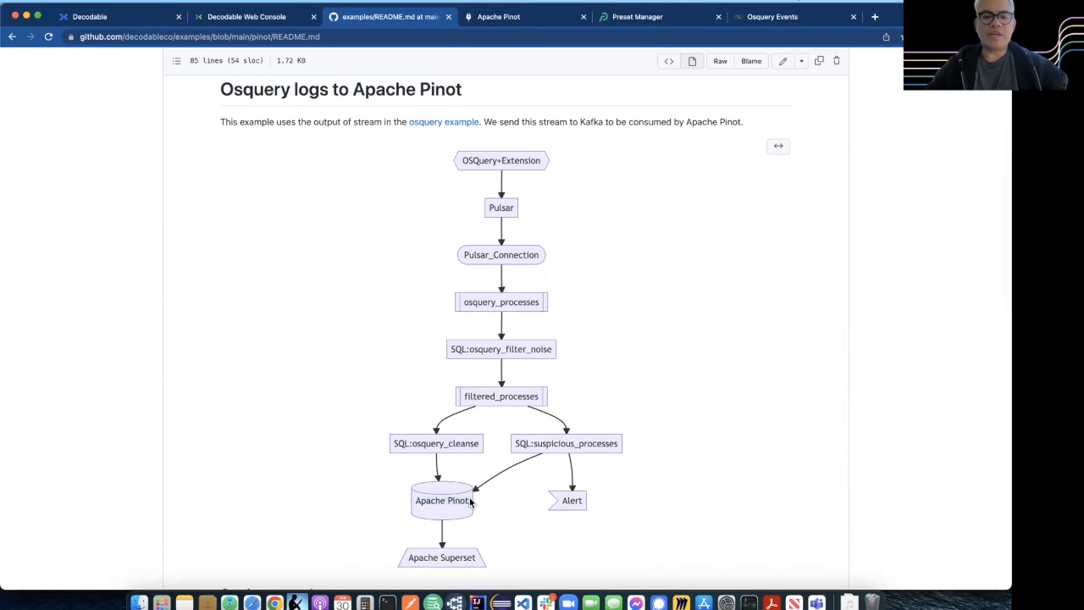
pyautogui.moveTo(681, 274)
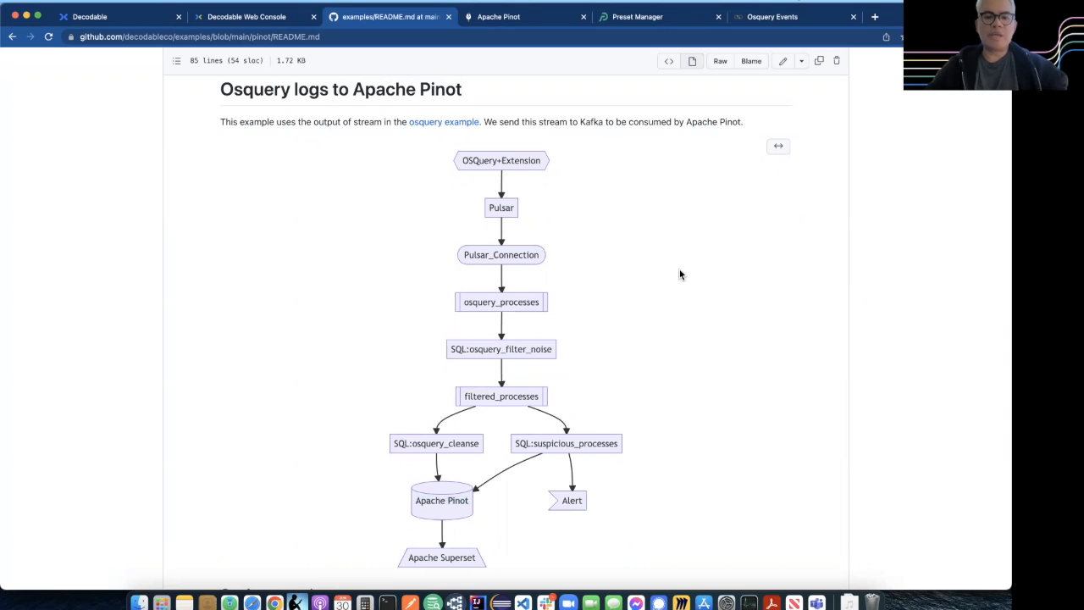
pyautogui.scroll(-3)
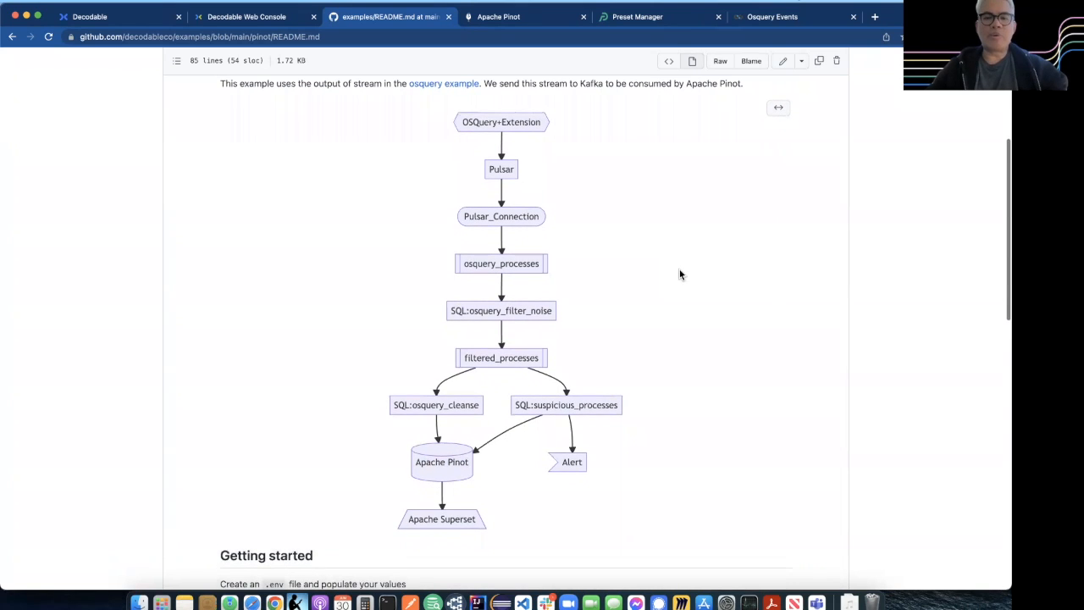
pyautogui.scroll(-3)
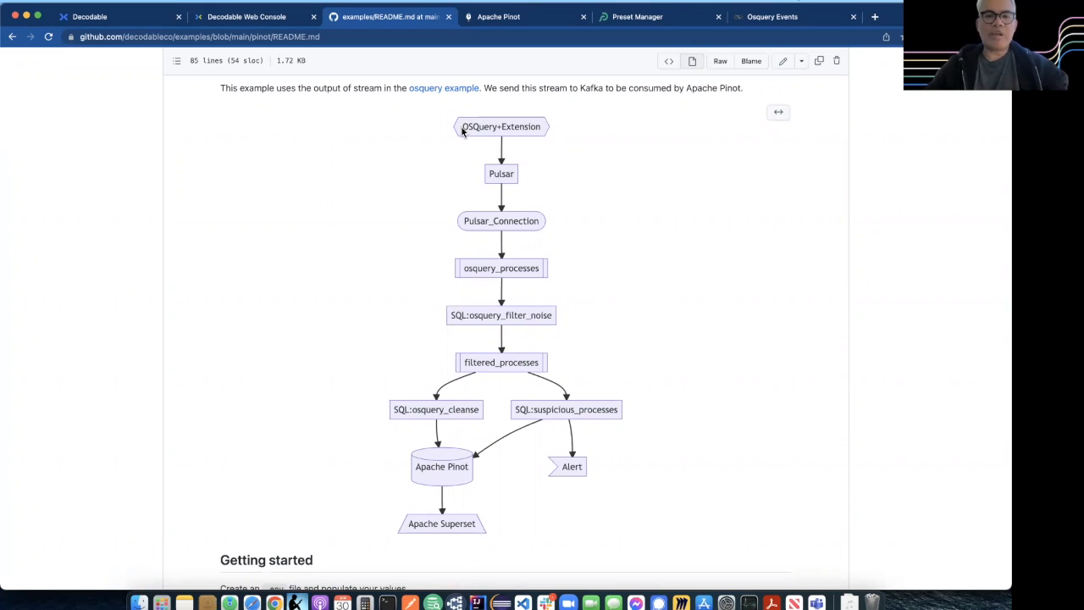
pyautogui.moveTo(482, 127)
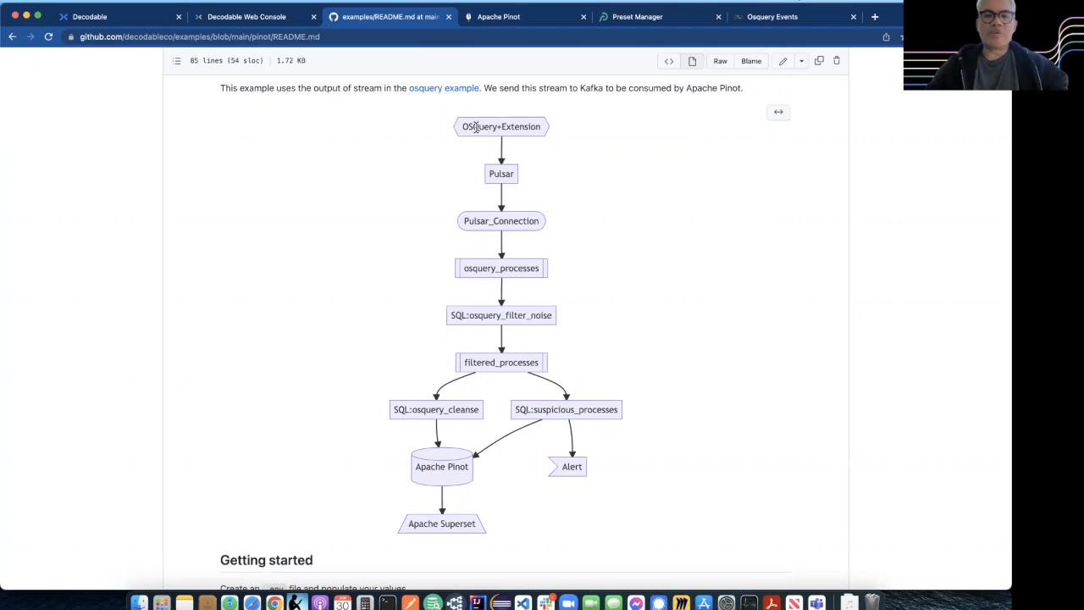
pyautogui.moveTo(477, 127)
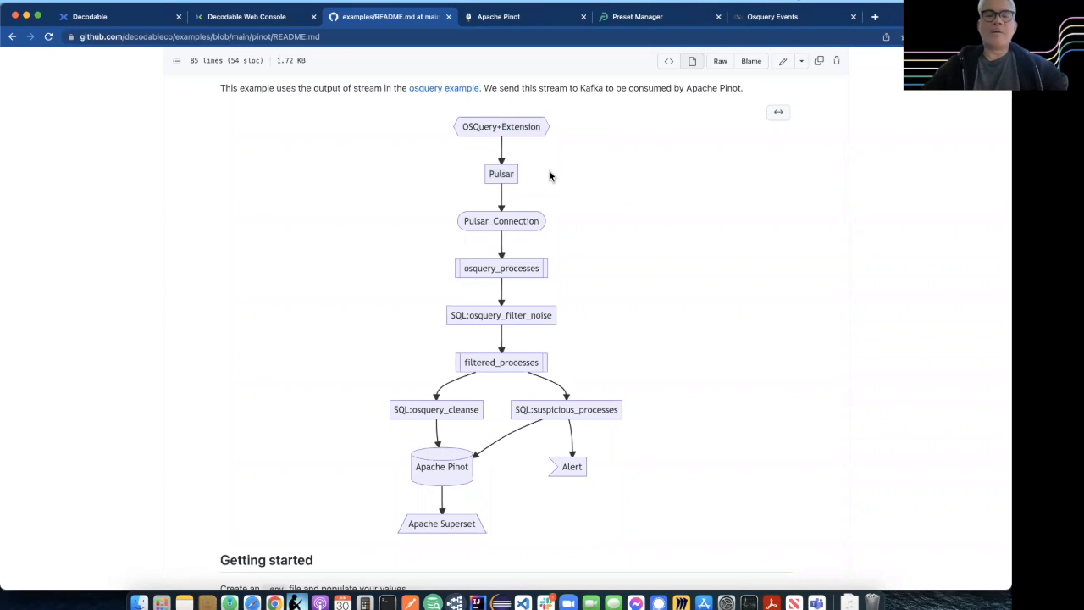
pyautogui.scroll(-3)
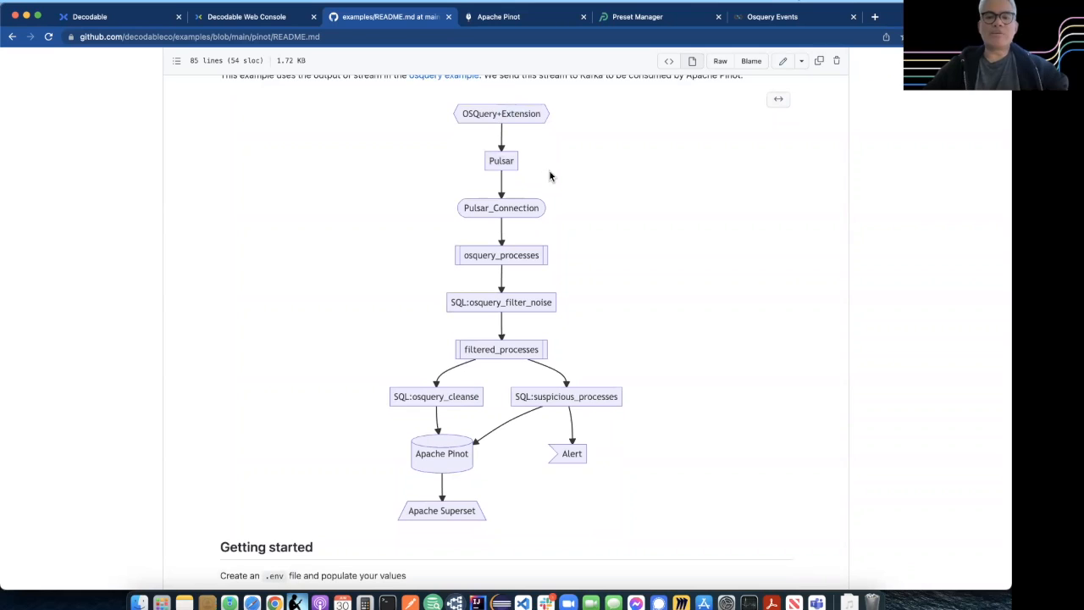
pyautogui.moveTo(478, 210)
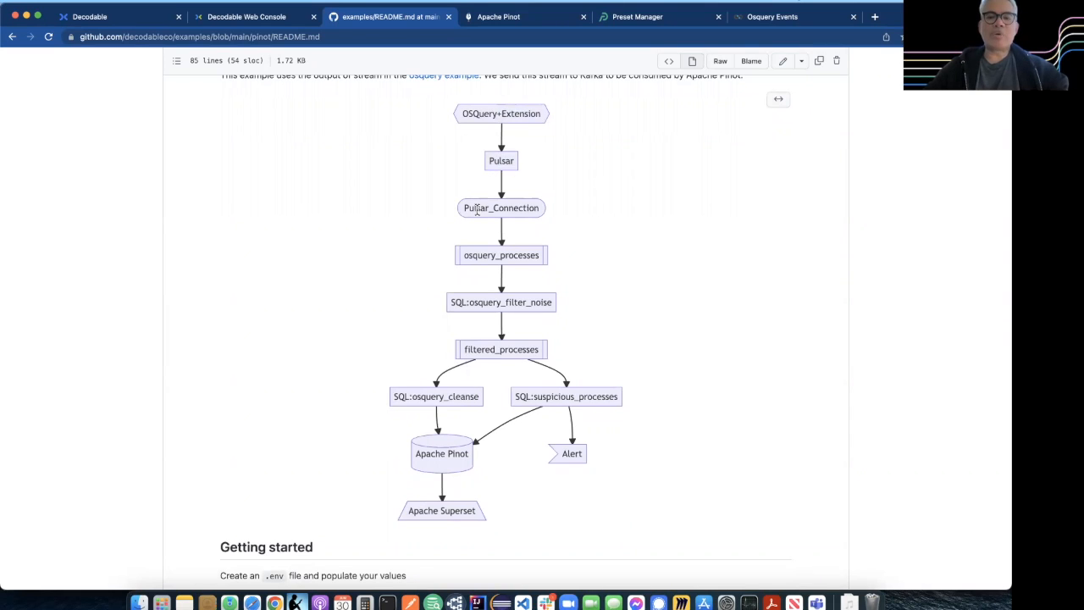
pyautogui.moveTo(501, 207)
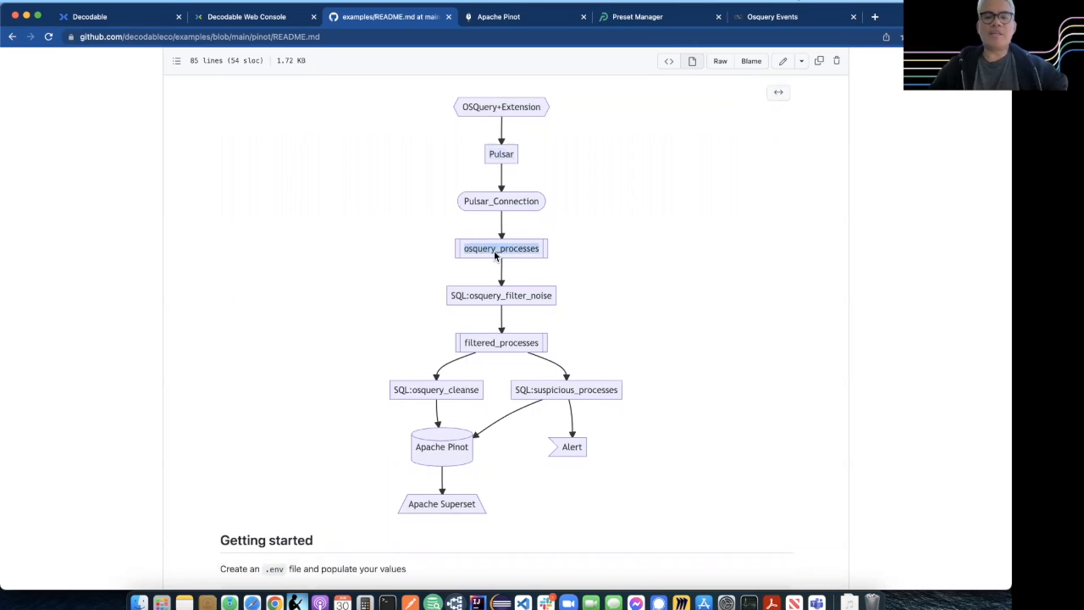
pyautogui.scroll(-3)
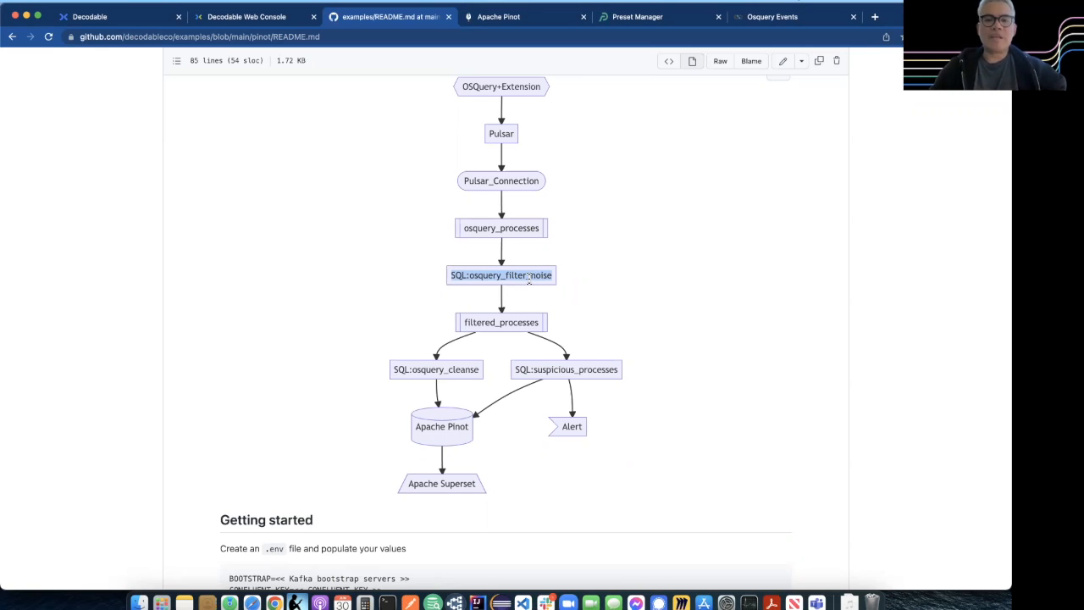
pyautogui.scroll(-3)
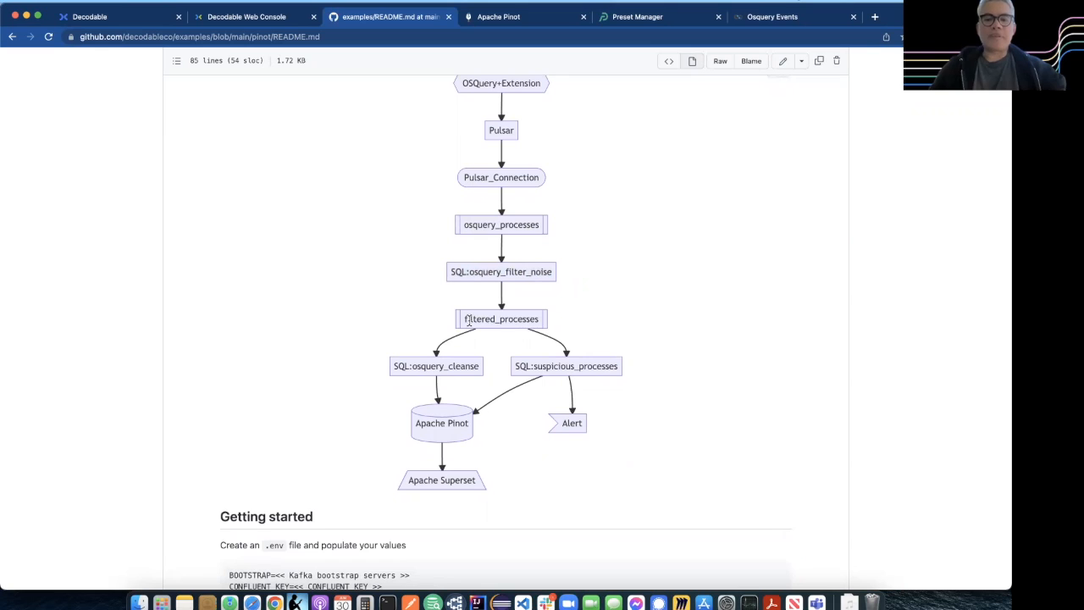
pyautogui.doubleClick(501, 318)
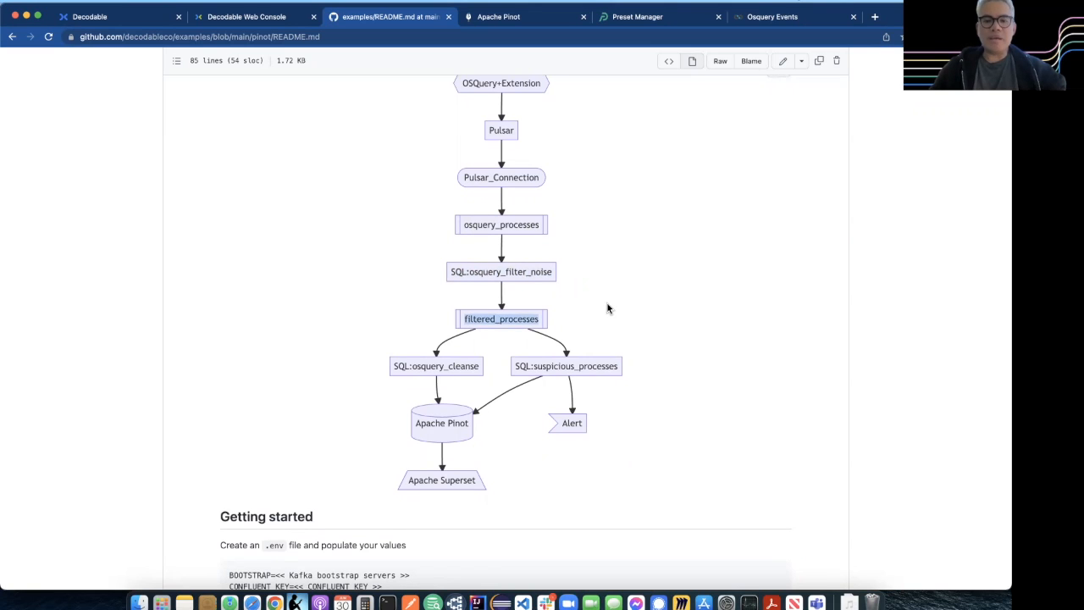
pyautogui.scroll(-3)
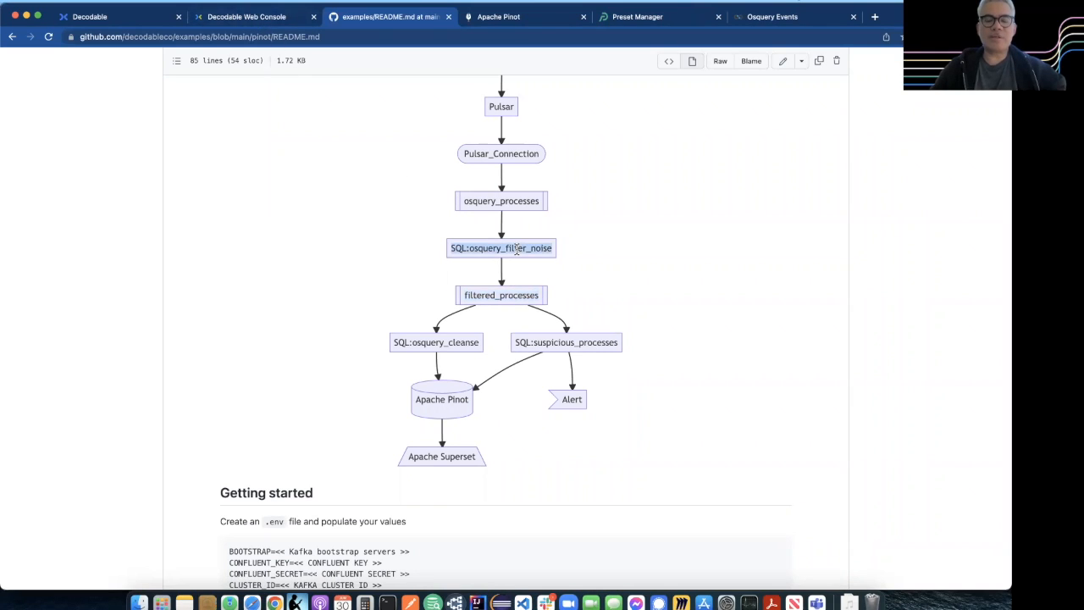
pyautogui.moveTo(407, 180)
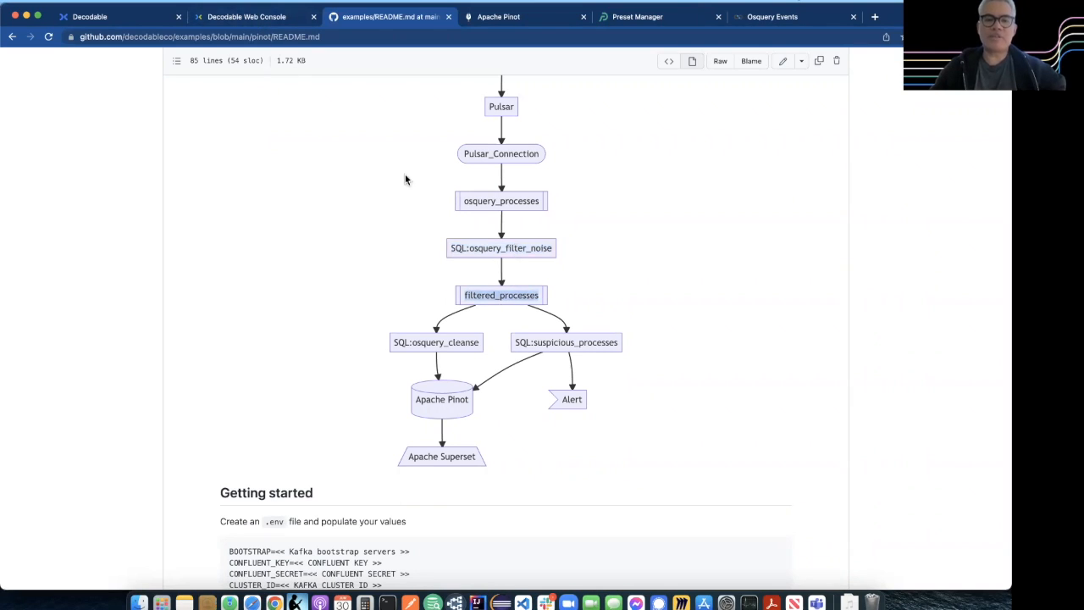
# Step: In the Decodable Web Console, browse the Streams list and then show the Pipelines list
pyautogui.click(246, 17)
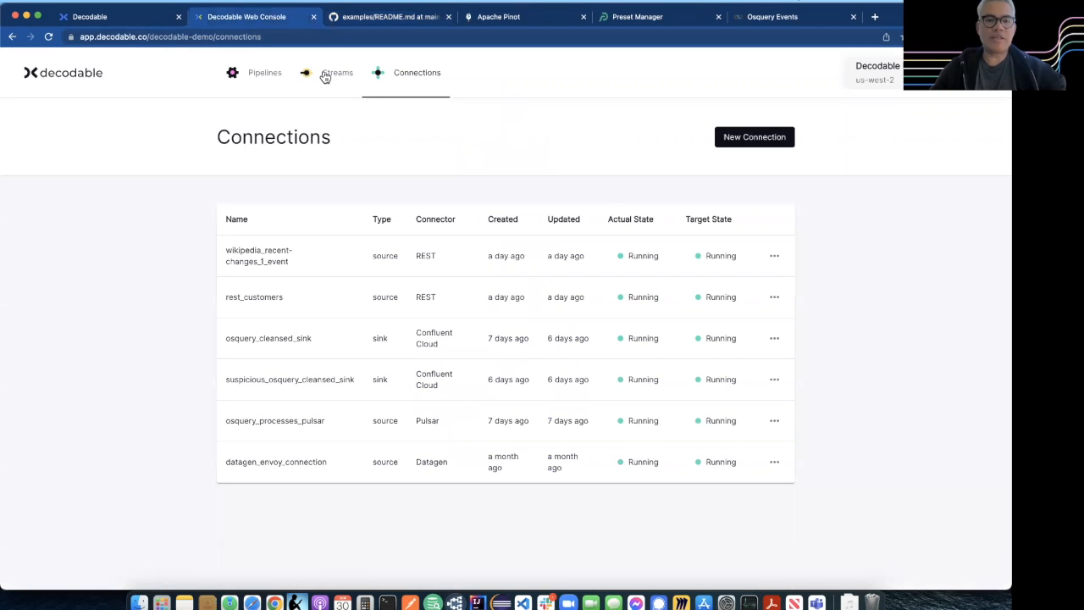
pyautogui.click(337, 71)
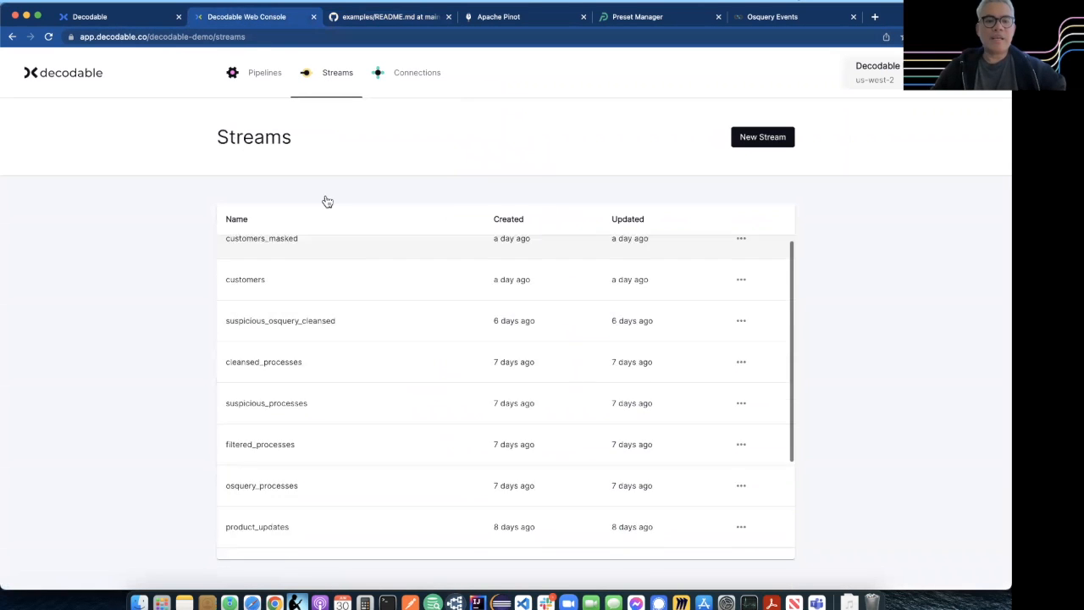
pyautogui.scroll(-3)
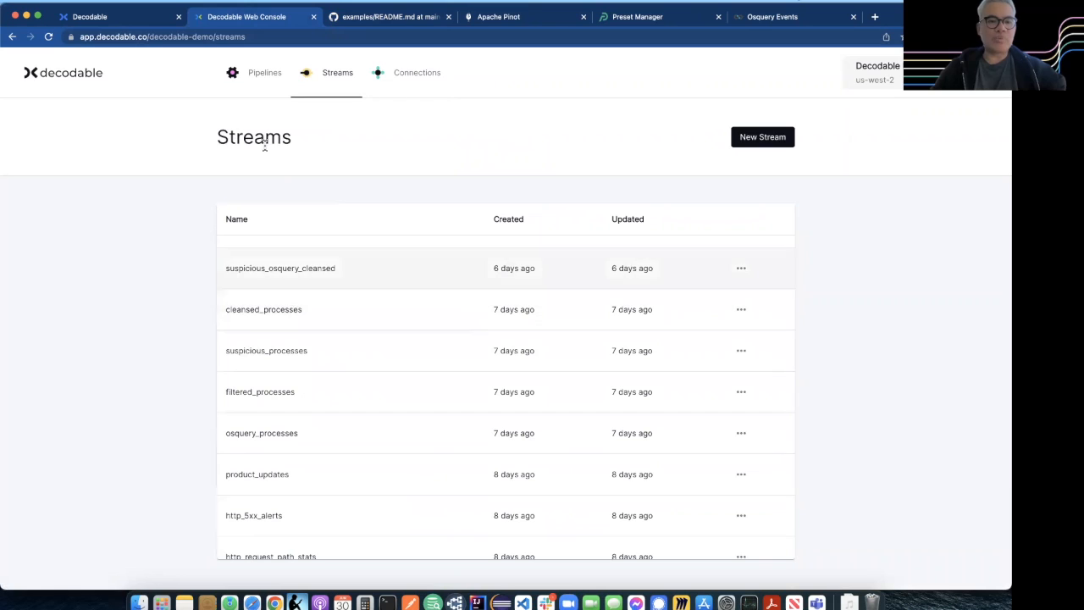
pyautogui.click(265, 71)
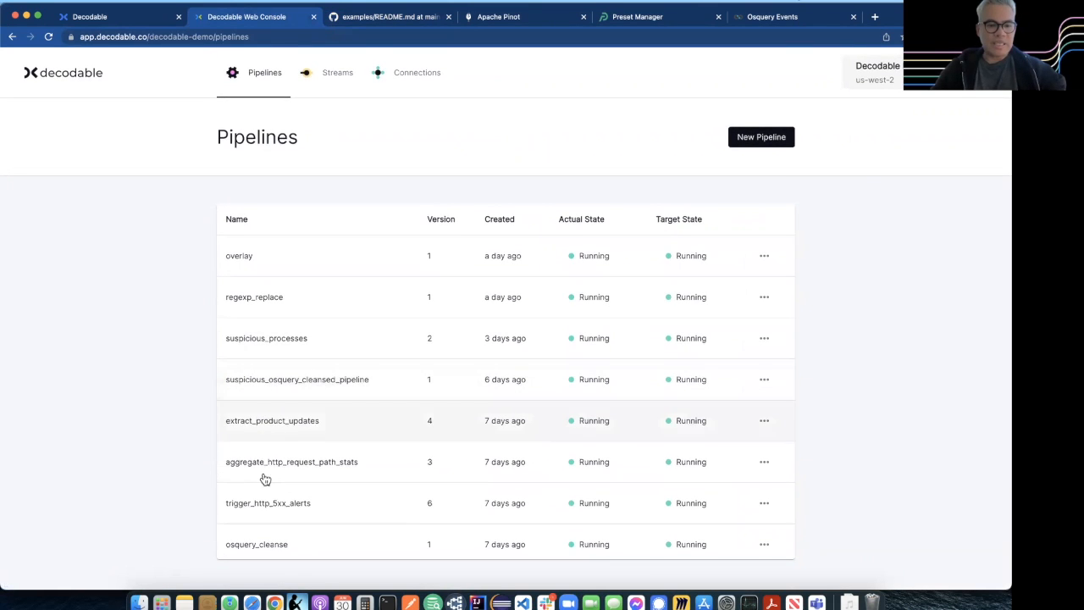
pyautogui.click(266, 339)
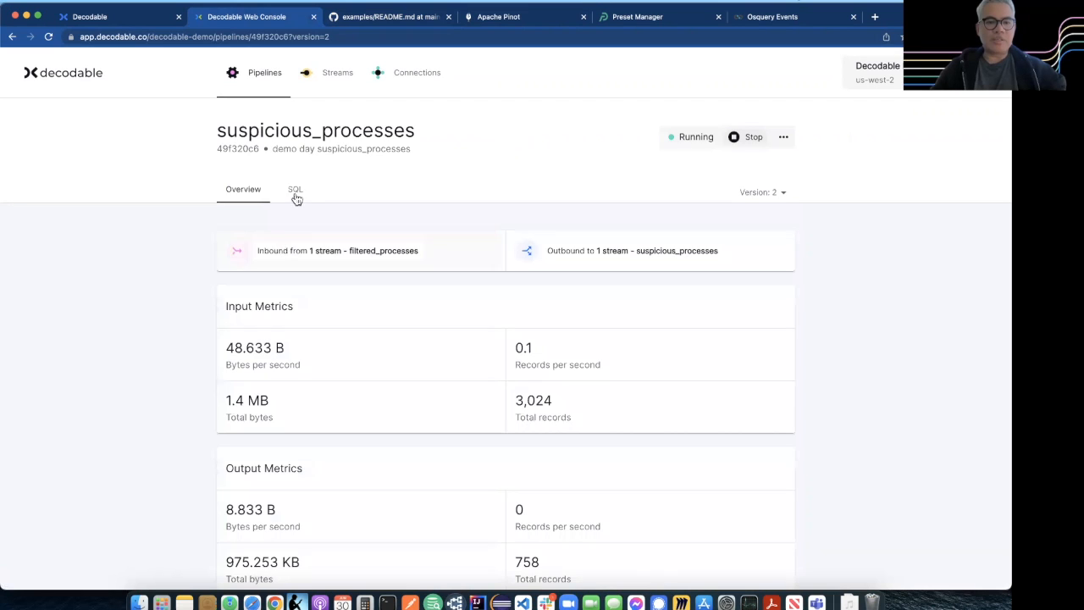
pyautogui.click(295, 190)
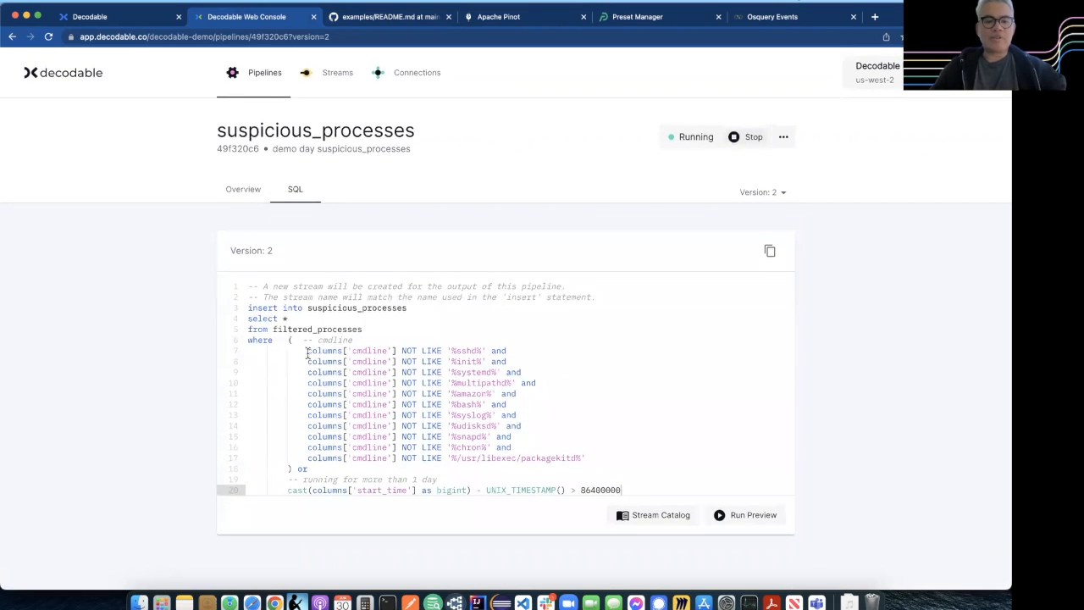
pyautogui.moveTo(306, 349); pyautogui.dragTo(511, 437)
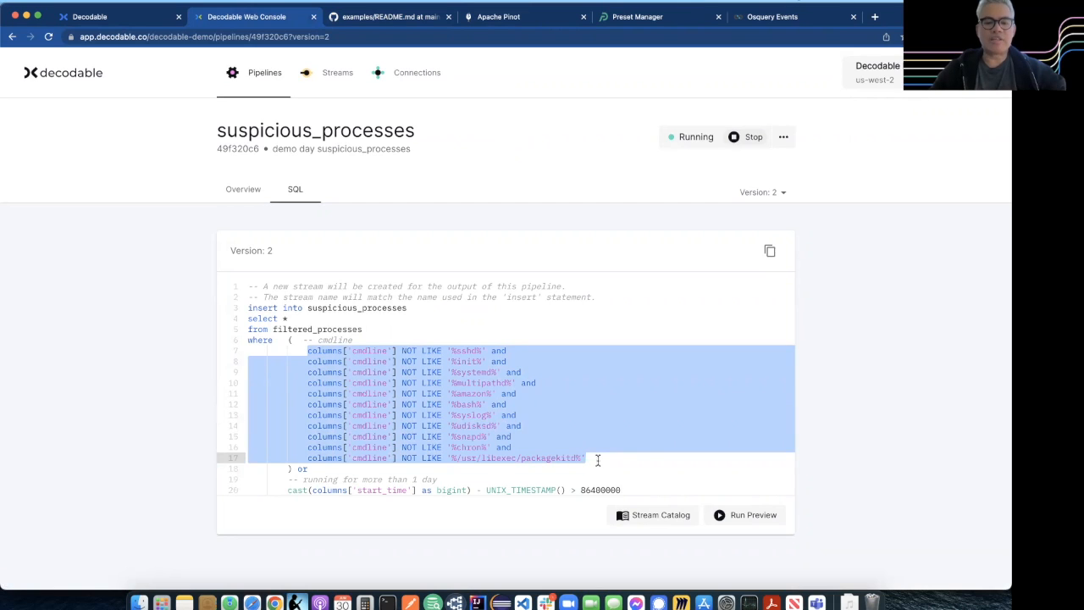
pyautogui.moveTo(470, 407)
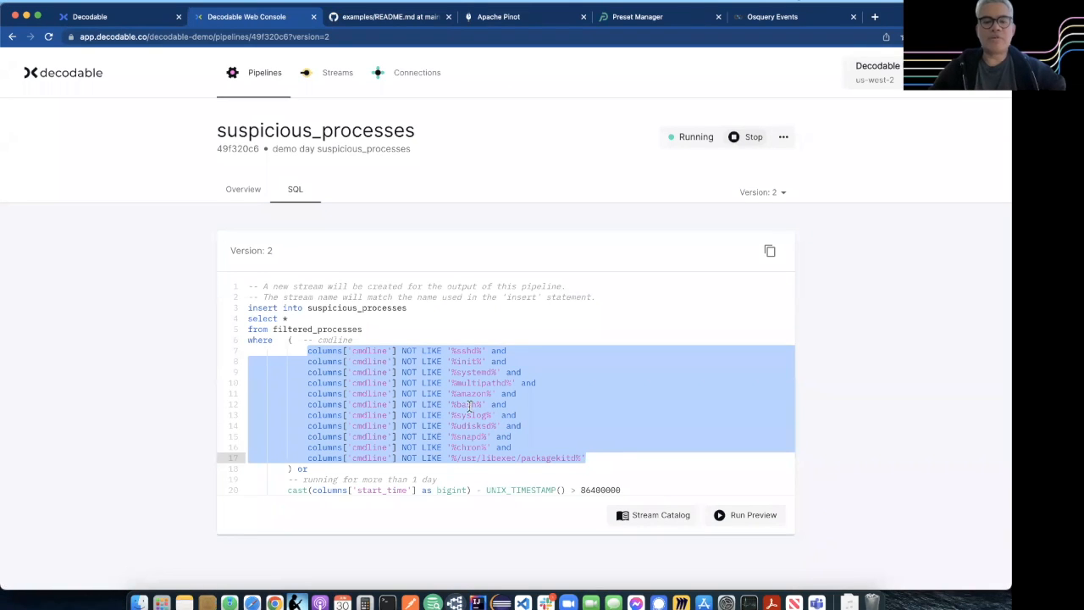
pyautogui.click(464, 404)
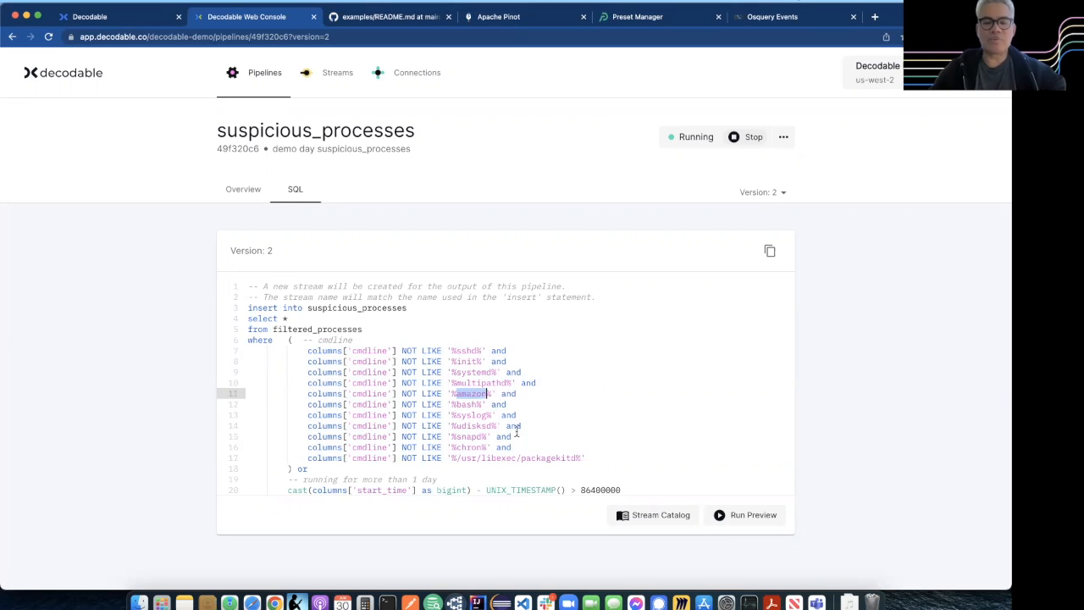
pyautogui.moveTo(309, 361); pyautogui.dragTo(585, 458)
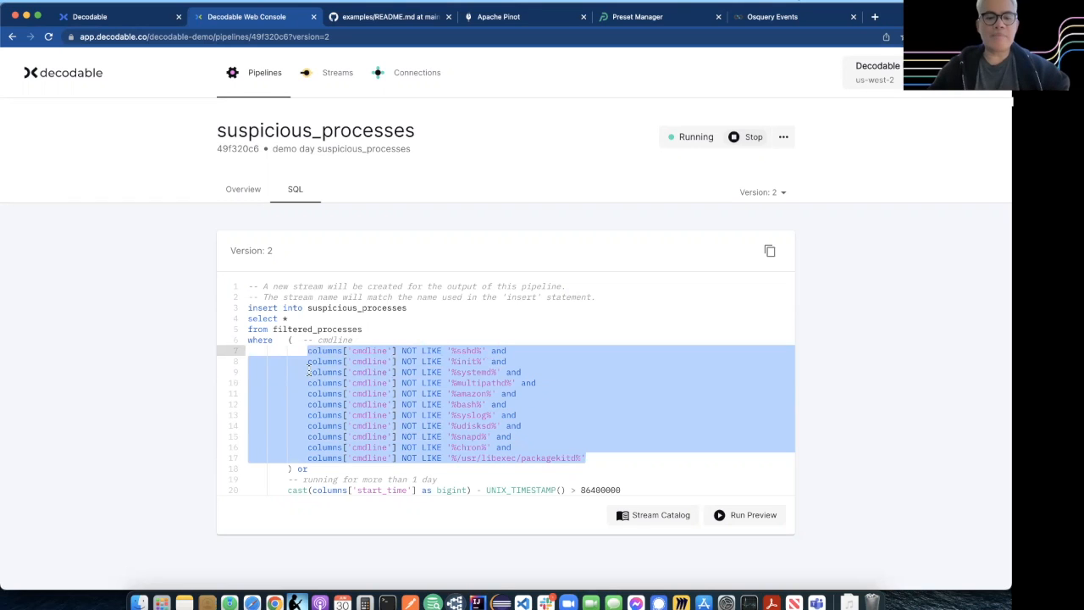
pyautogui.click(312, 383)
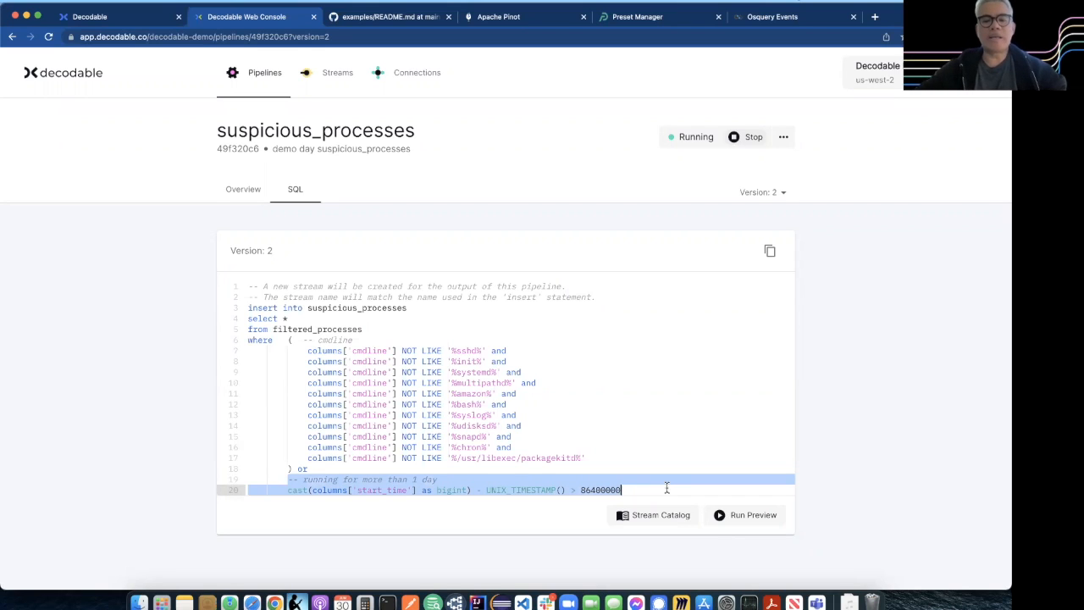
pyautogui.moveTo(416, 495)
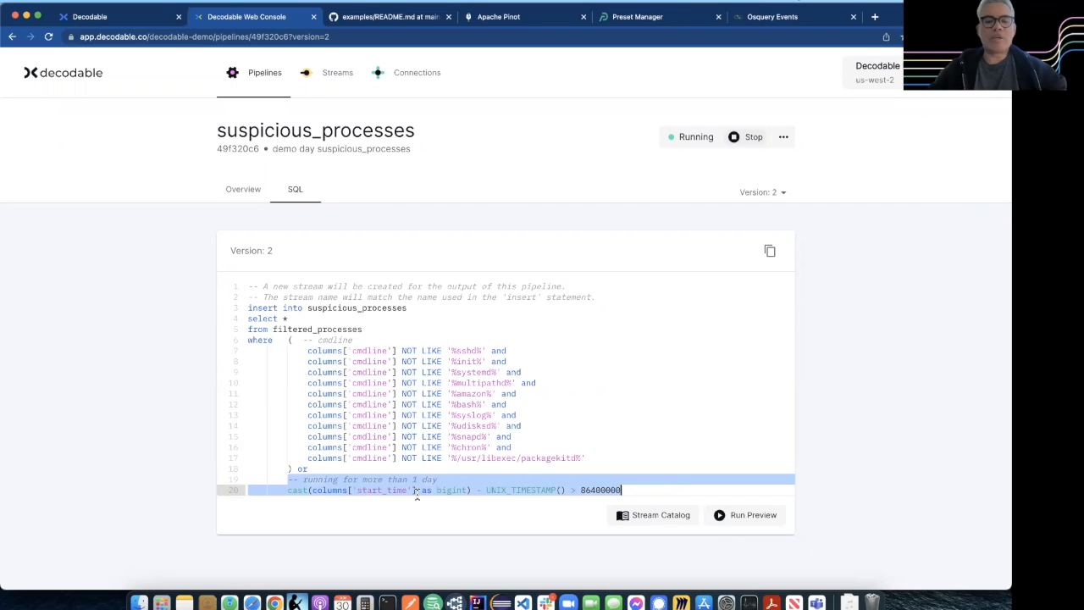
pyautogui.doubleClick(383, 489)
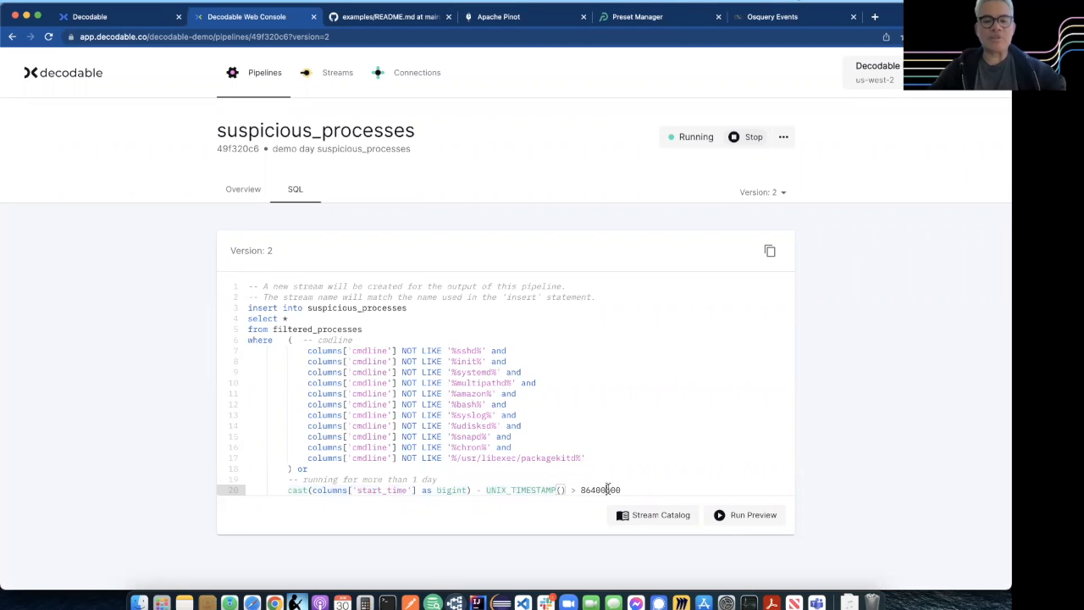
pyautogui.doubleClick(600, 490)
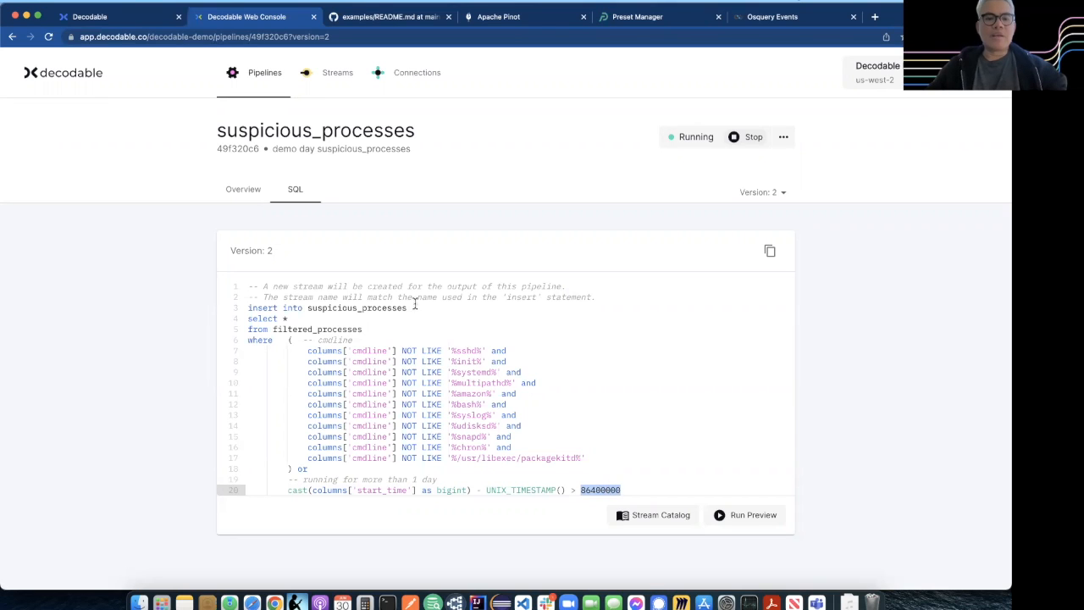
# Step: Show the pipeline overview and open its outbound suspicious_processes stream with data preview
pyautogui.click(244, 190)
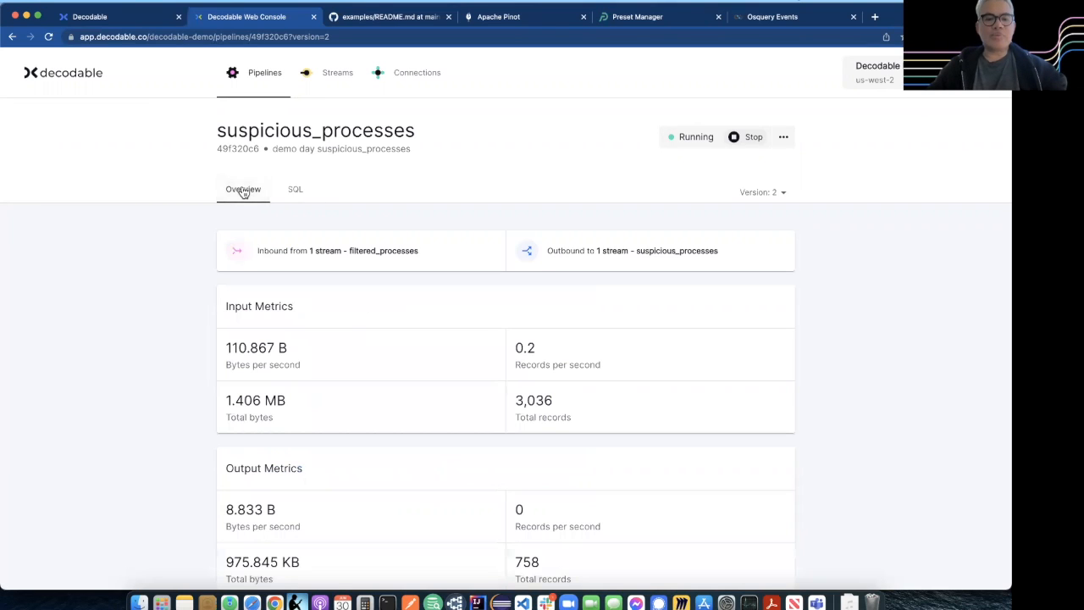
pyautogui.moveTo(444, 285)
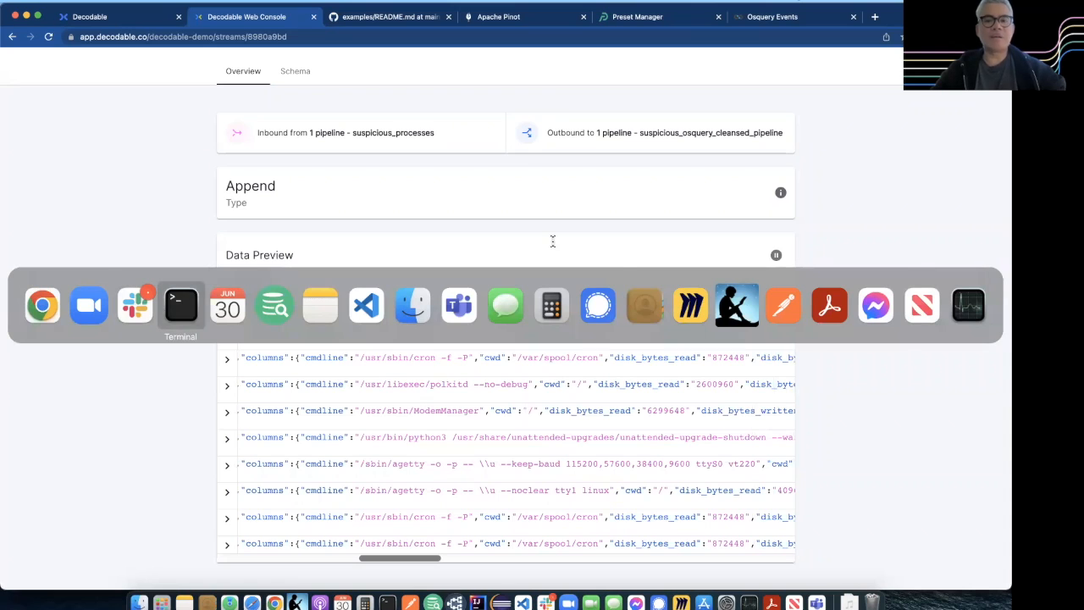
pyautogui.click(179, 305)
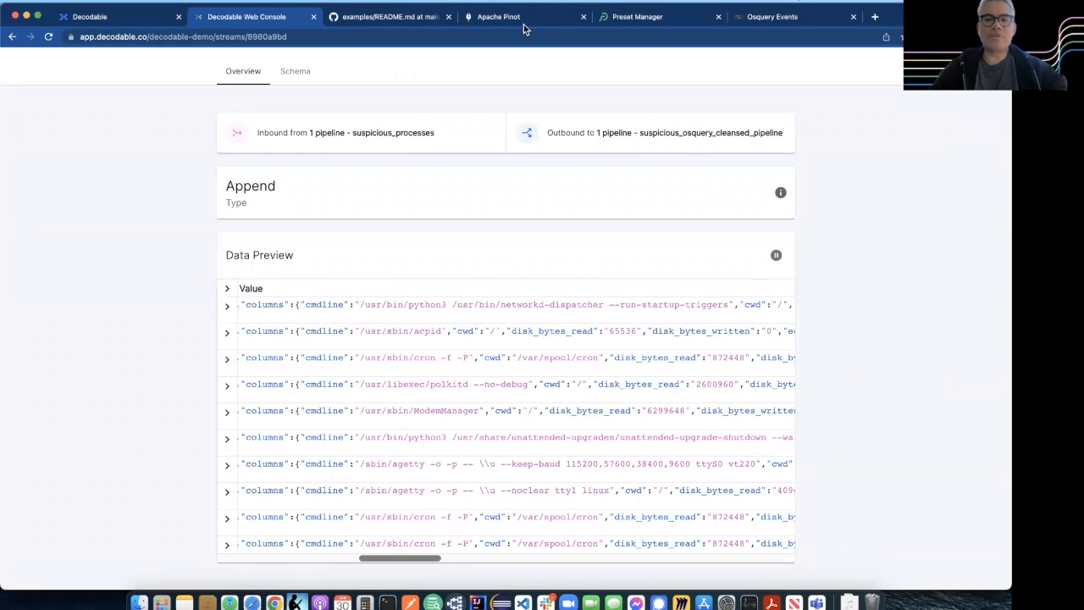
# Step: Return to the GitHub README diagram and highlight the SQL:osquery_cleanse node
pyautogui.click(390, 17)
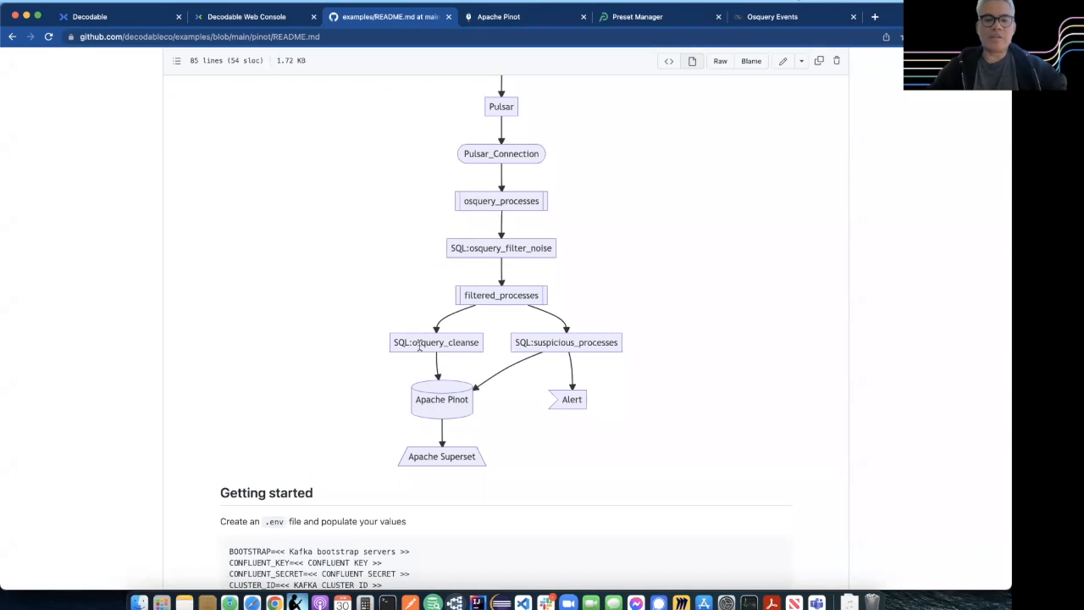
pyautogui.doubleClick(435, 342)
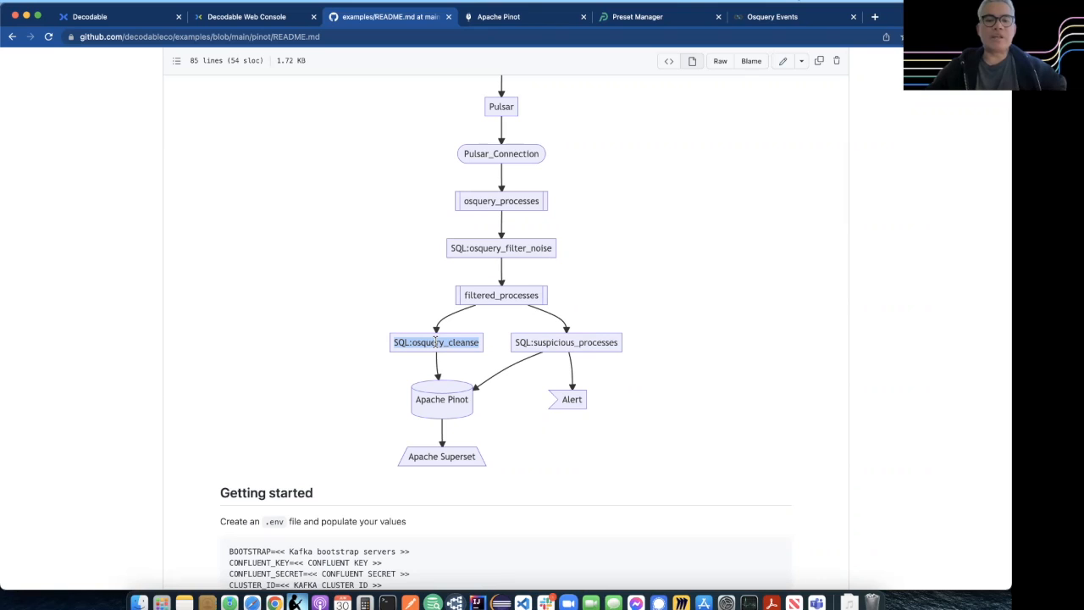
pyautogui.moveTo(518, 247)
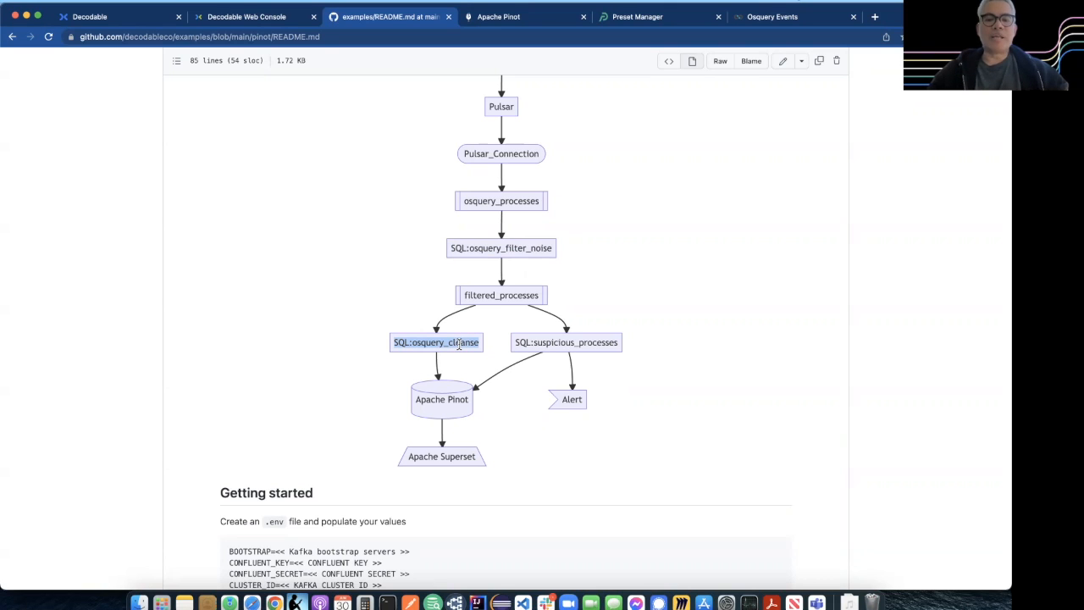
pyautogui.moveTo(525, 381)
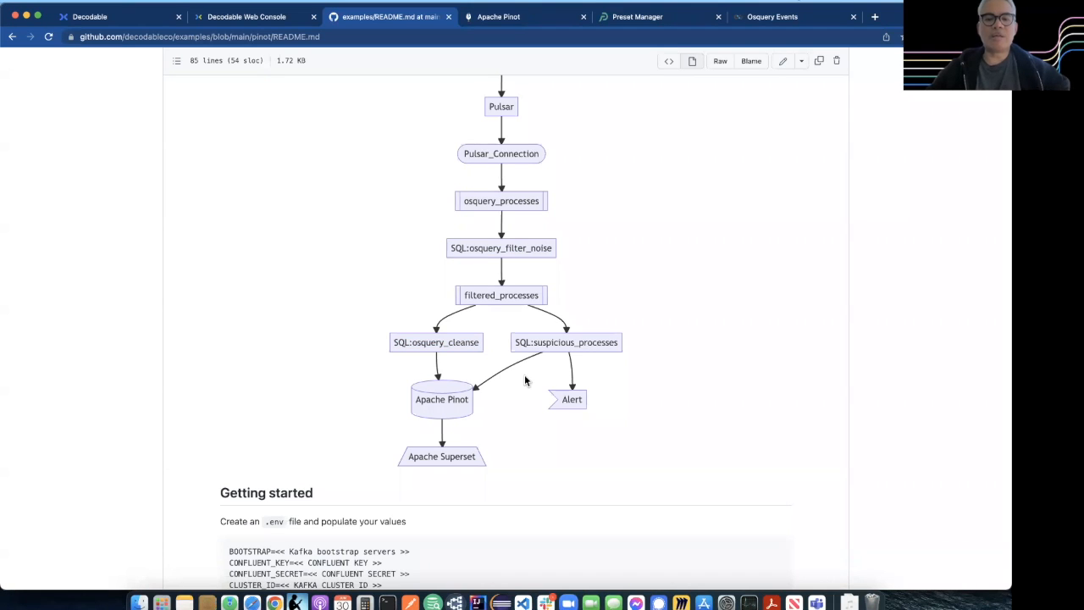
pyautogui.moveTo(382, 396)
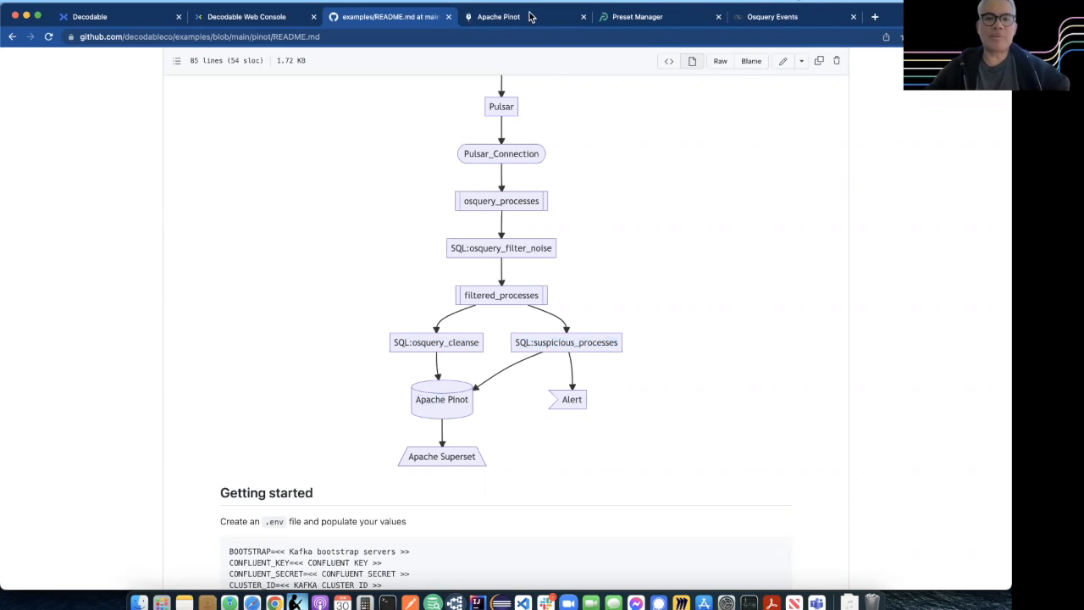
# Step: In the Apache Pinot Cluster Manager, show the list of tables
pyautogui.click(498, 17)
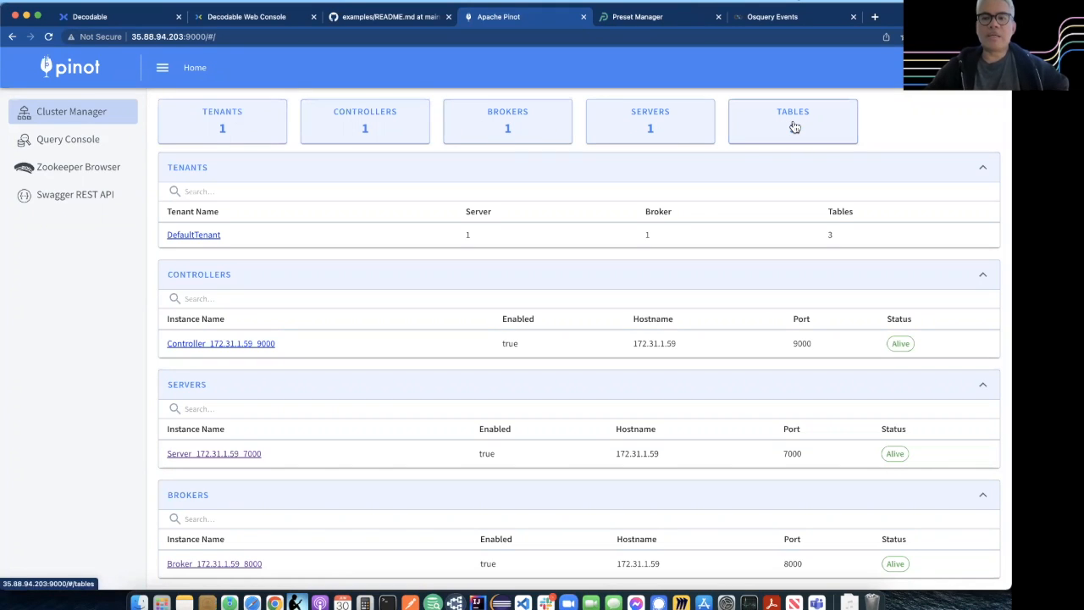
pyautogui.click(793, 122)
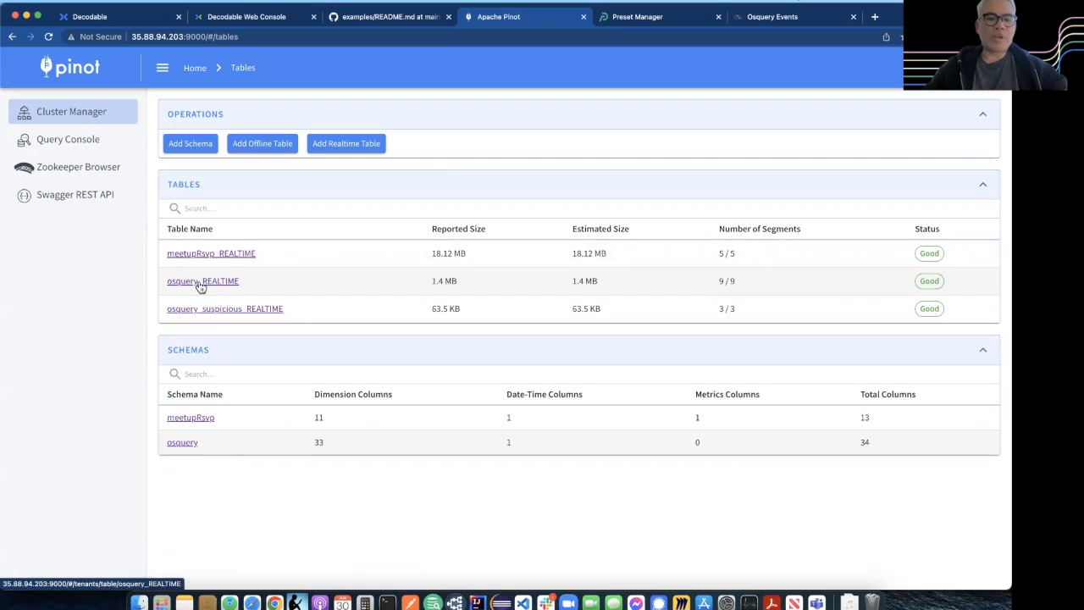
pyautogui.moveTo(194, 309)
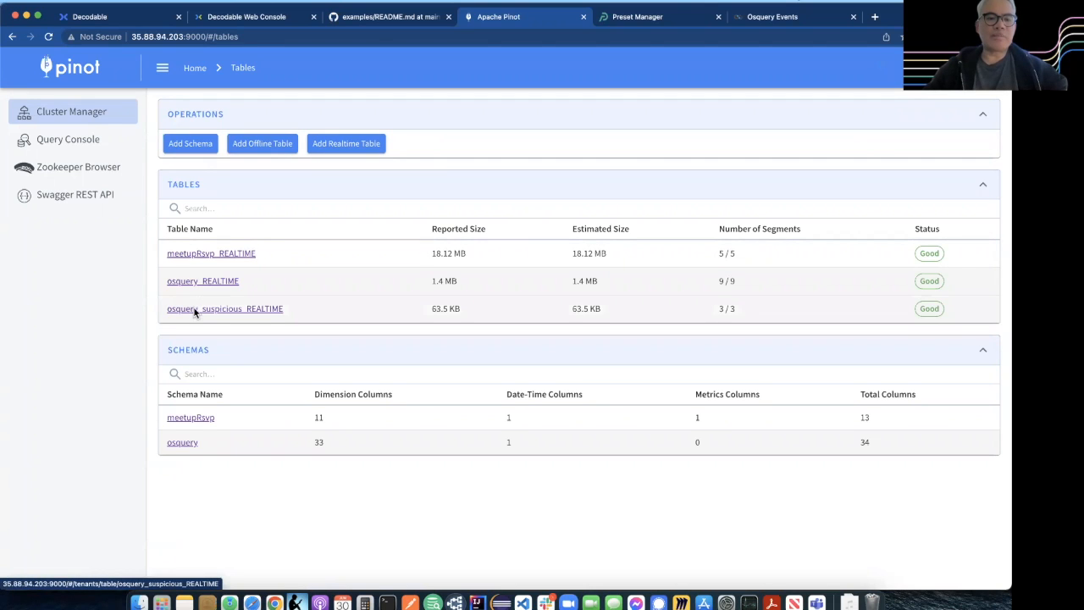
# Step: Delete the osquery_suspicious_REALTIME table, confirming removal of its data and config
pyautogui.click(225, 308)
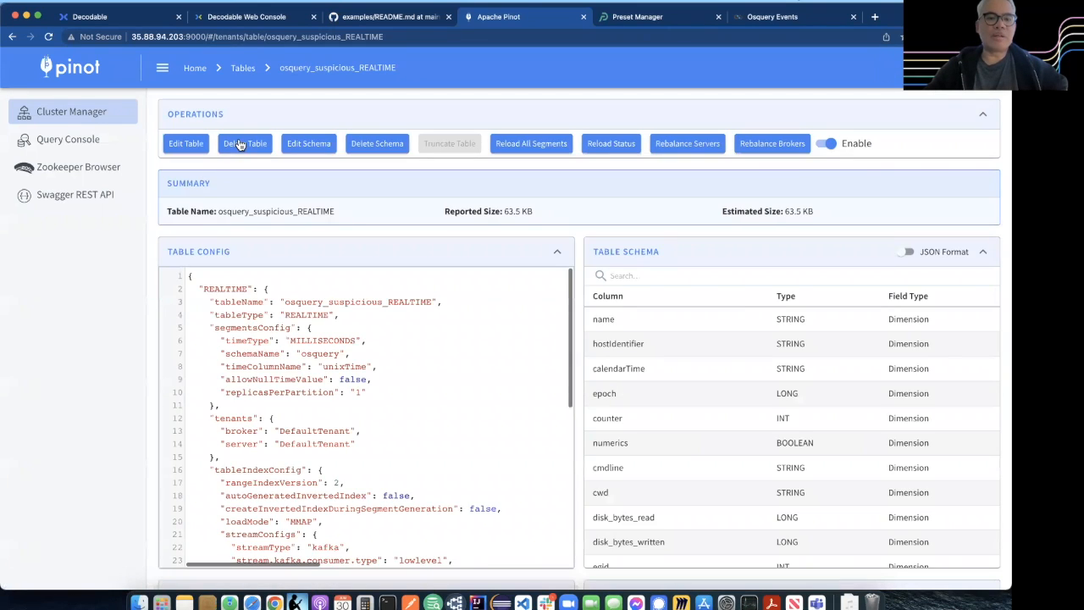
pyautogui.click(244, 142)
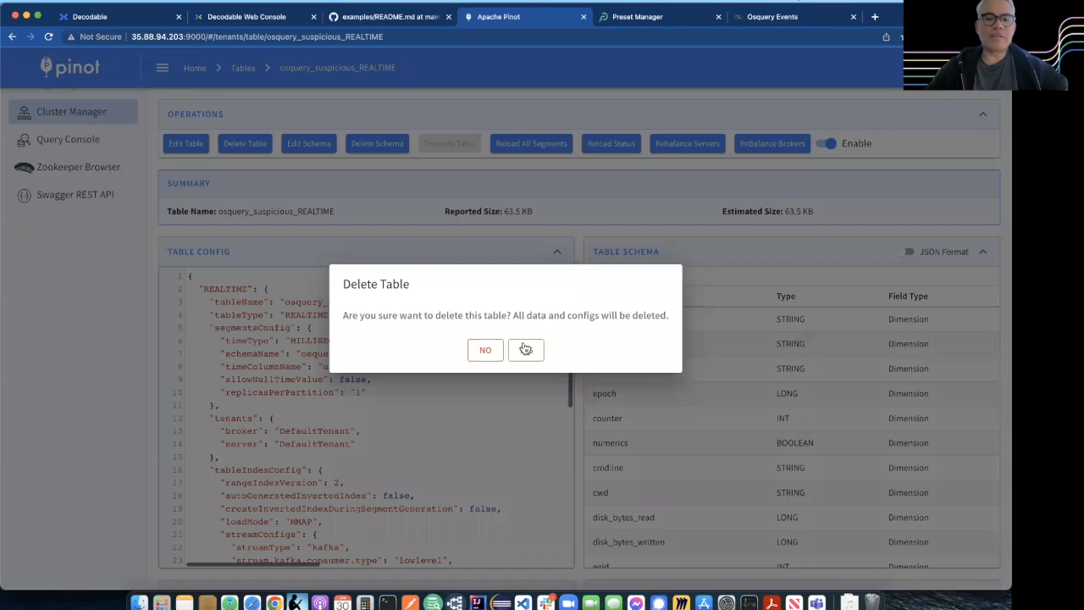
pyautogui.click(525, 349)
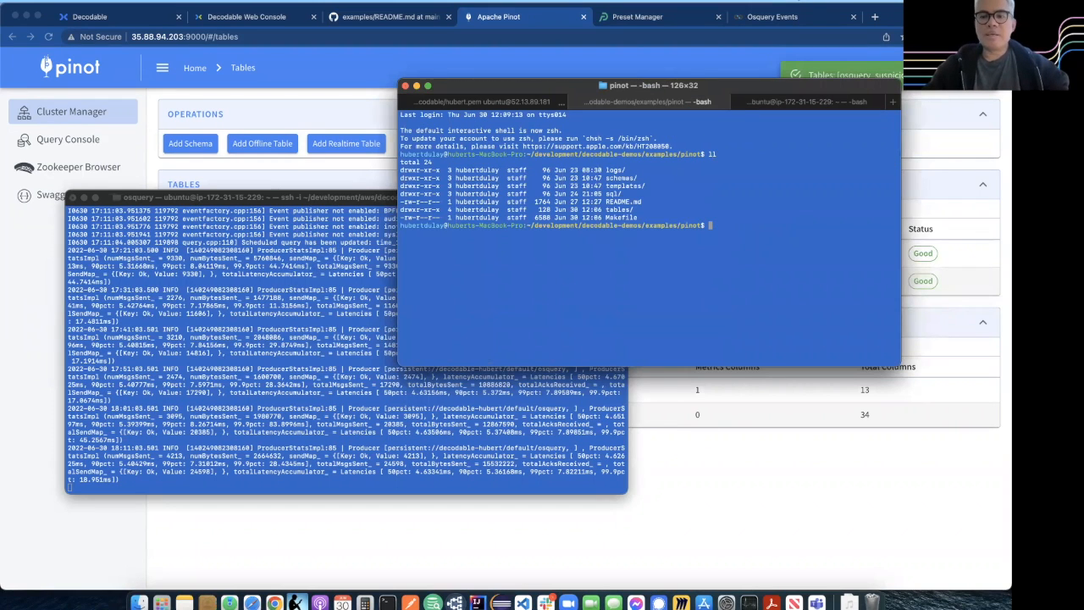
# Step: Run cat Makefile in the terminal and read through its Pinot table-creation targets
pyautogui.write('cat Makefile')
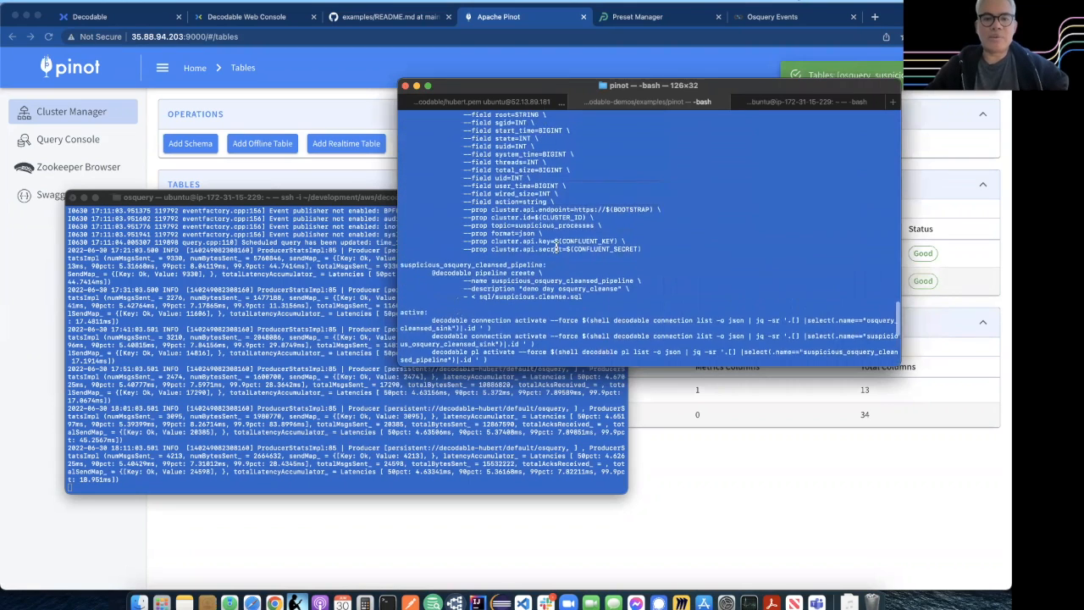
pyautogui.scroll(-3)
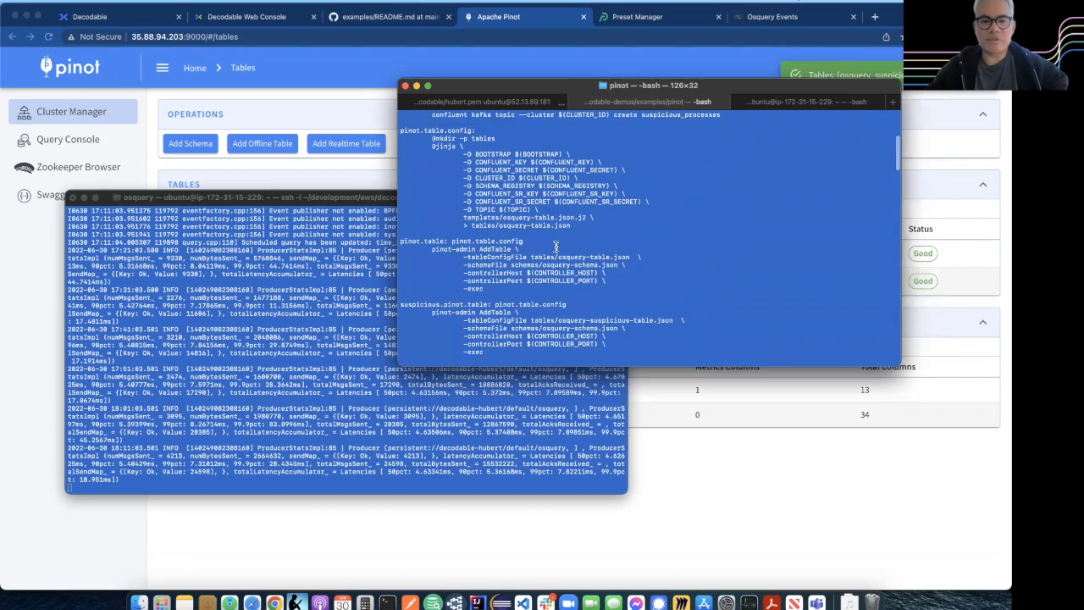
pyautogui.scroll(-3)
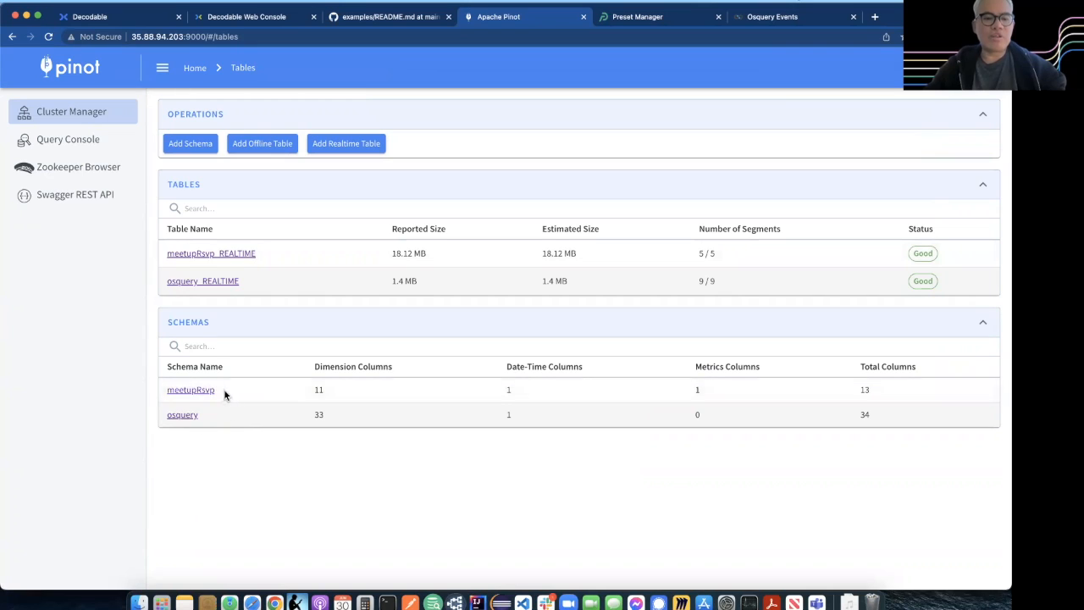
pyautogui.moveTo(284, 271)
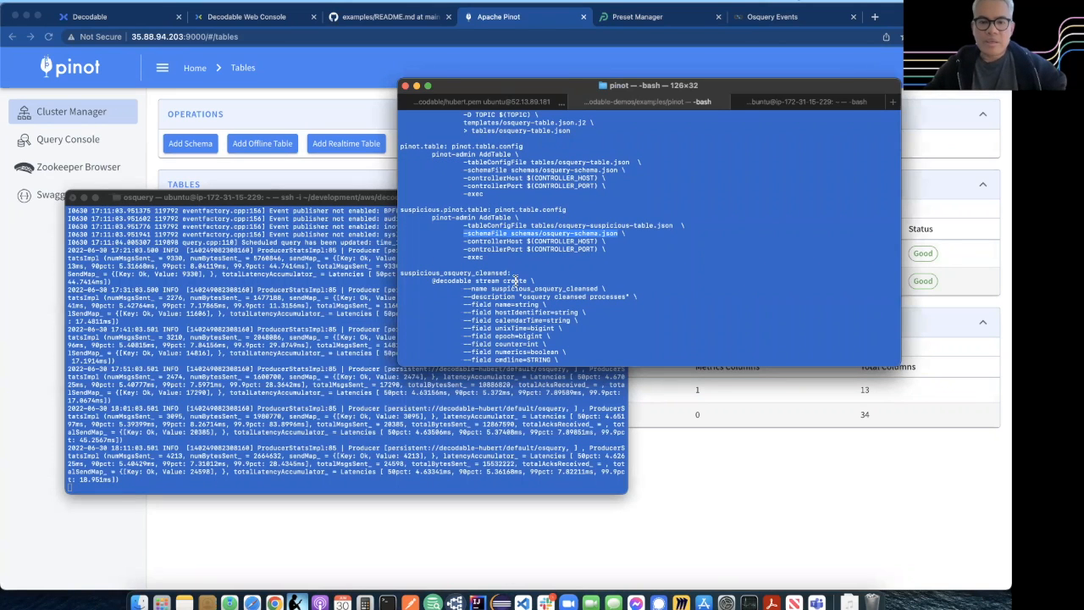
pyautogui.scroll(-3)
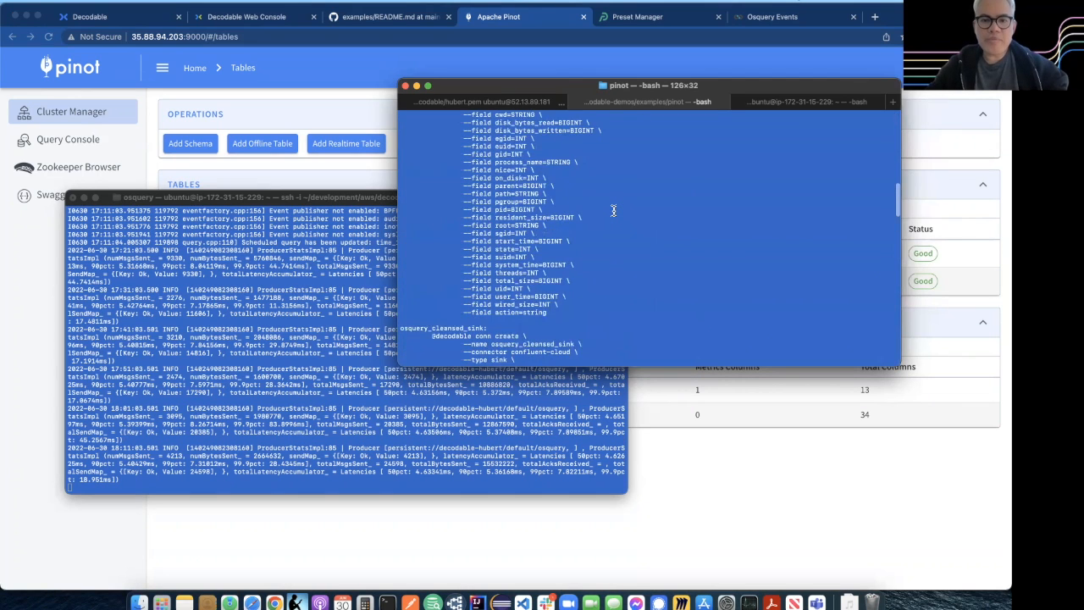
pyautogui.scroll(-3)
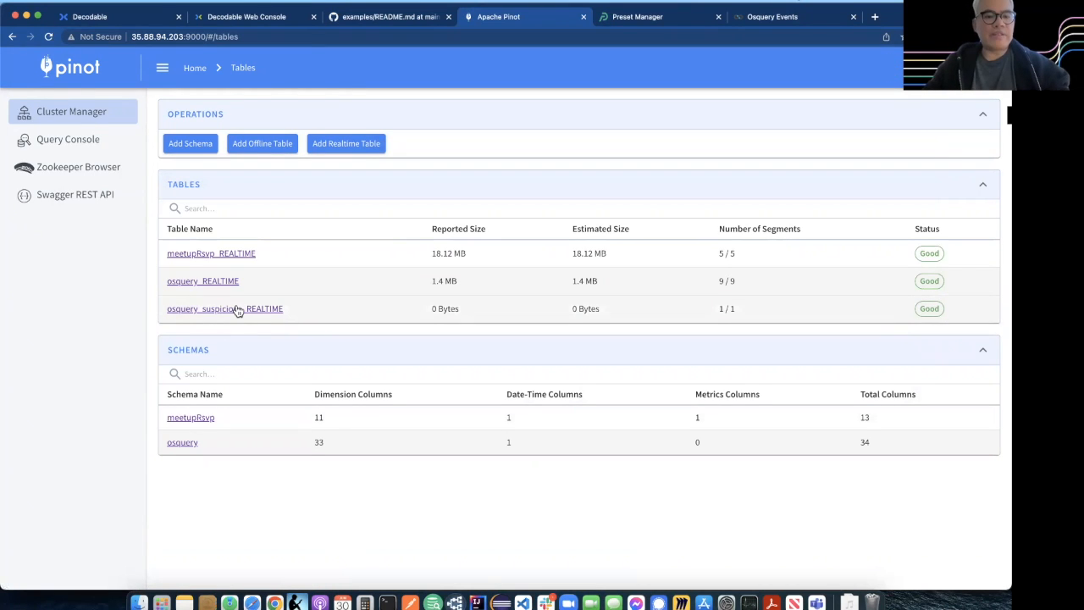
# Step: Inspect the recreated osquery_suspicious_REALTIME table config and its table name, then go back to the tables list
pyautogui.click(224, 308)
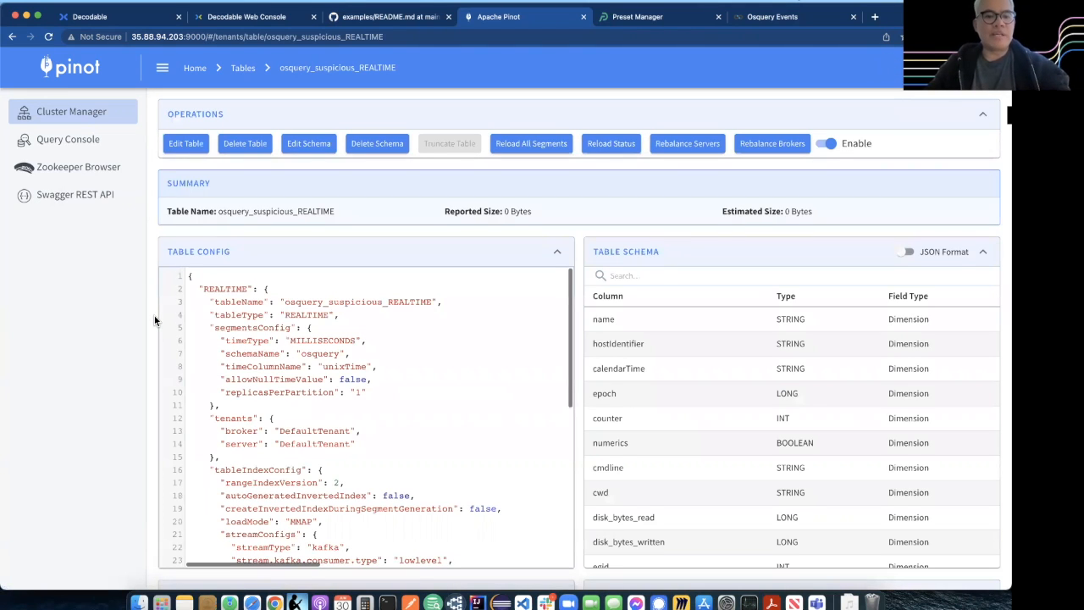
pyautogui.scroll(-3)
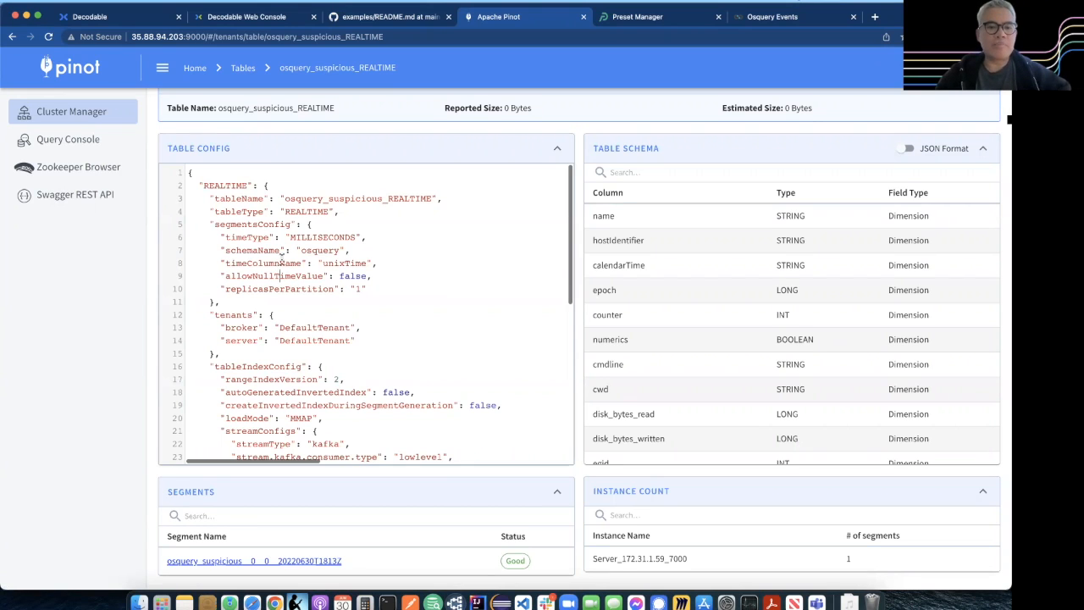
pyautogui.doubleClick(358, 198)
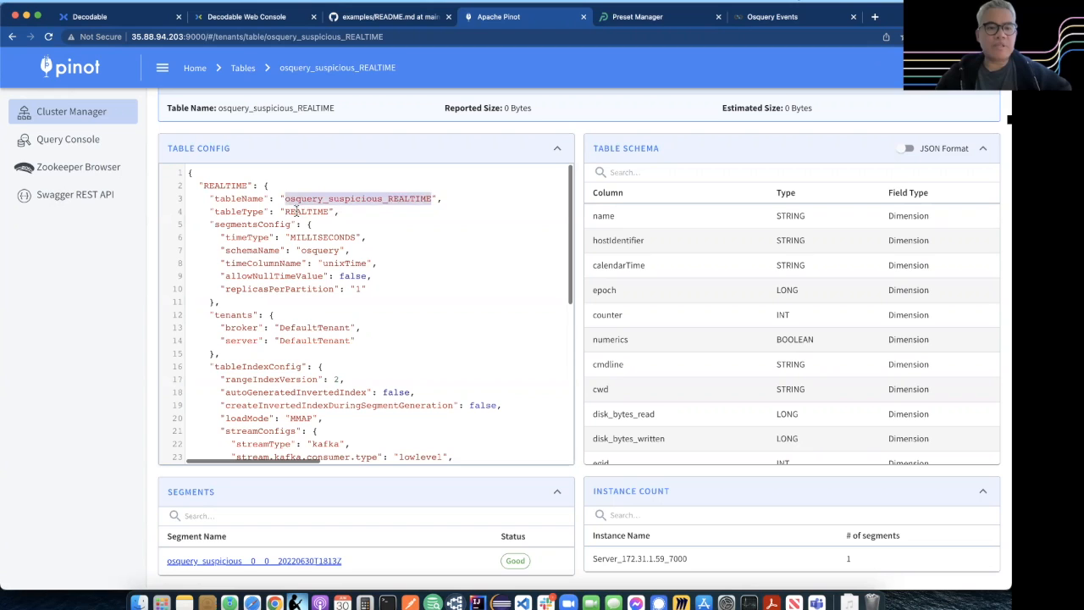
pyautogui.scroll(3)
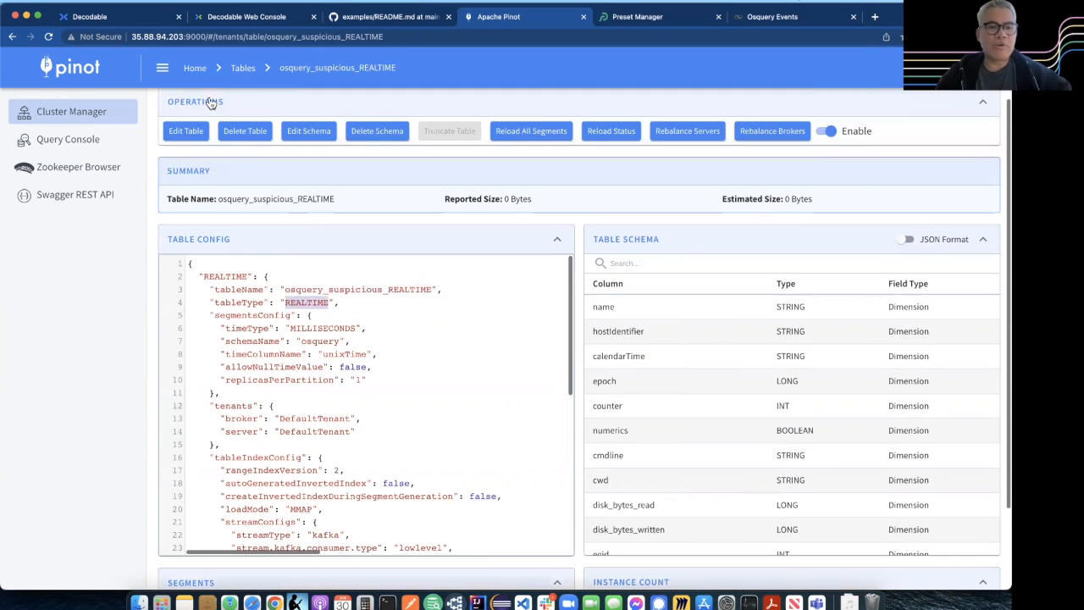
pyautogui.click(244, 68)
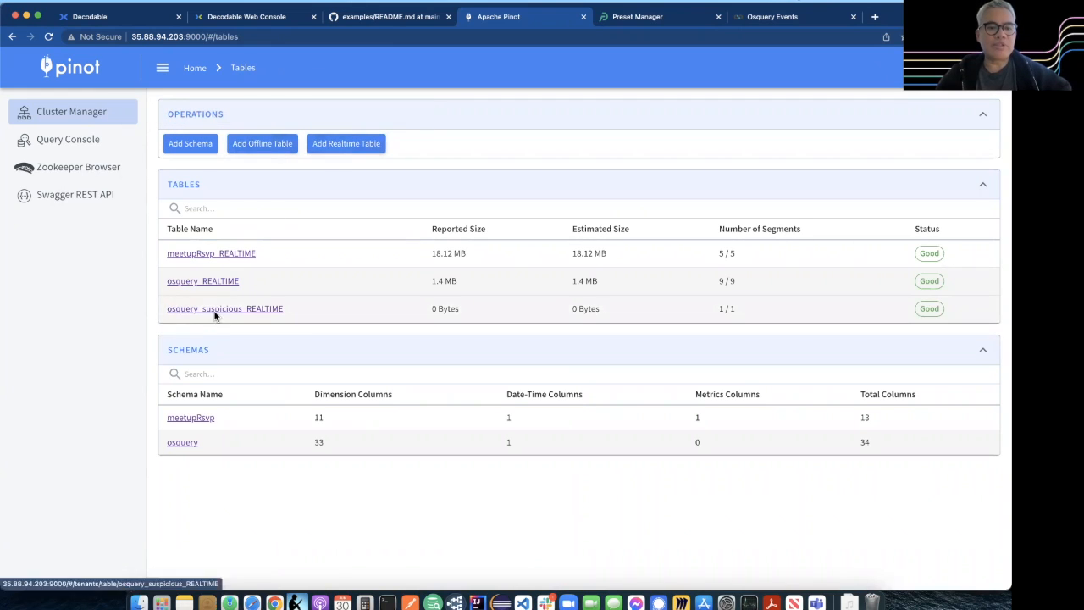
# Step: Reopen osquery_suspicious_REALTIME and scroll its config through the osquery schema name to the Kafka streamConfigs
pyautogui.click(224, 308)
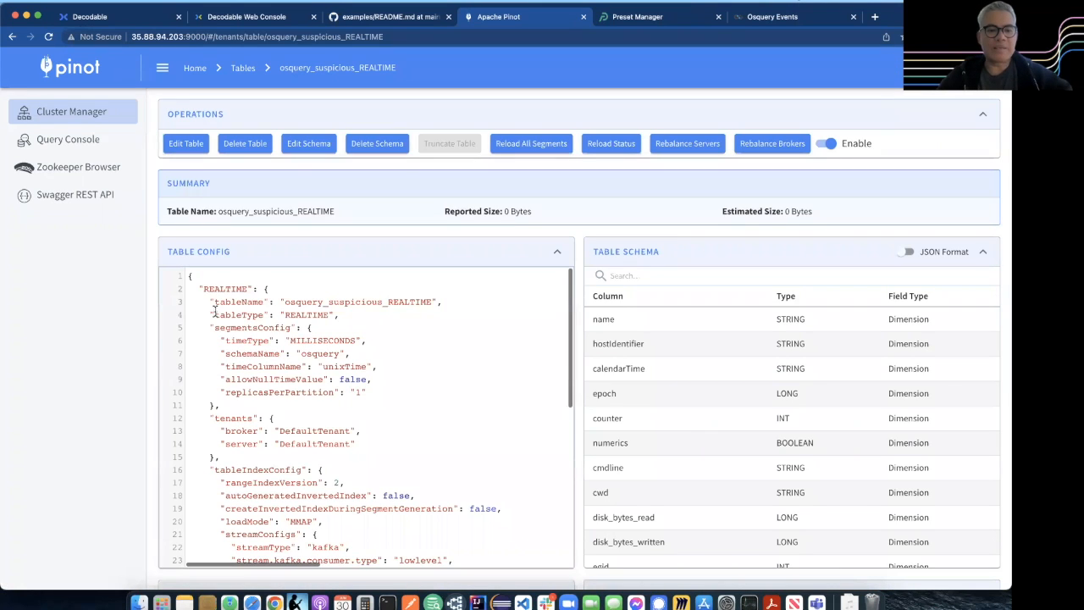
pyautogui.scroll(-3)
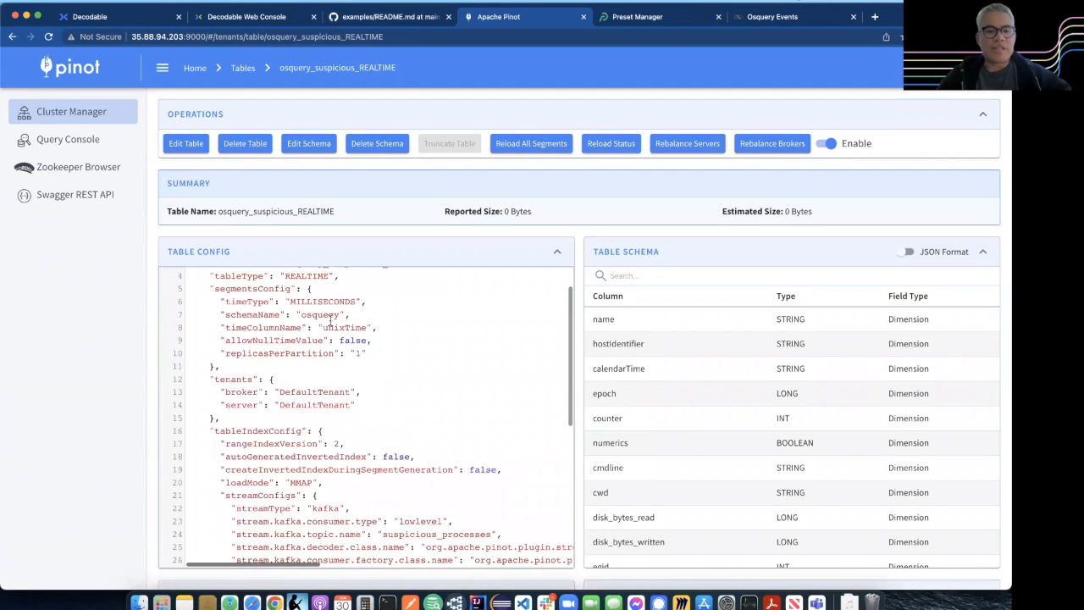
pyautogui.doubleClick(318, 313)
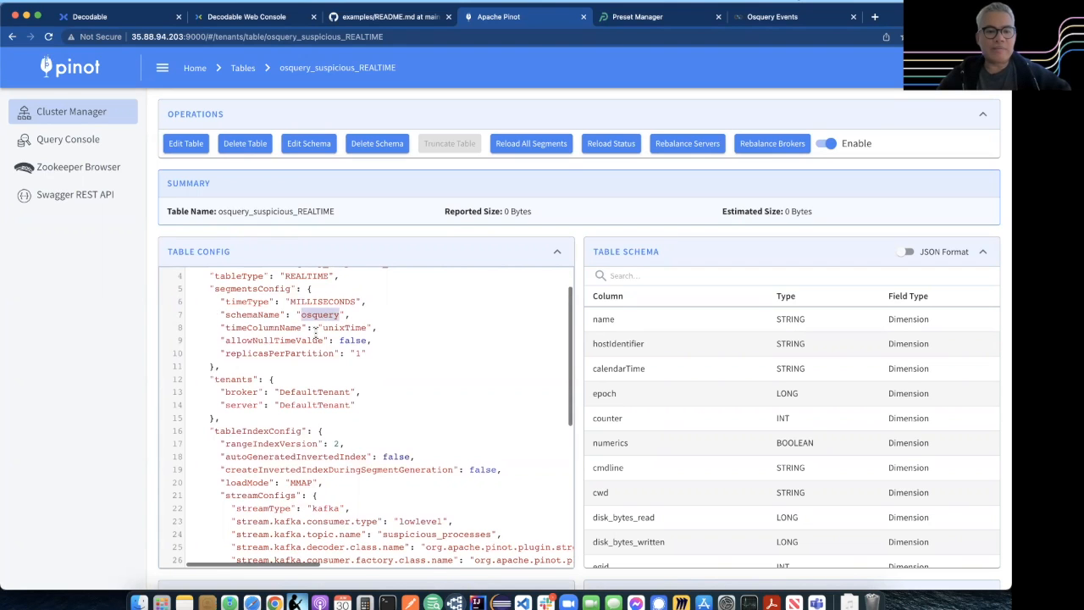
pyautogui.scroll(-3)
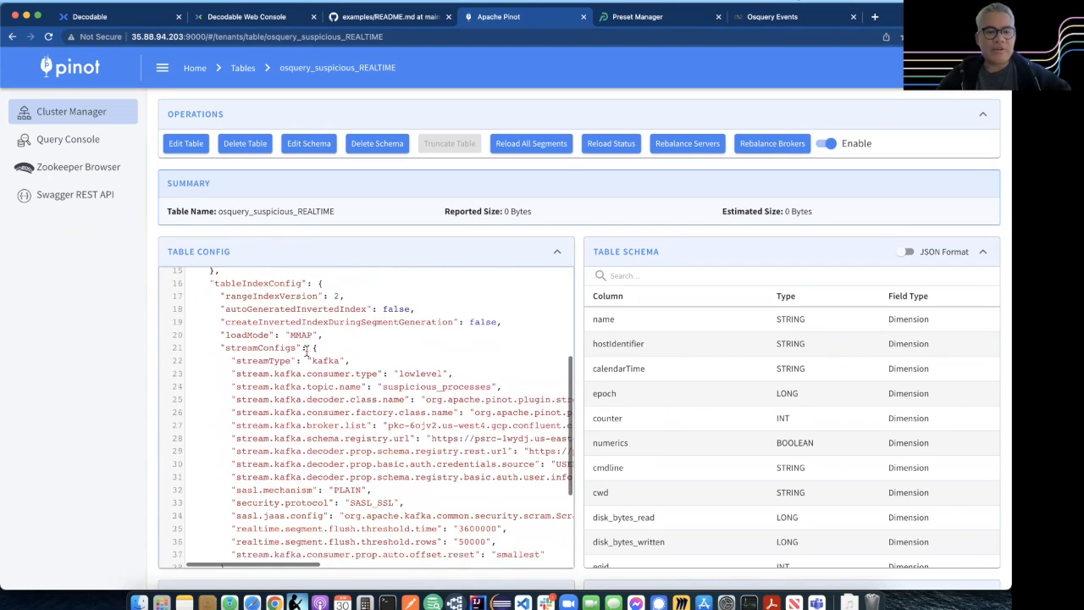
pyautogui.scroll(-3)
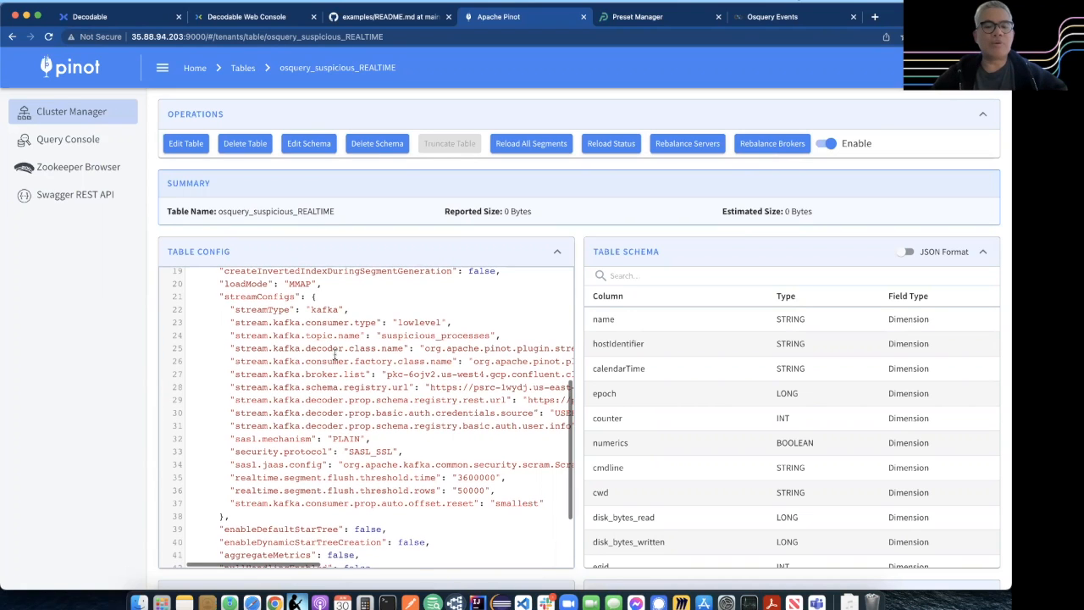
pyautogui.scroll(-3)
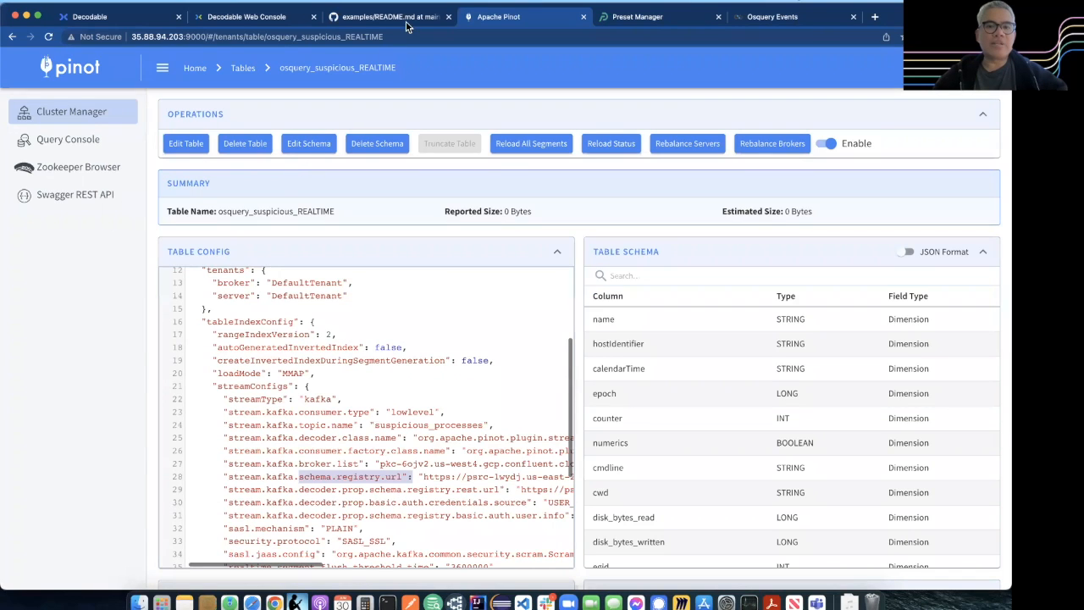
# Step: On GitHub, review pinot/templates/osquery-table.json.j2 and highlight the CONFLUENT_SR_SECRET placeholder
pyautogui.click(389, 17)
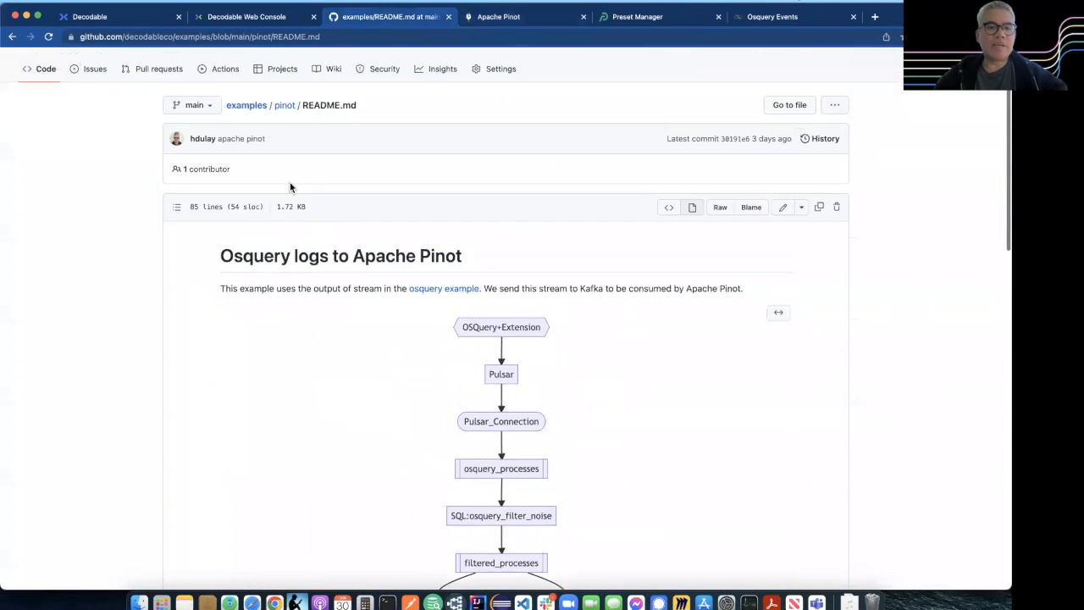
pyautogui.click(284, 105)
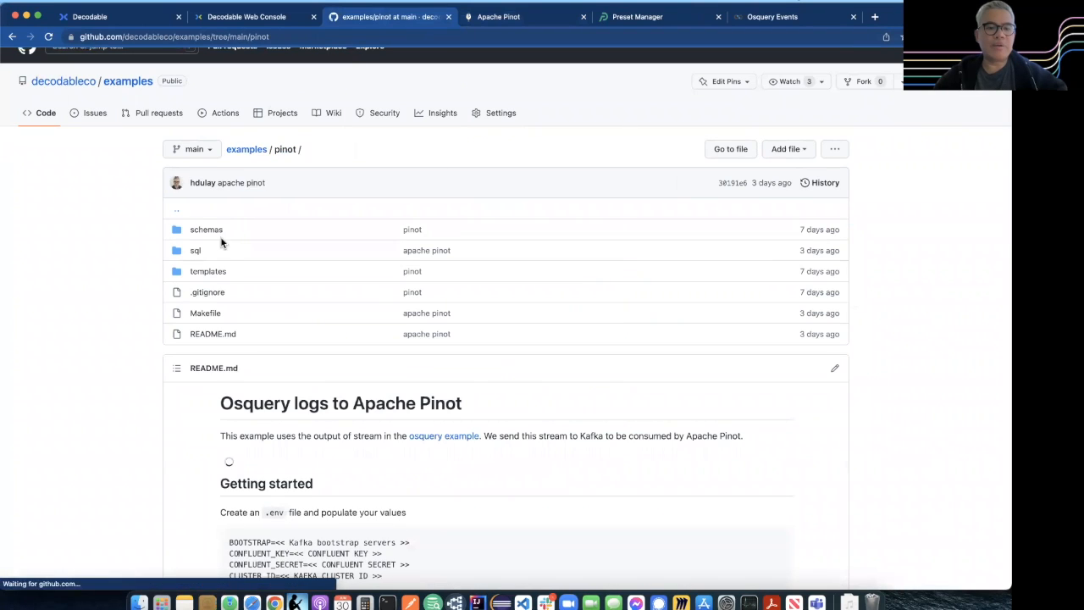
pyautogui.click(206, 271)
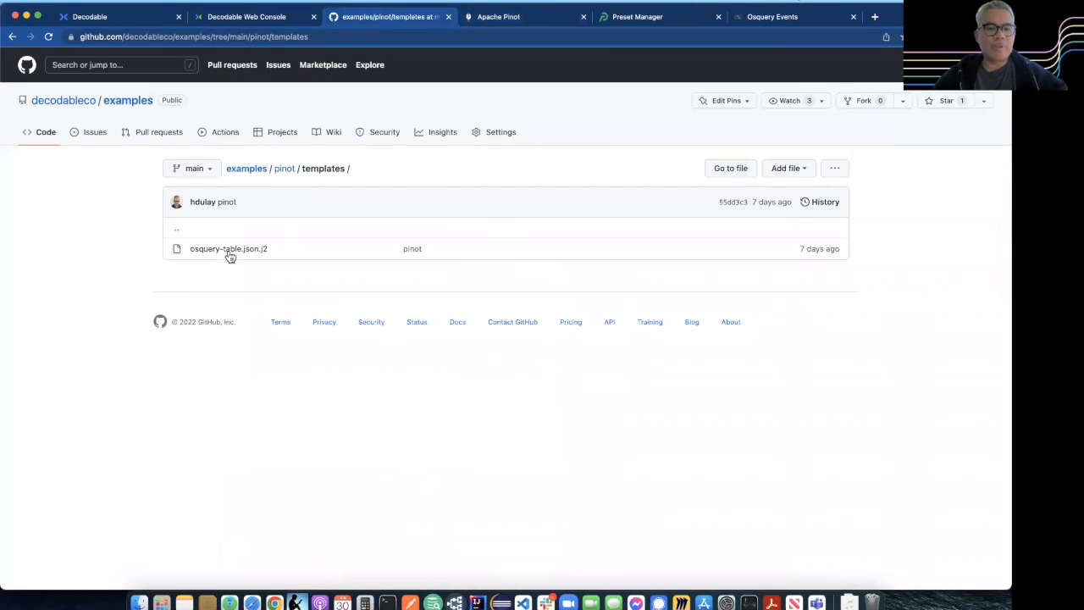
pyautogui.click(227, 247)
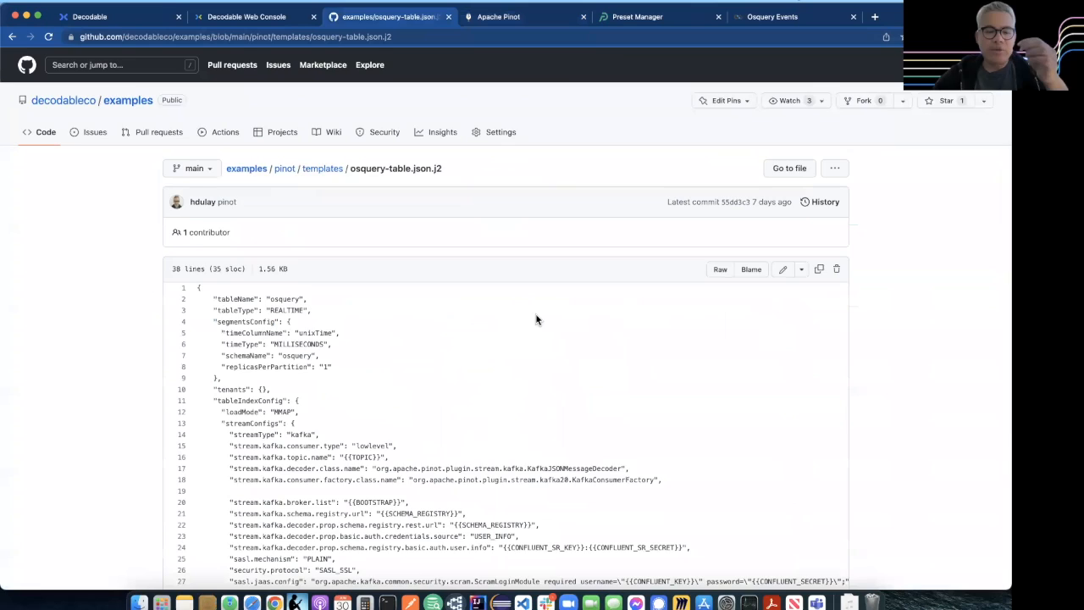
pyautogui.scroll(-3)
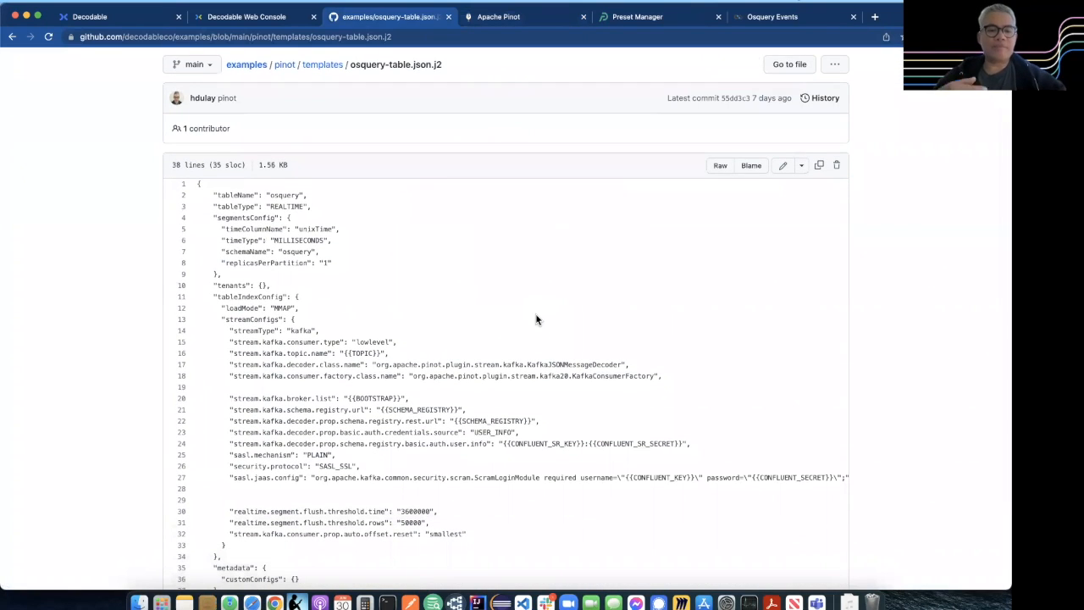
pyautogui.scroll(-3)
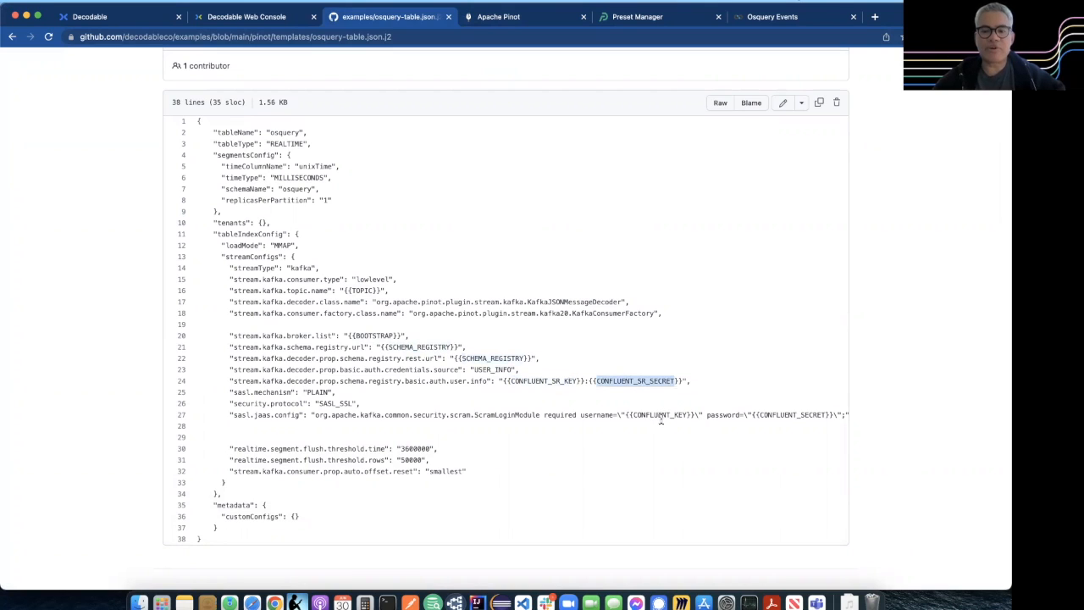
pyautogui.doubleClick(659, 414)
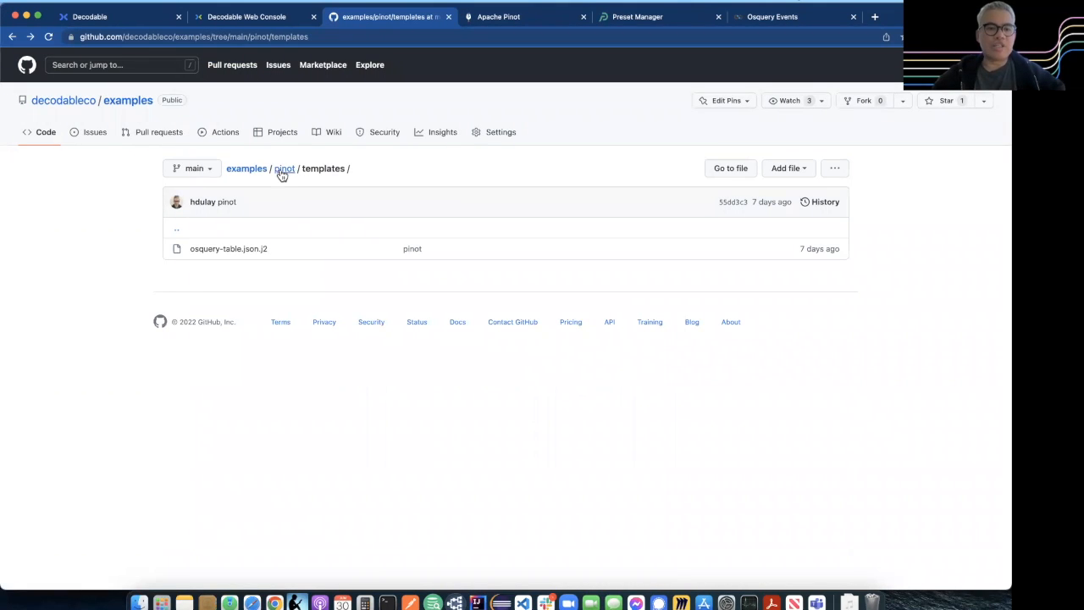
# Step: Look at schemas/osquery-schema.json and return to the pinot examples folder
pyautogui.click(284, 167)
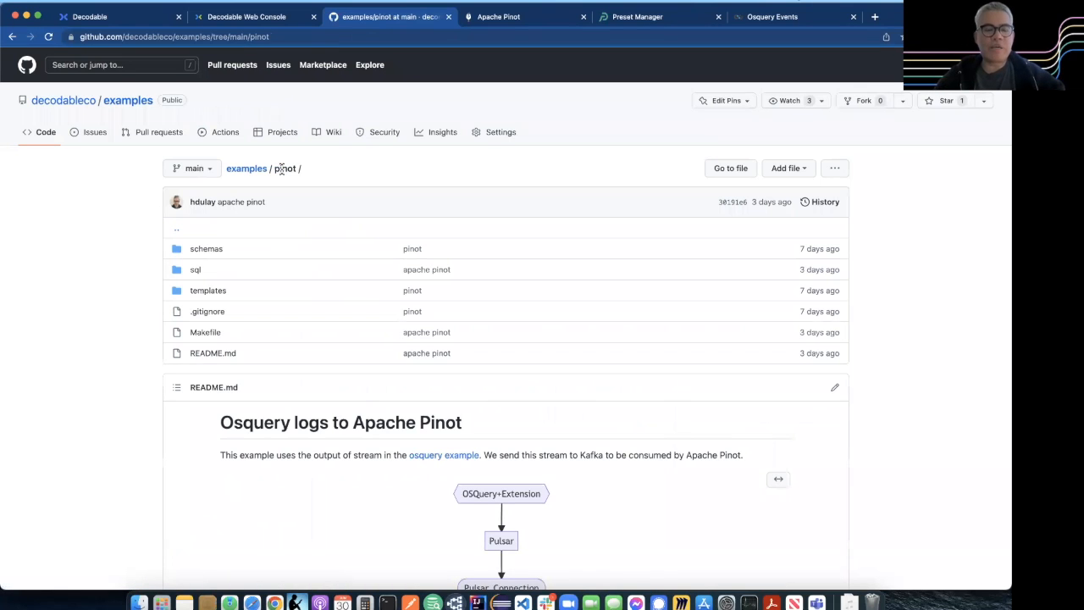
pyautogui.click(207, 247)
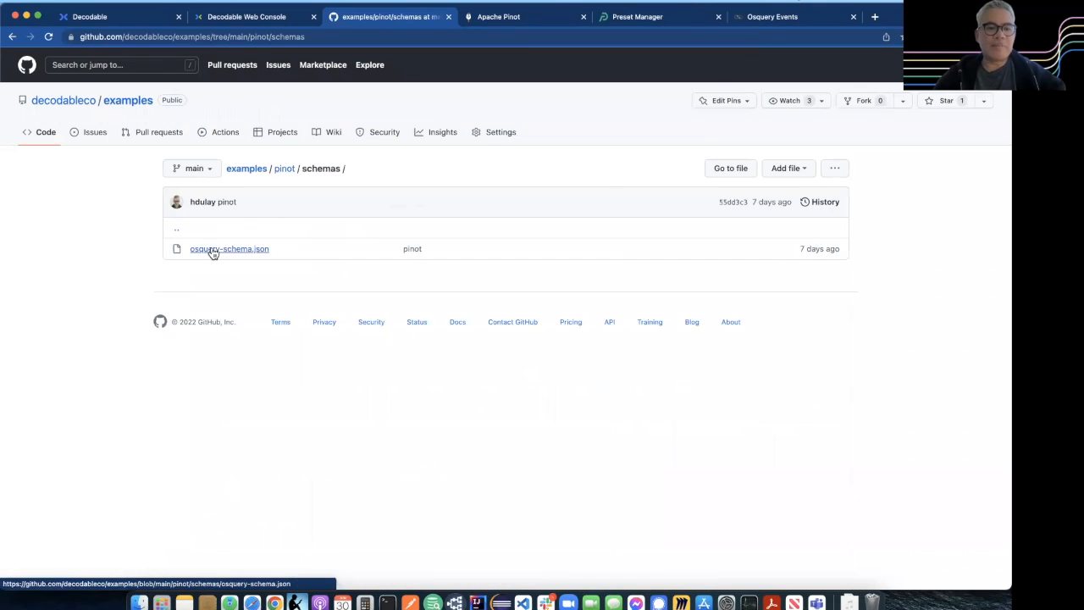
pyautogui.click(230, 247)
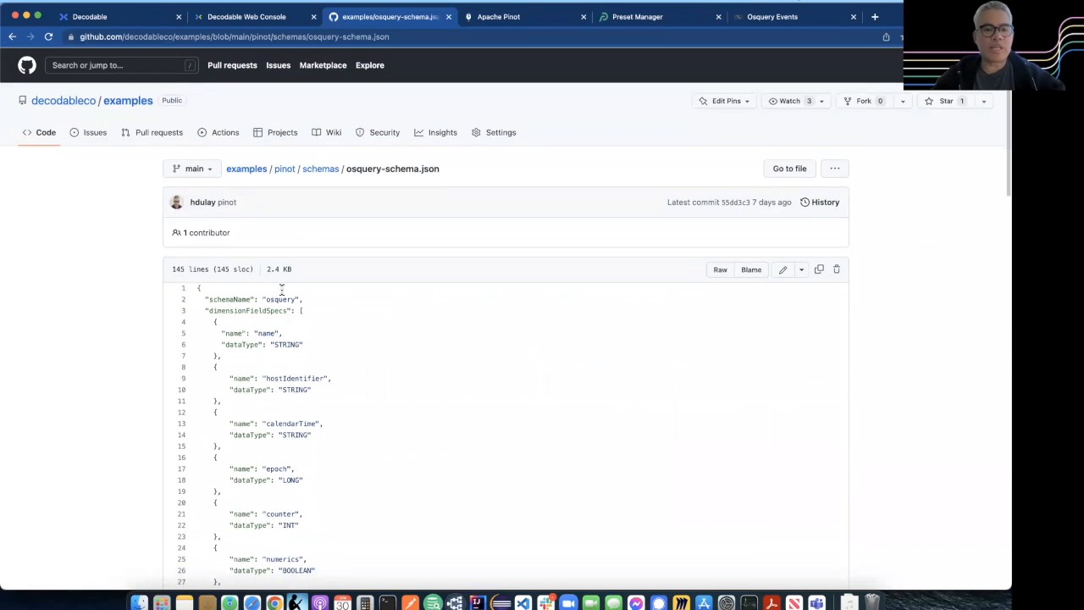
pyautogui.click(285, 169)
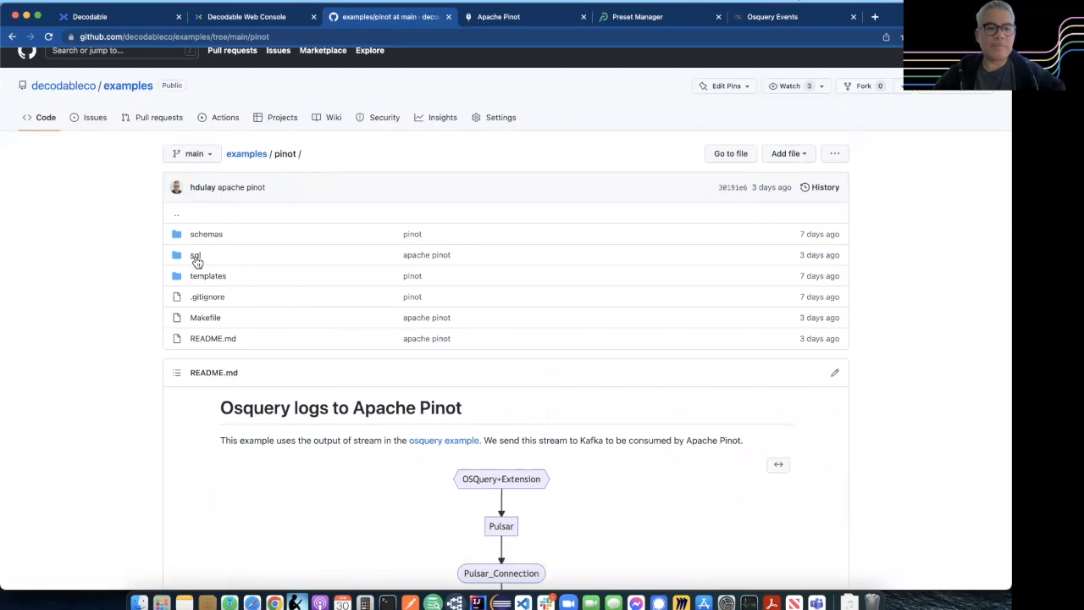
# Step: View sql/suspicious.cleanse.sql and highlight the columns and cmdline names in the query
pyautogui.click(195, 254)
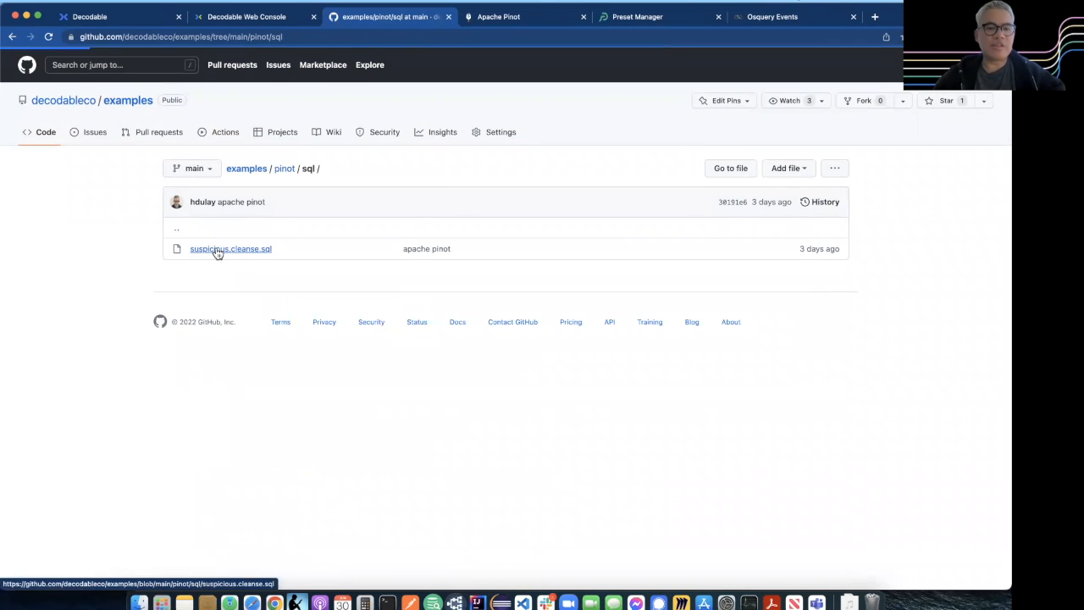
pyautogui.click(230, 248)
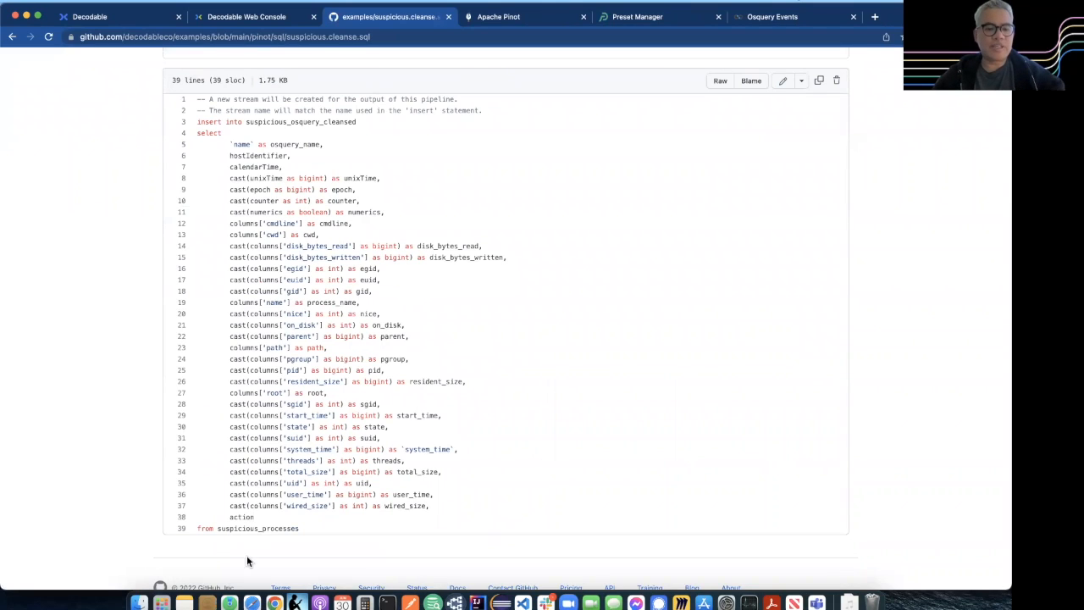
pyautogui.doubleClick(258, 528)
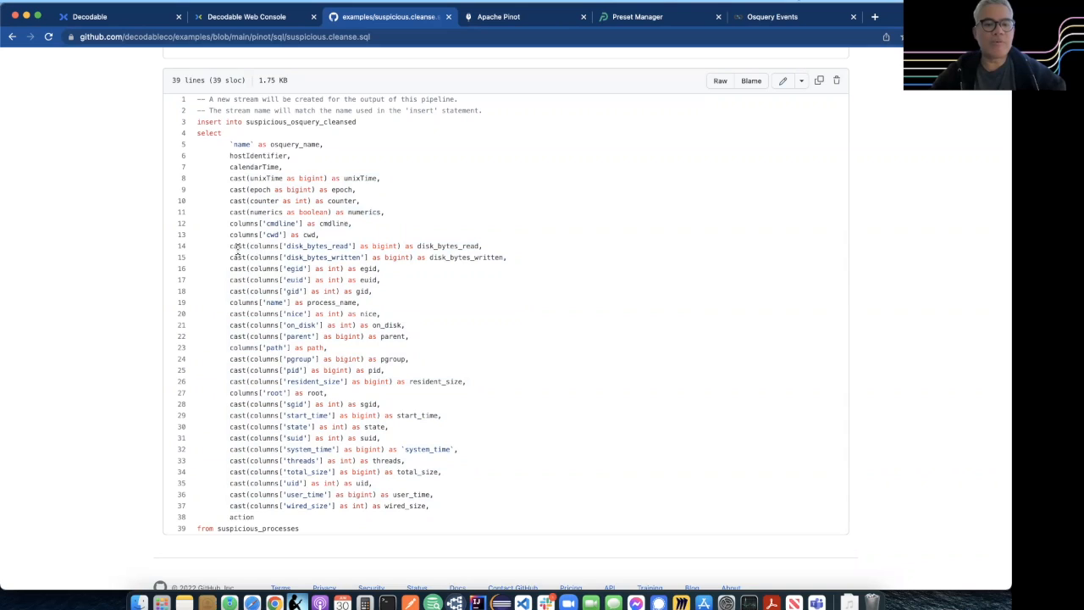
pyautogui.doubleClick(263, 246)
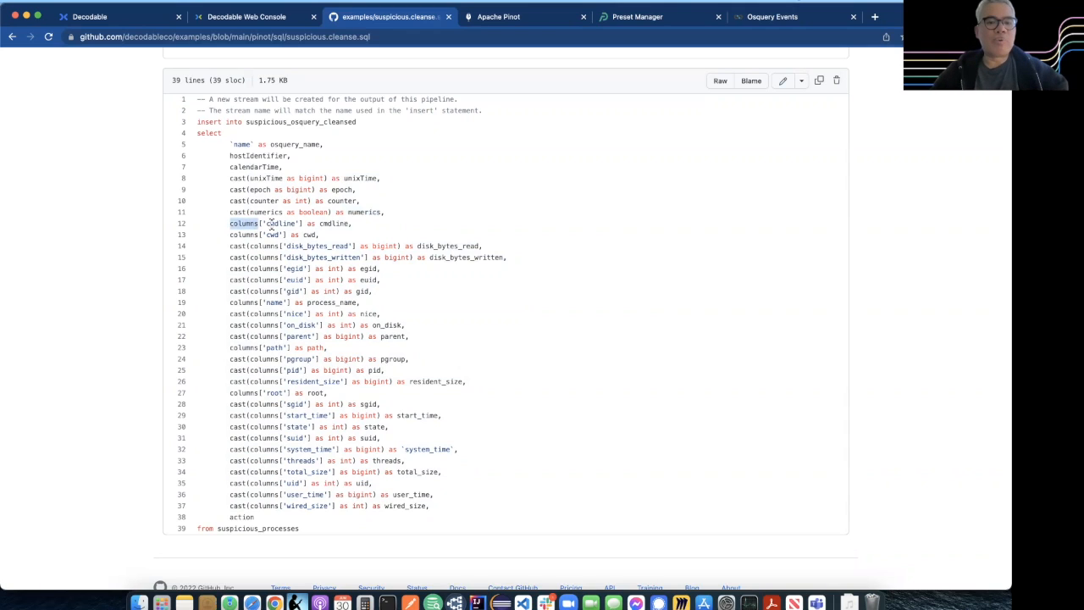
pyautogui.doubleClick(281, 224)
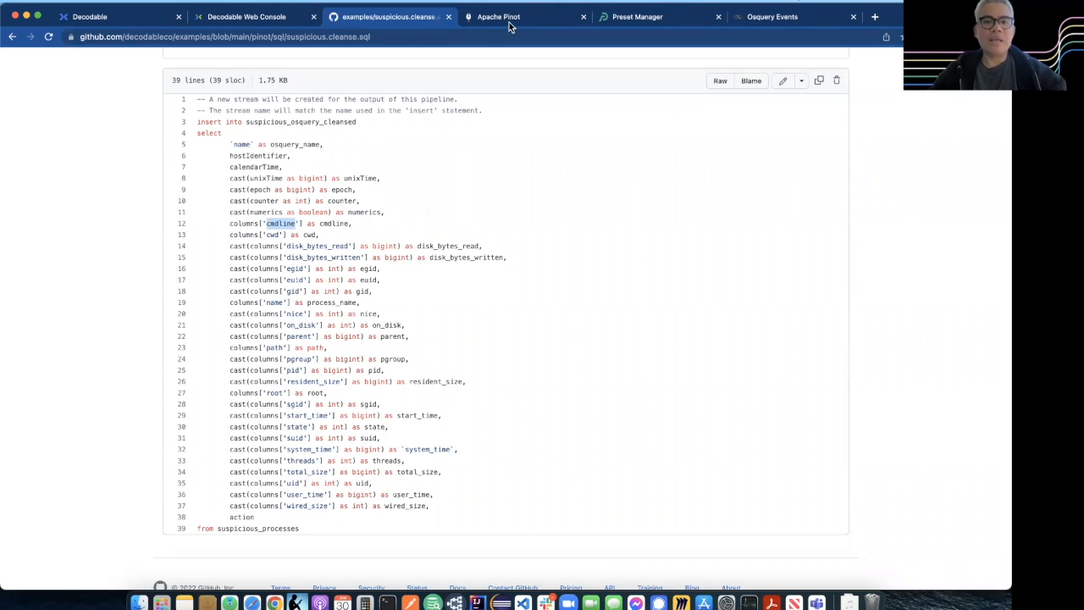
# Step: Query the osquery_suspicious table in the Pinot query console and check its returned rows and total docs
pyautogui.click(498, 17)
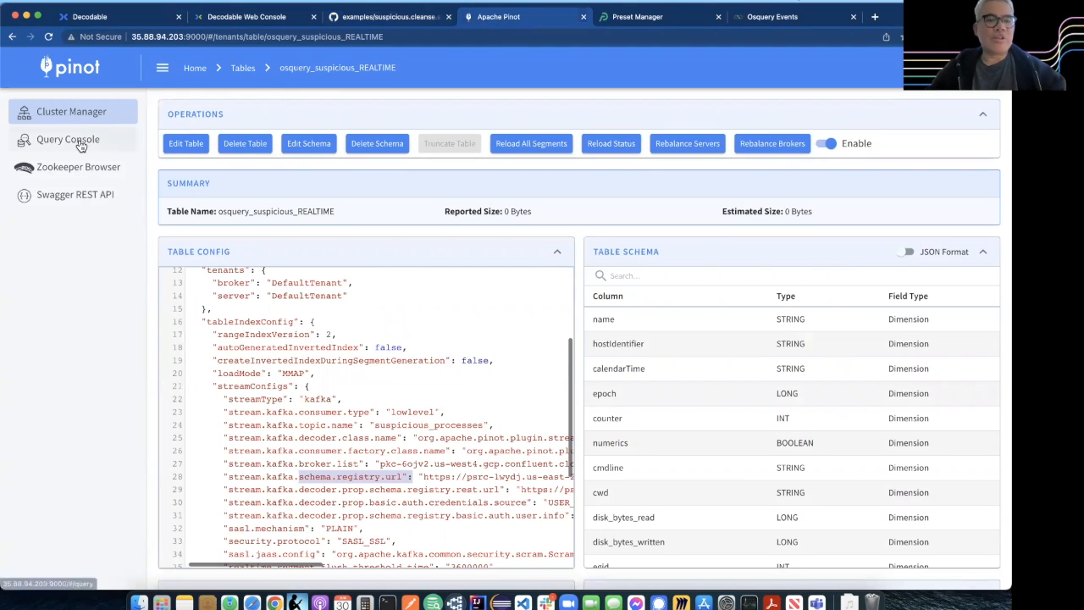
pyautogui.click(68, 139)
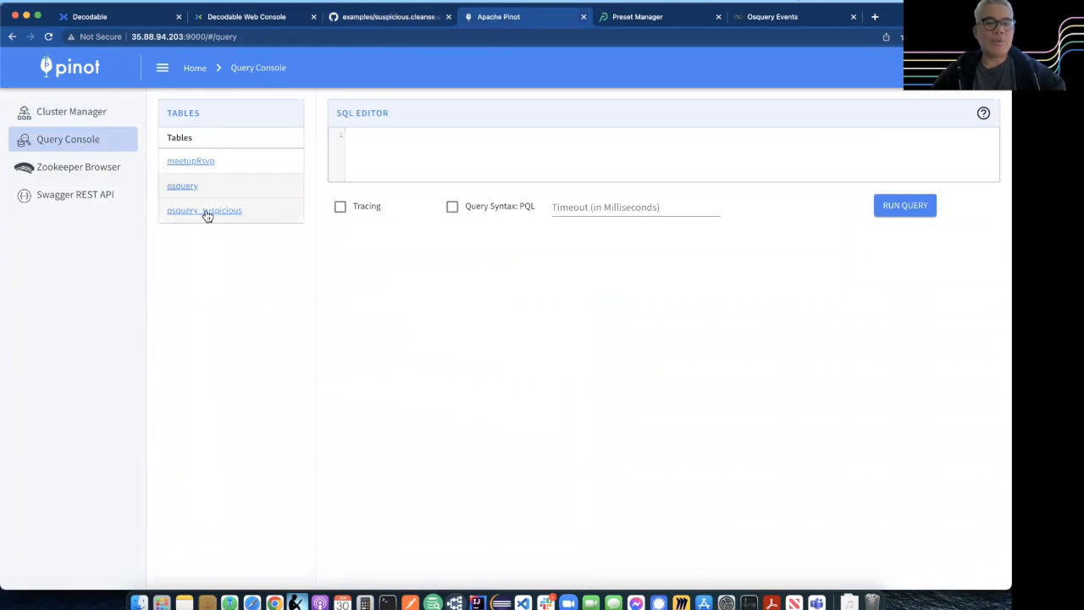
pyautogui.click(204, 210)
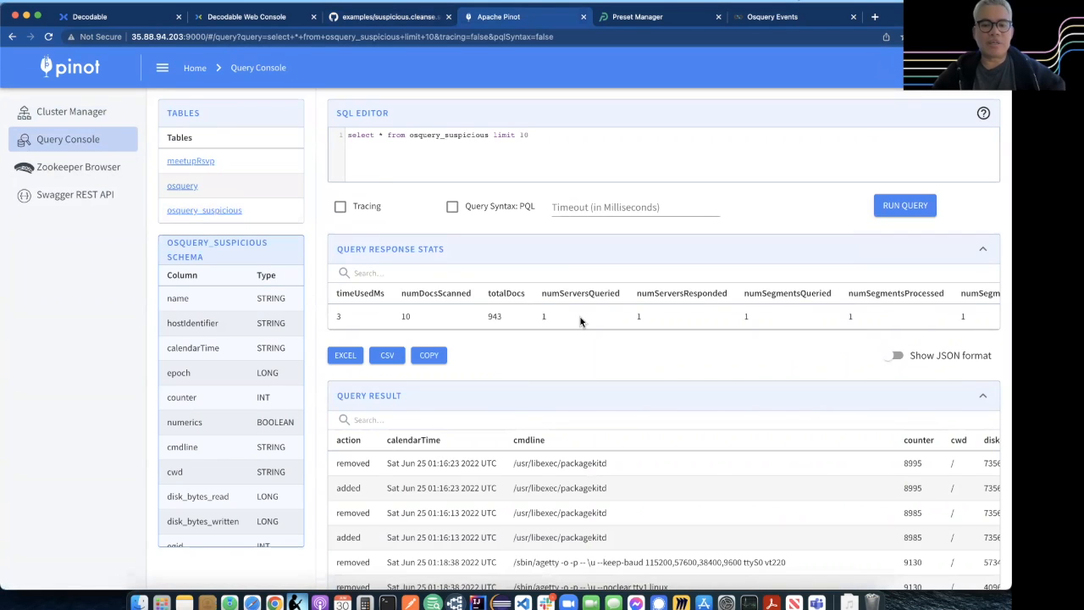
pyautogui.scroll(-3)
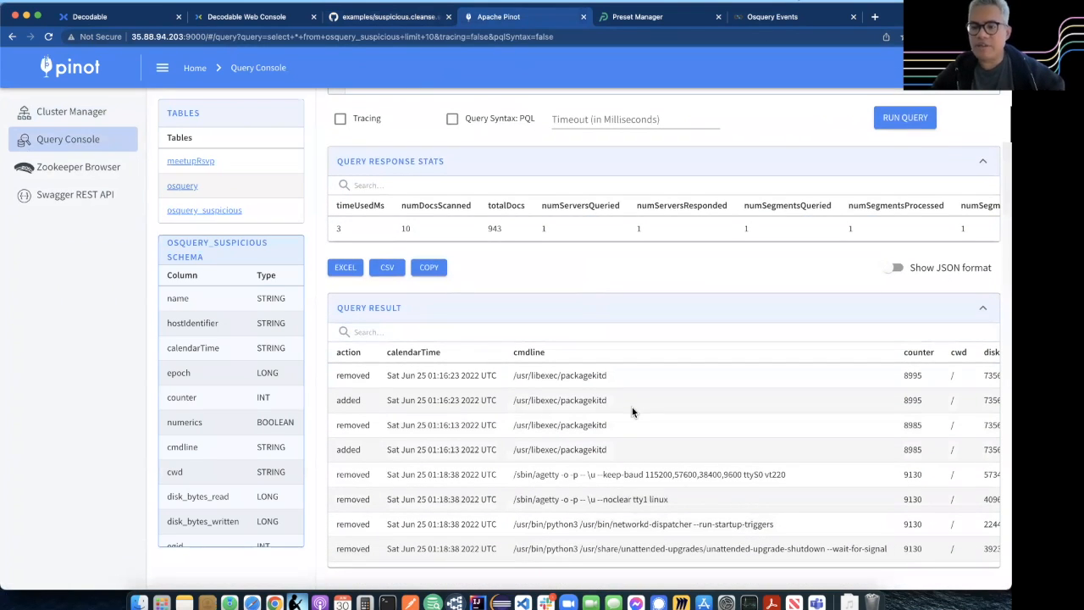
pyautogui.click(877, 355)
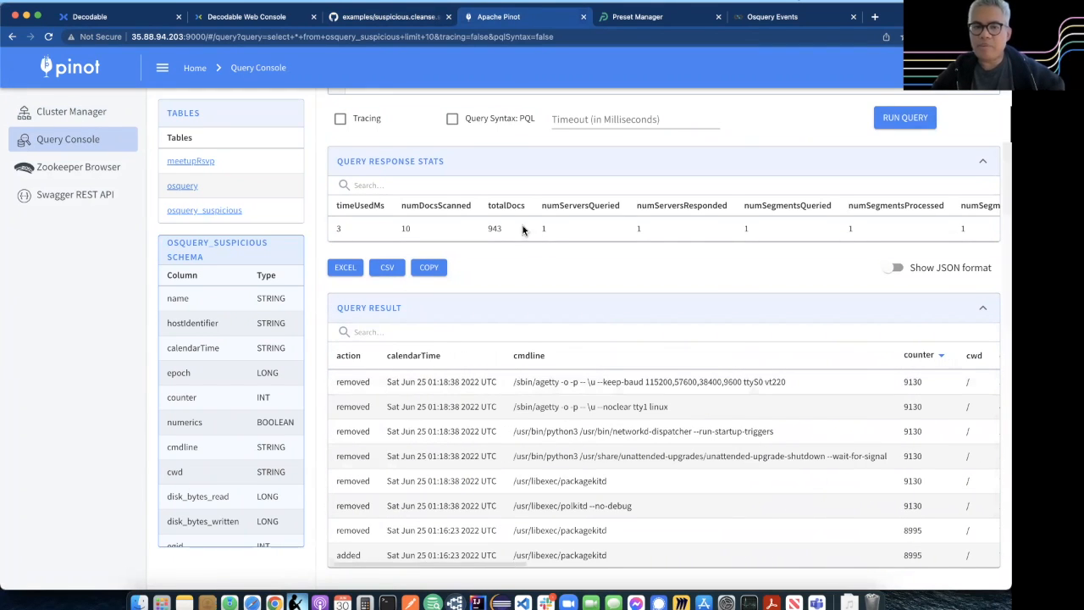
pyautogui.moveTo(83, 125)
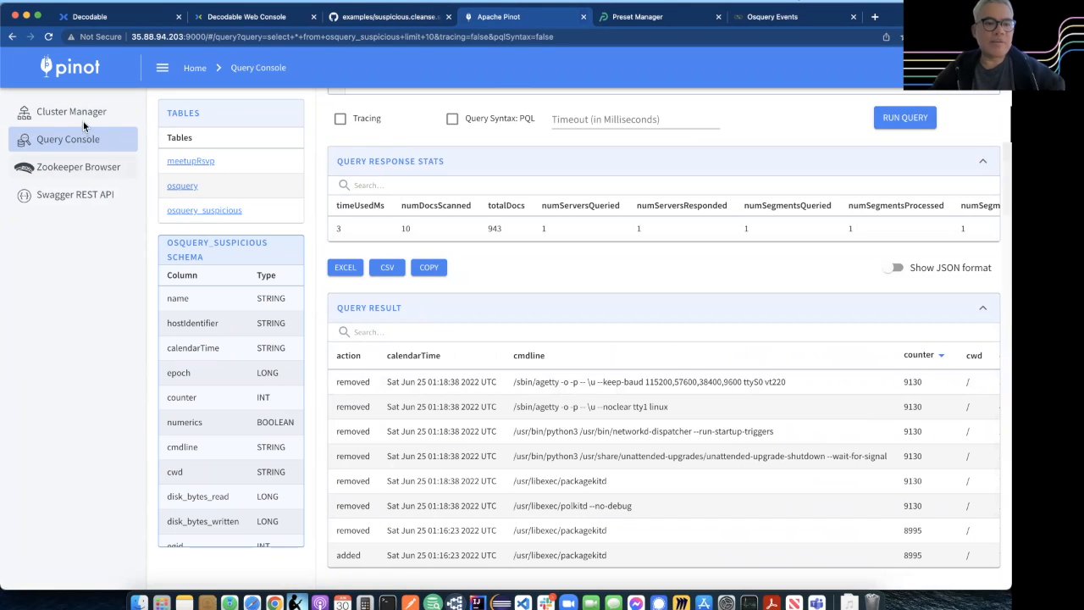
# Step: From the cluster overview, reopen the osquery_suspicious_REALTIME table details
pyautogui.click(72, 112)
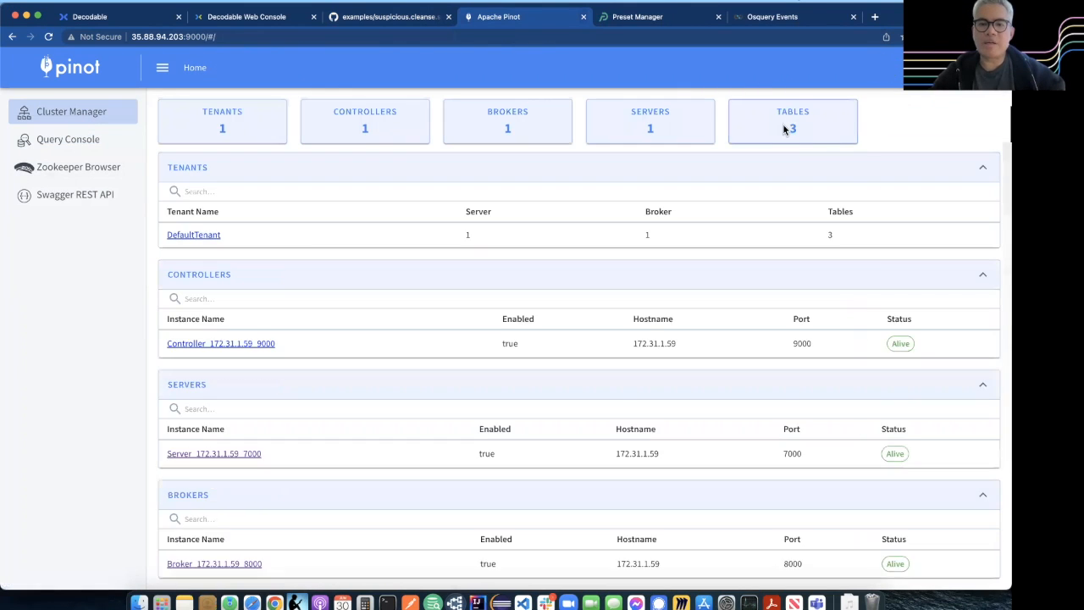
pyautogui.click(792, 122)
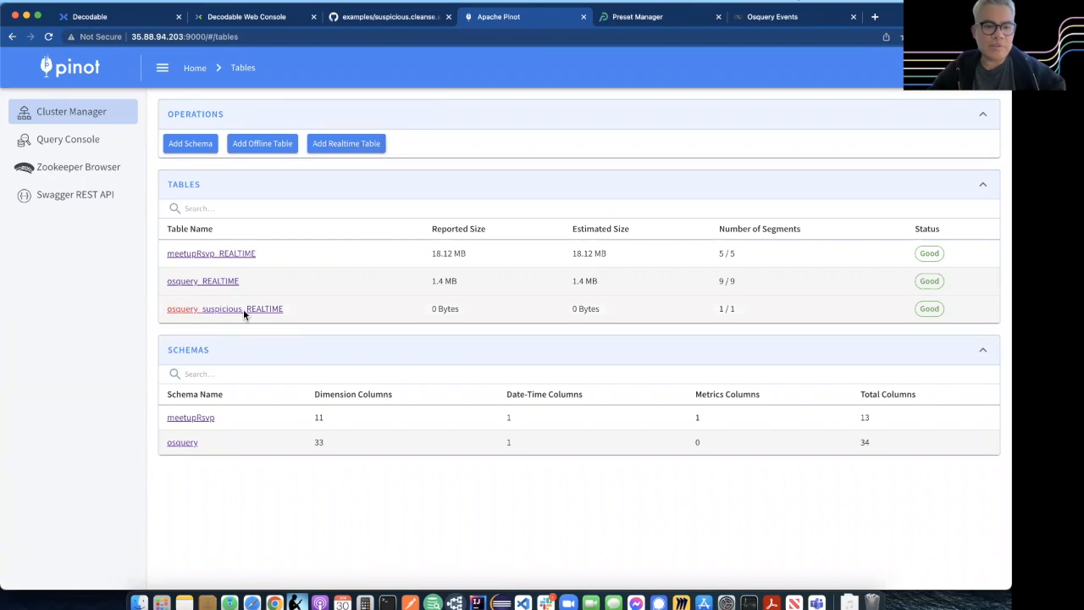
pyautogui.click(223, 308)
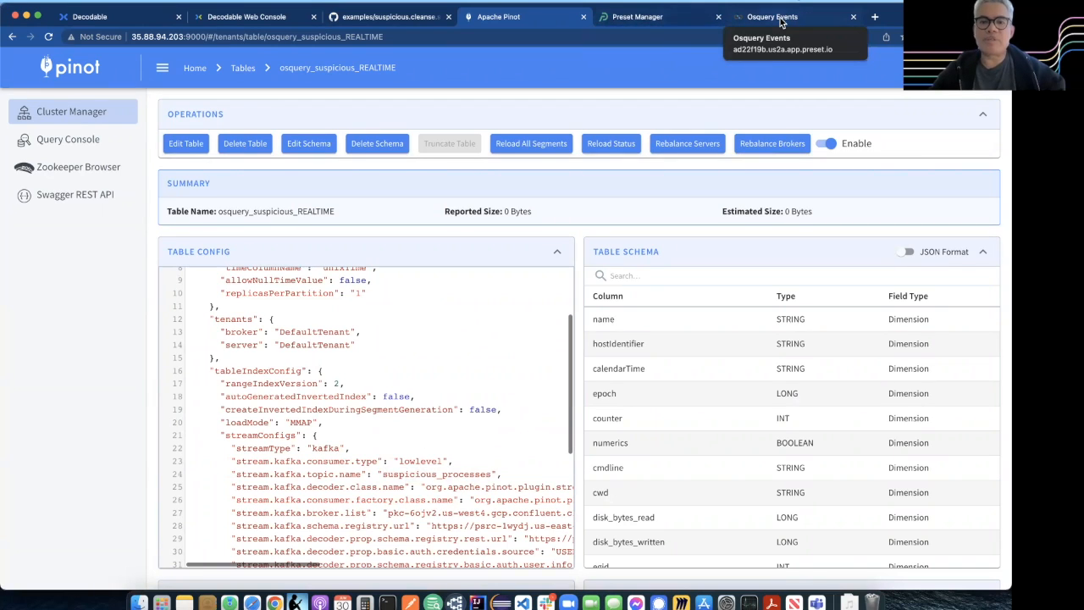
# Step: Go from the Osquery Events dashboard to Data > Databases listing osquery pinot
pyautogui.click(773, 17)
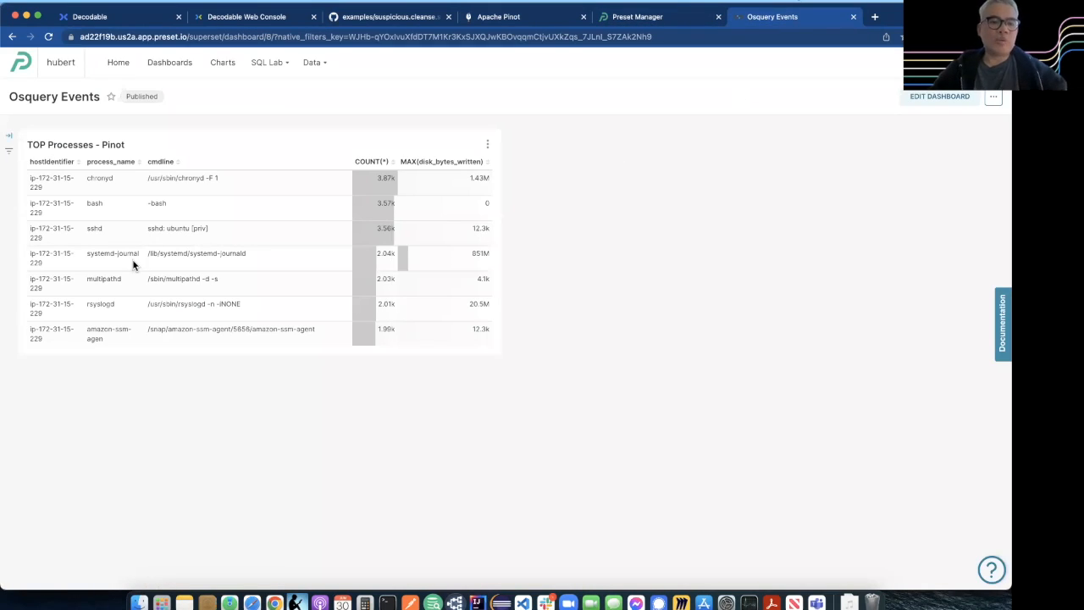
pyautogui.moveTo(725, 178)
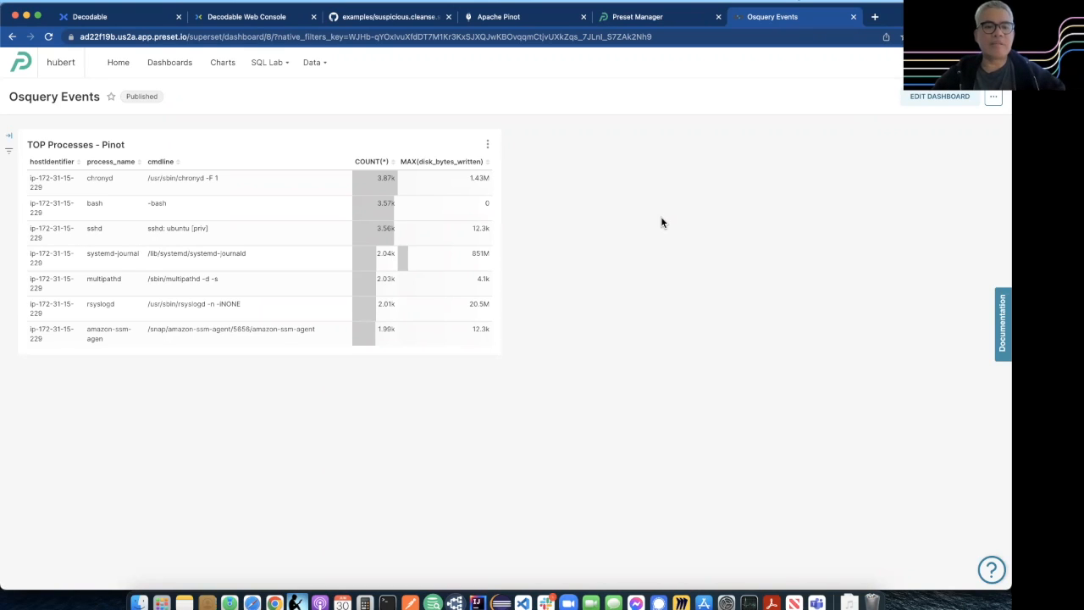
pyautogui.click(313, 61)
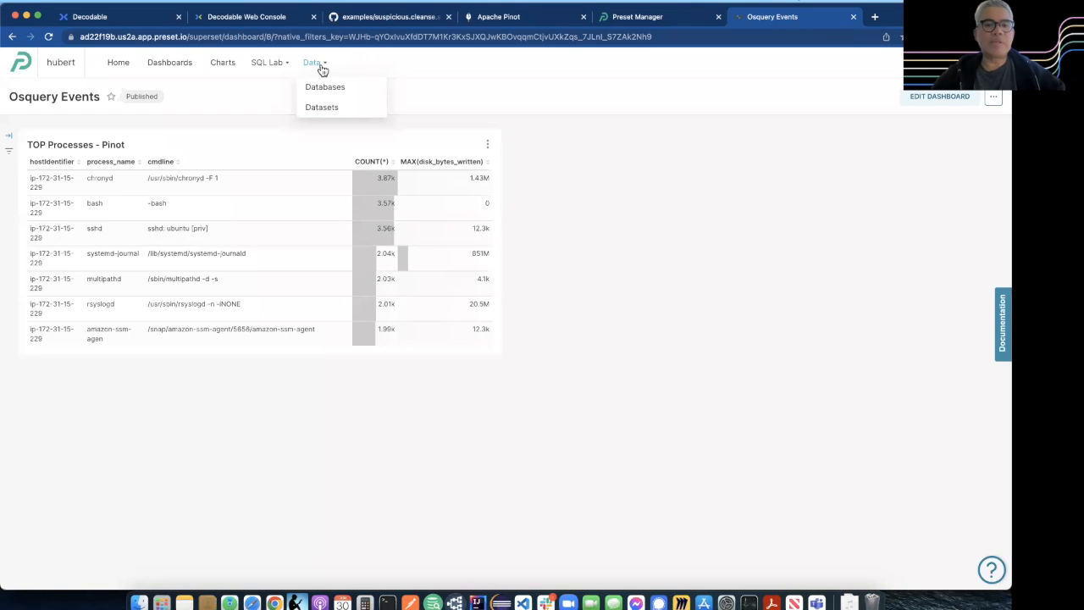
pyautogui.moveTo(326, 87)
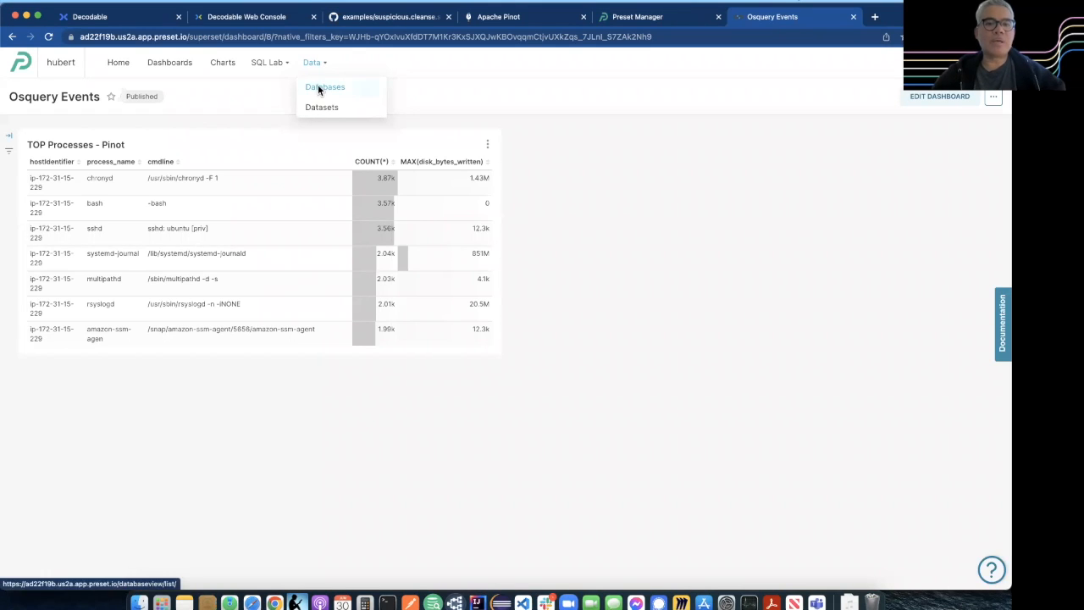
pyautogui.click(325, 86)
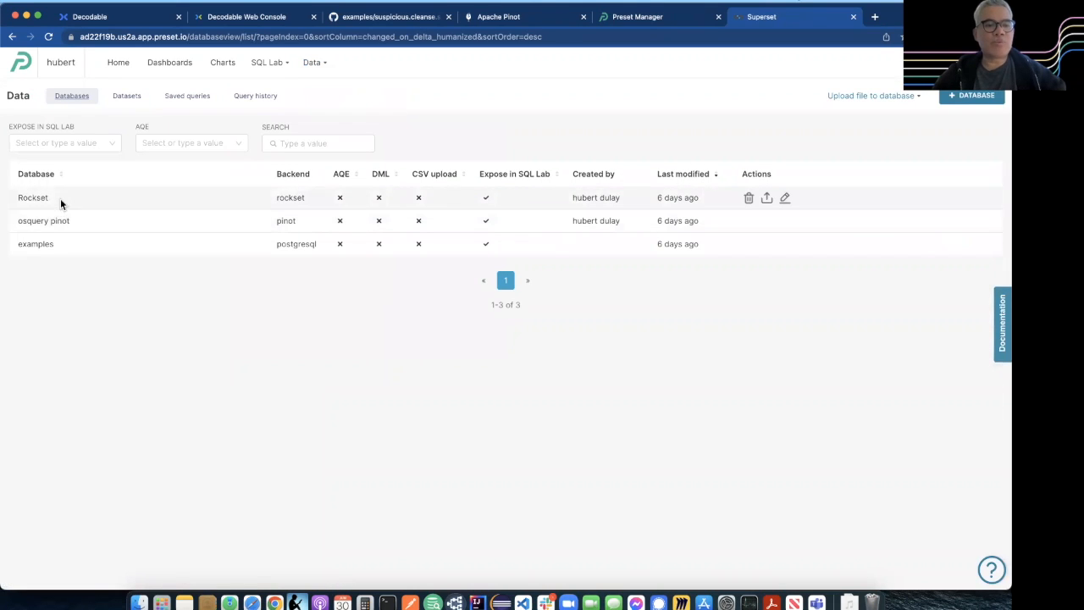
pyautogui.moveTo(78, 225)
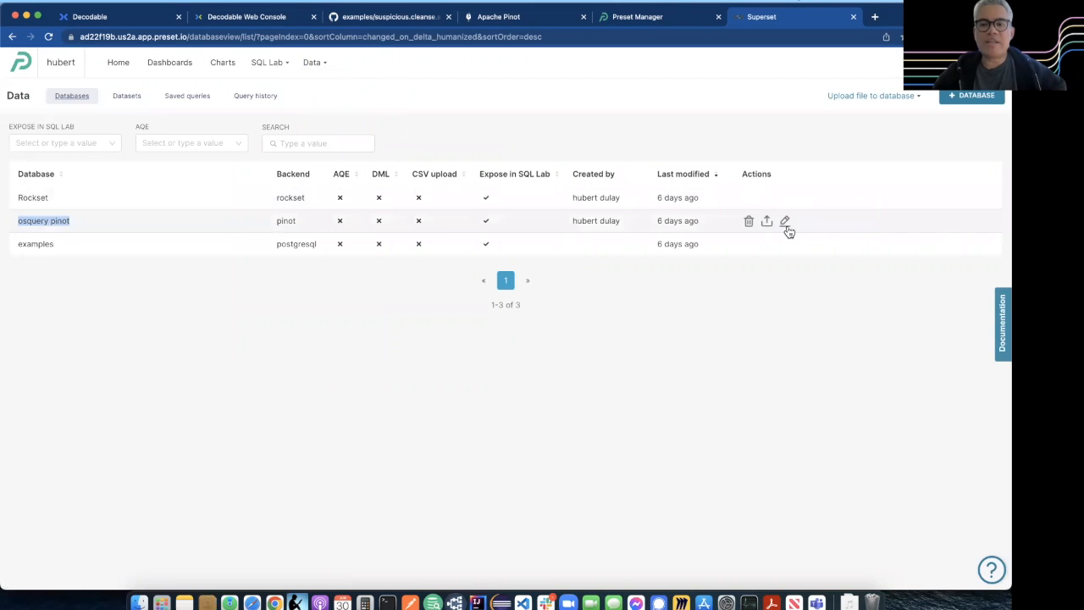
# Step: Inspect the osquery pinot SQLAlchemy URI host address, then view the GitHub examples README
pyautogui.click(784, 221)
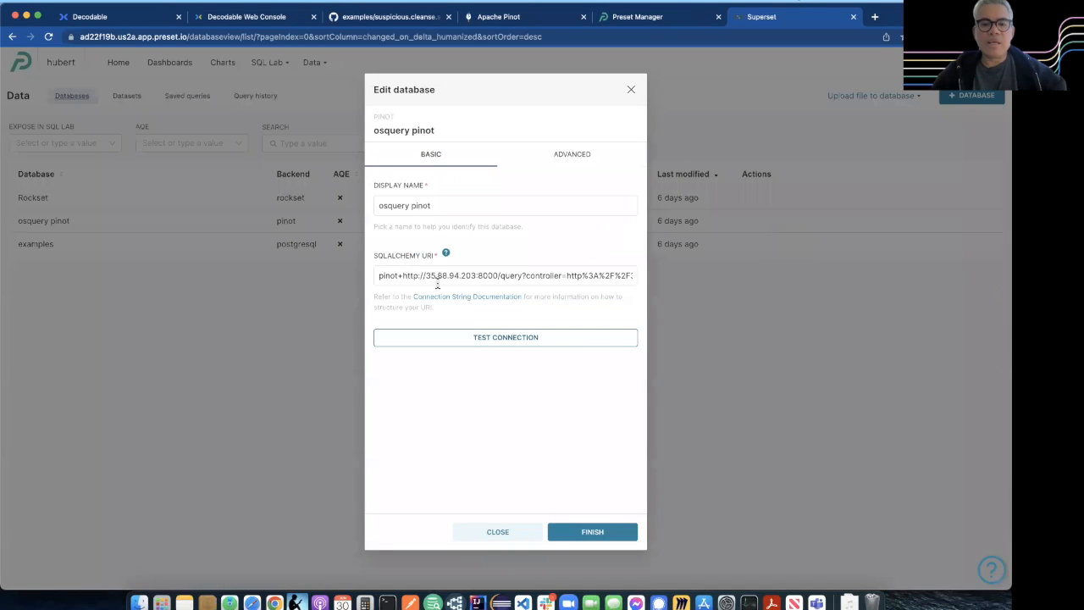
pyautogui.doubleClick(458, 275)
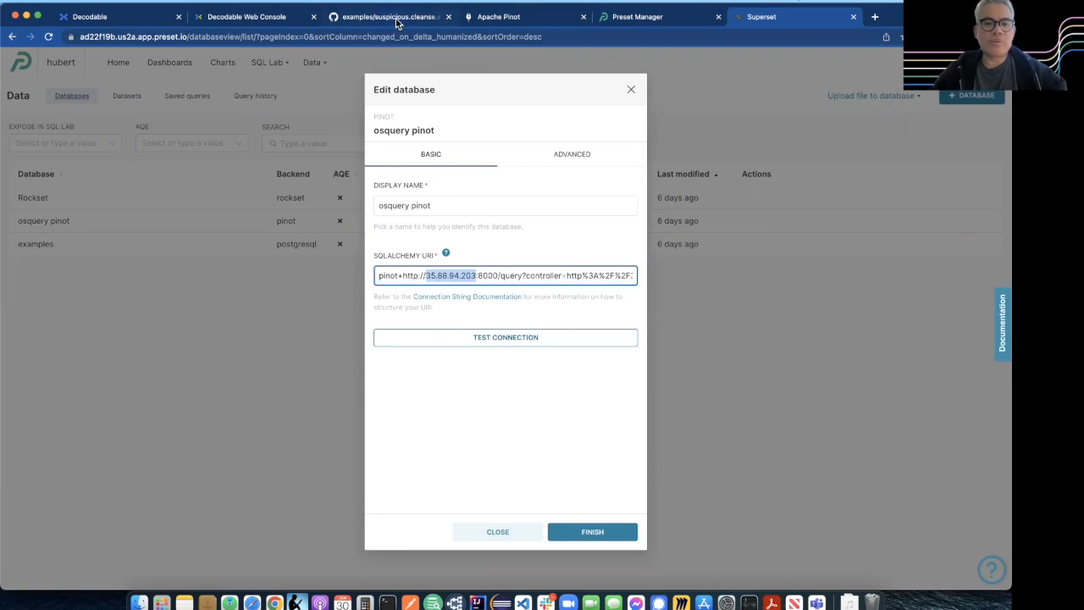
pyautogui.click(388, 16)
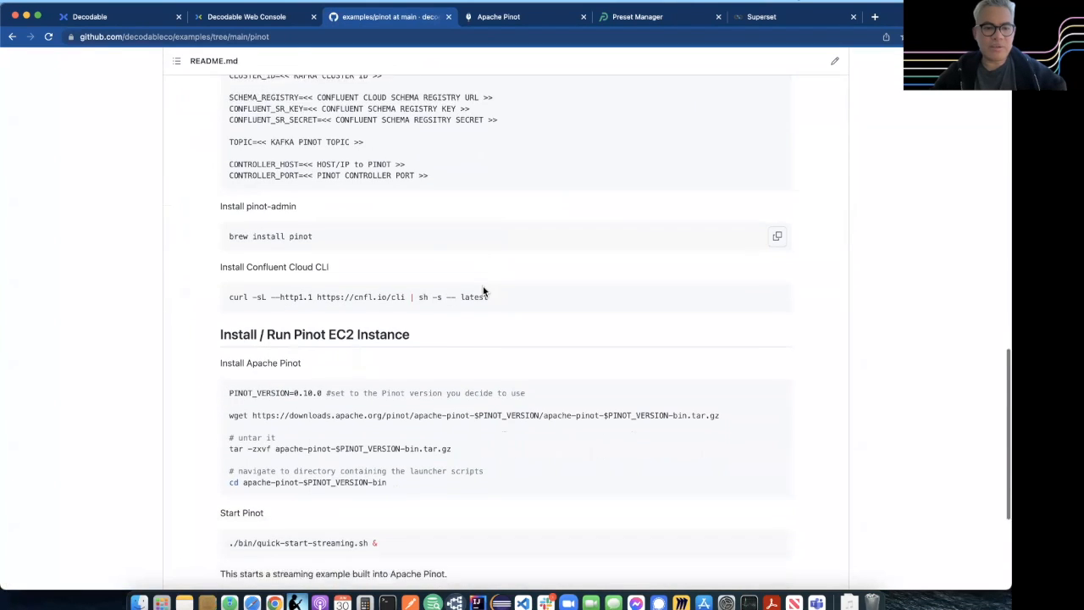
# Step: Review the README's Install / Run Pinot EC2 Instance steps and return to Superset's database settings
pyautogui.scroll(-3)
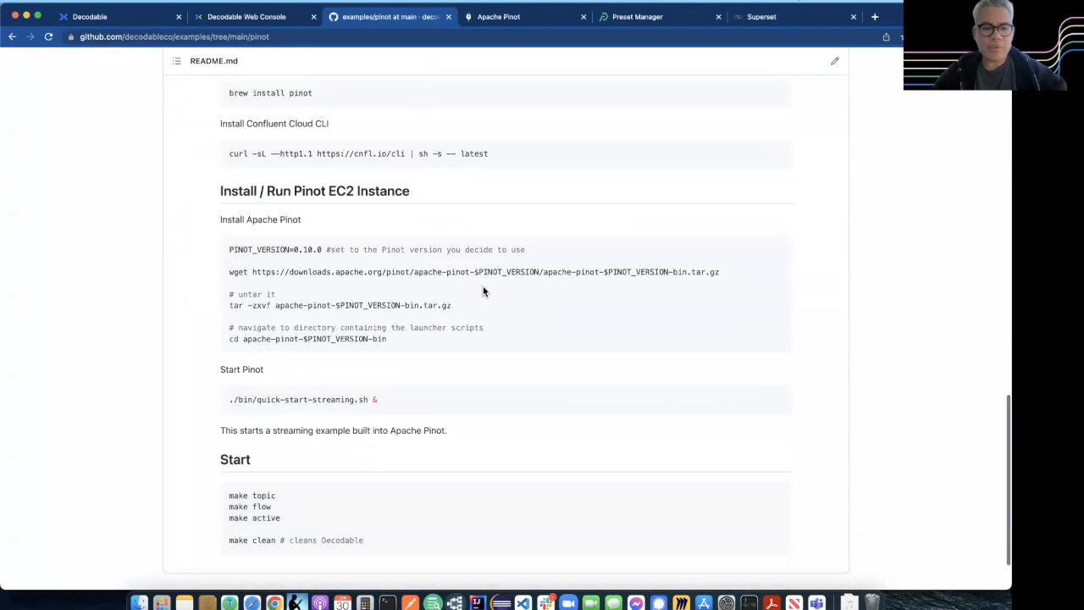
pyautogui.scroll(-3)
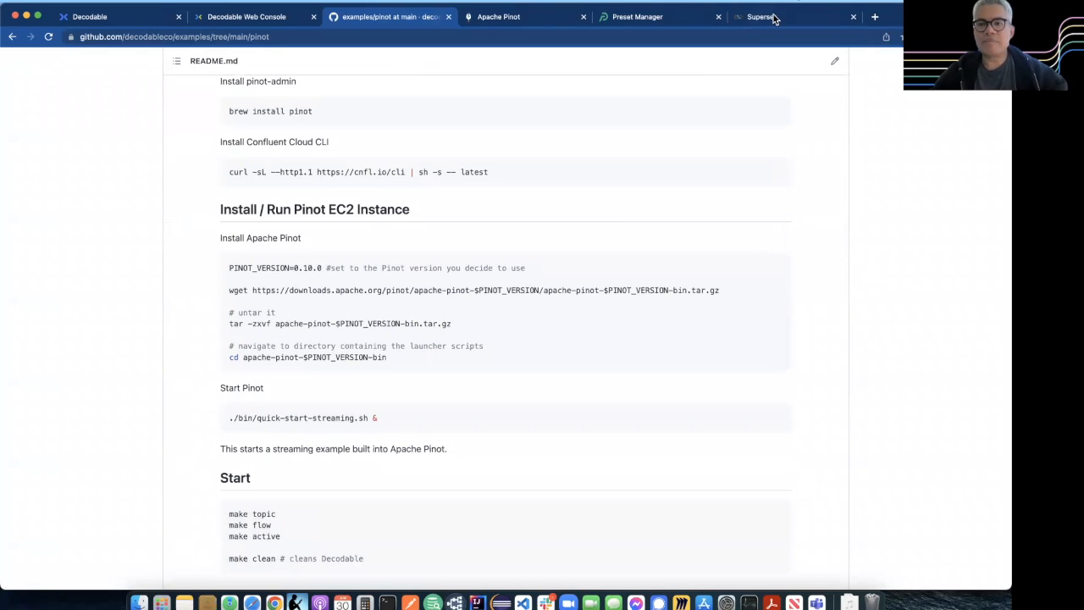
pyautogui.click(759, 17)
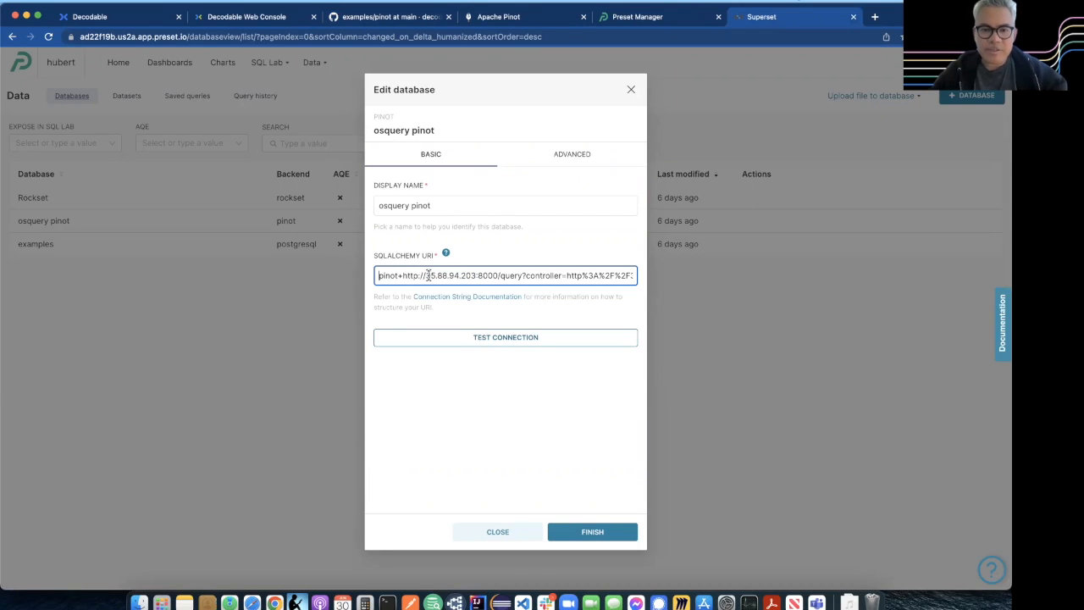
# Step: Test the osquery pinot connection from its SQLAlchemy URI and close the settings unsaved
pyautogui.moveTo(432, 275); pyautogui.dragTo(500, 274)
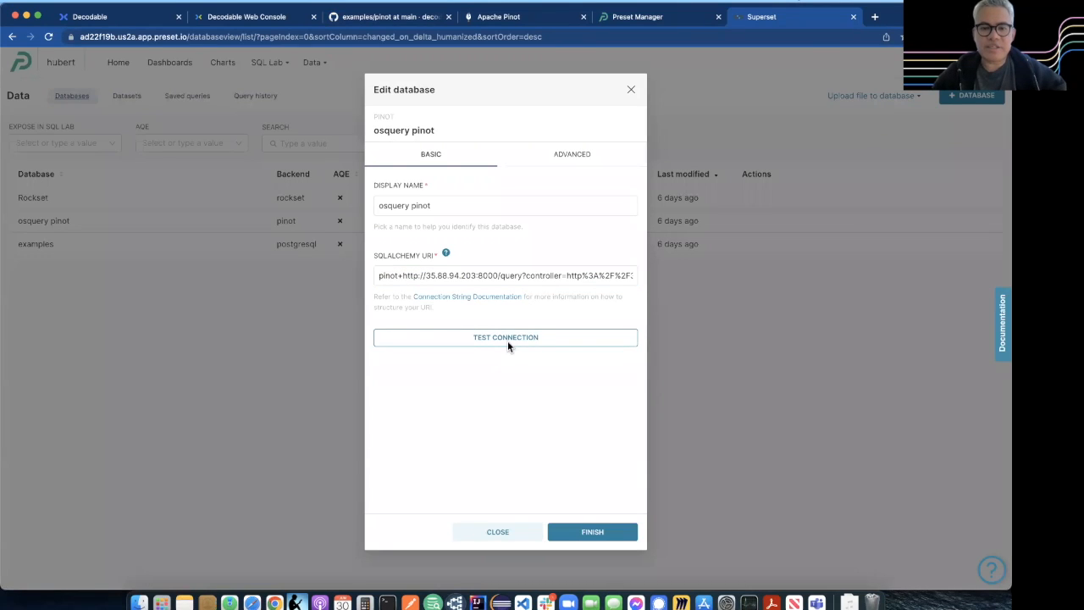
pyautogui.click(505, 337)
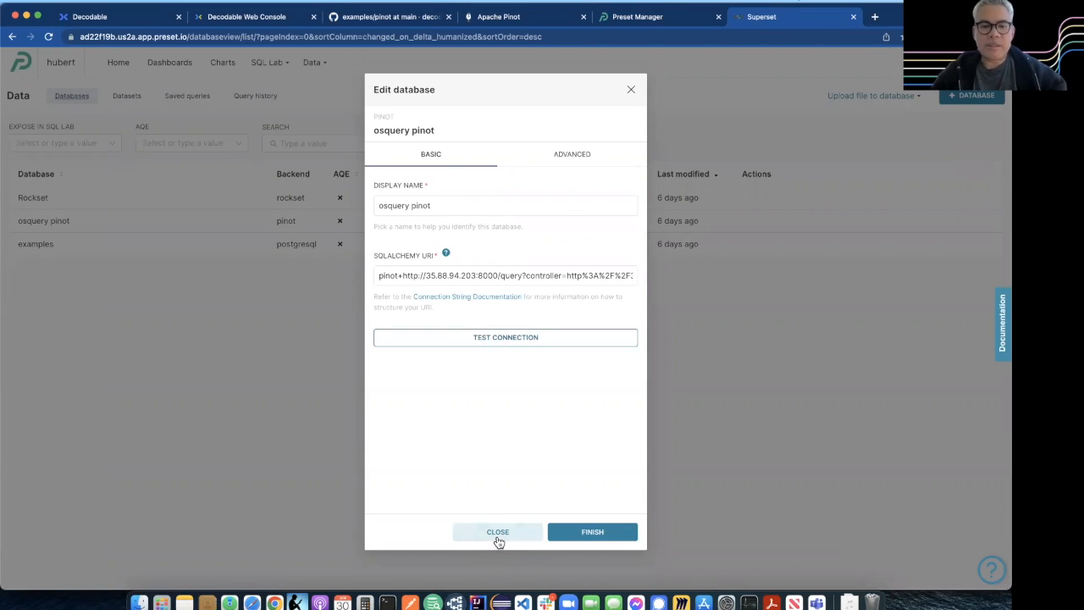
pyautogui.click(498, 532)
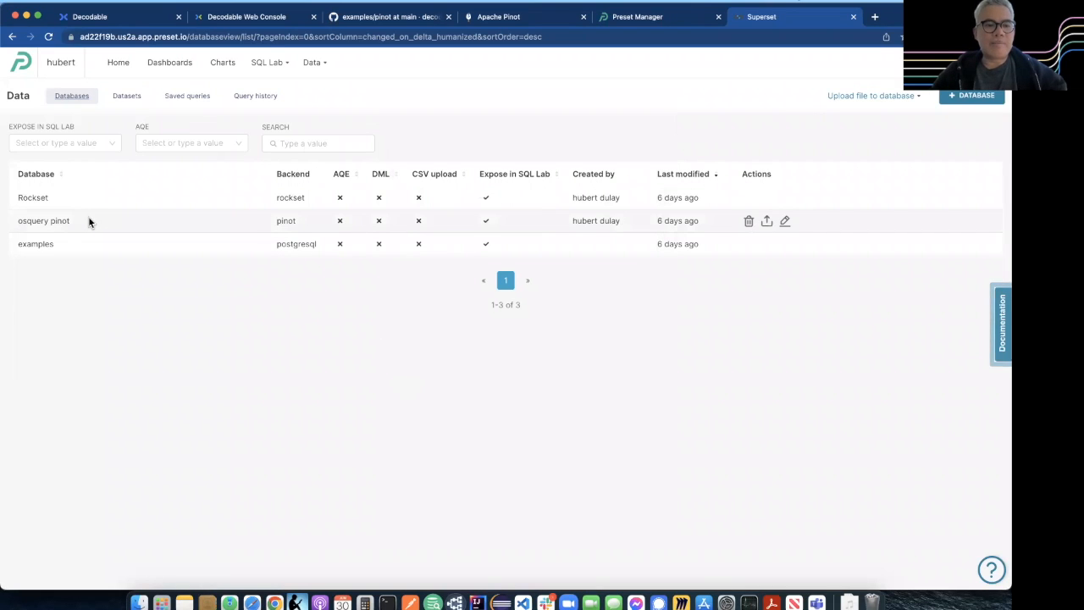
pyautogui.moveTo(315, 61)
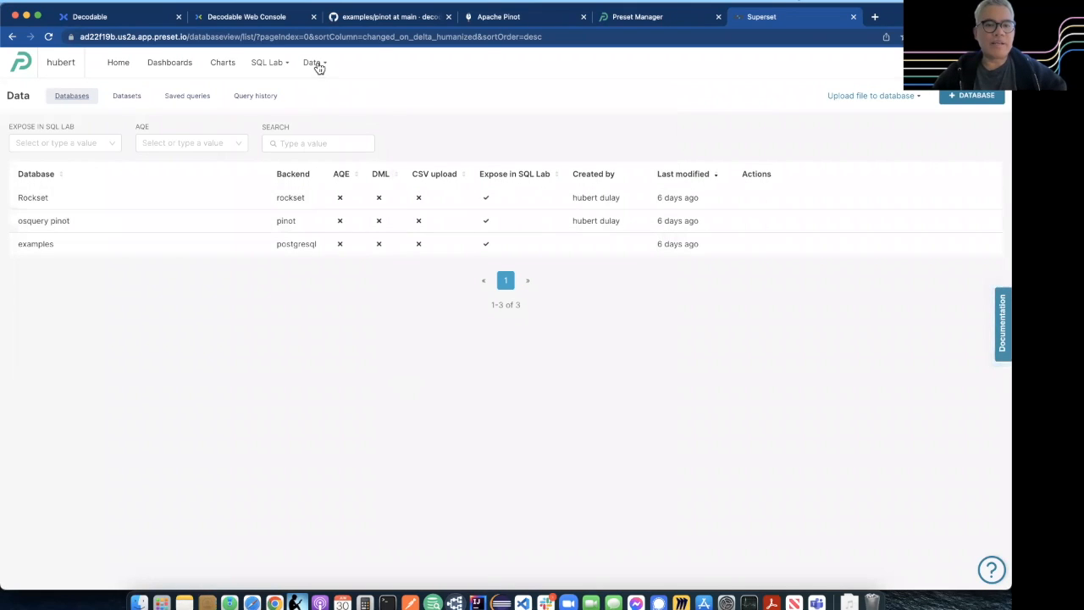
# Step: Delete the osquery_suspicious dataset from the Datasets list, confirming with DELETE
pyautogui.click(126, 95)
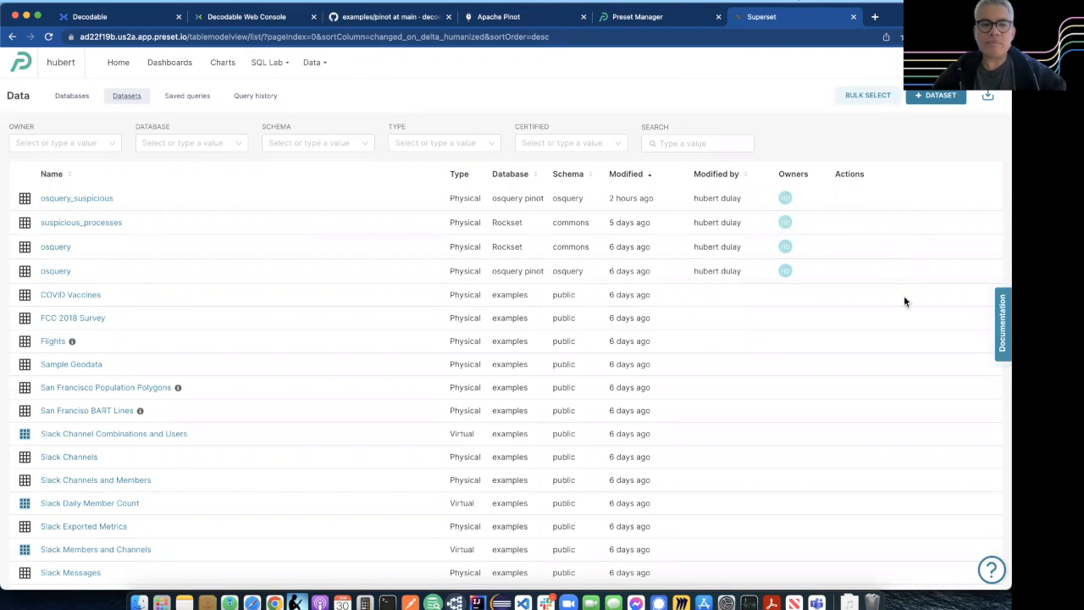
pyautogui.moveTo(532, 198)
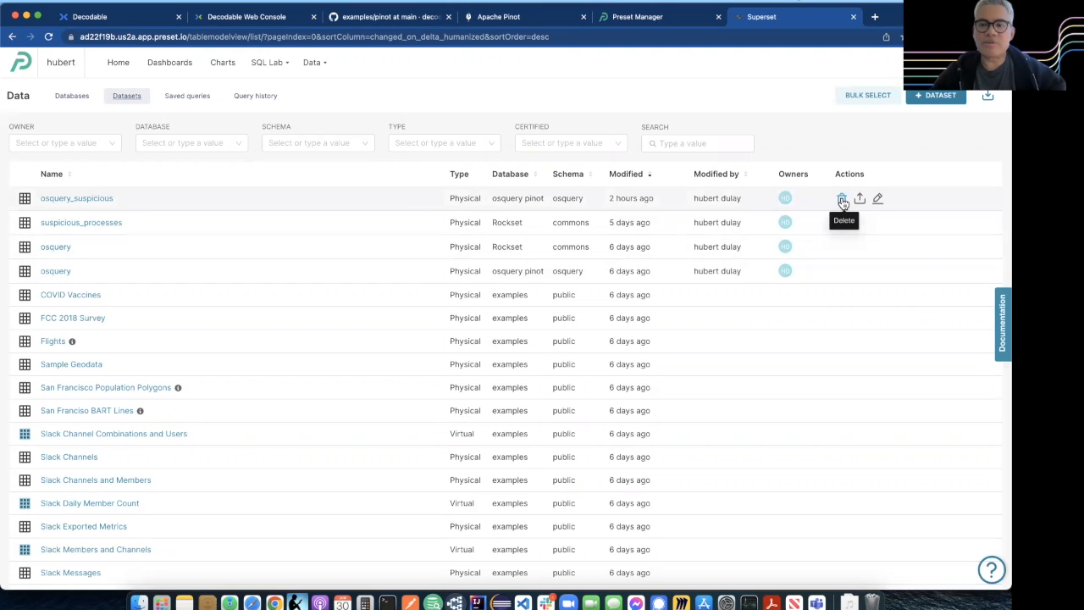
pyautogui.click(844, 198)
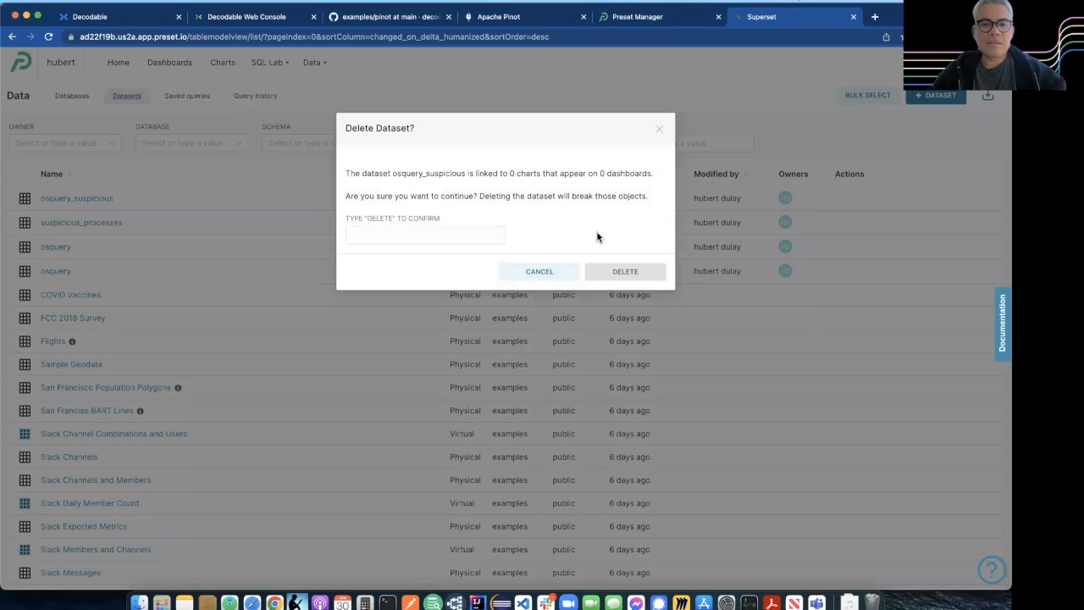
pyautogui.write('DE')
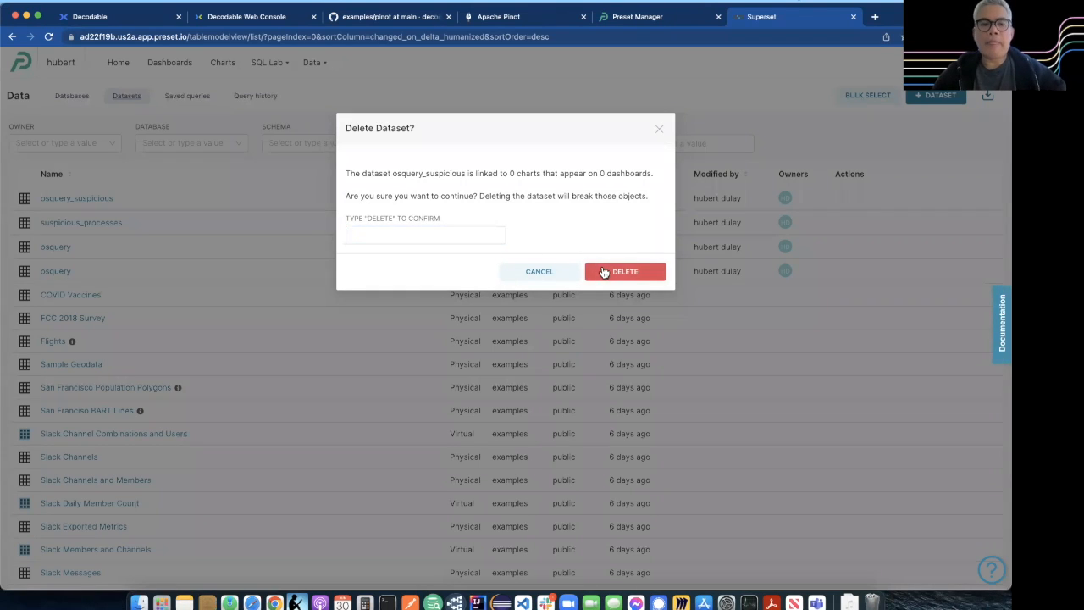
pyautogui.click(625, 271)
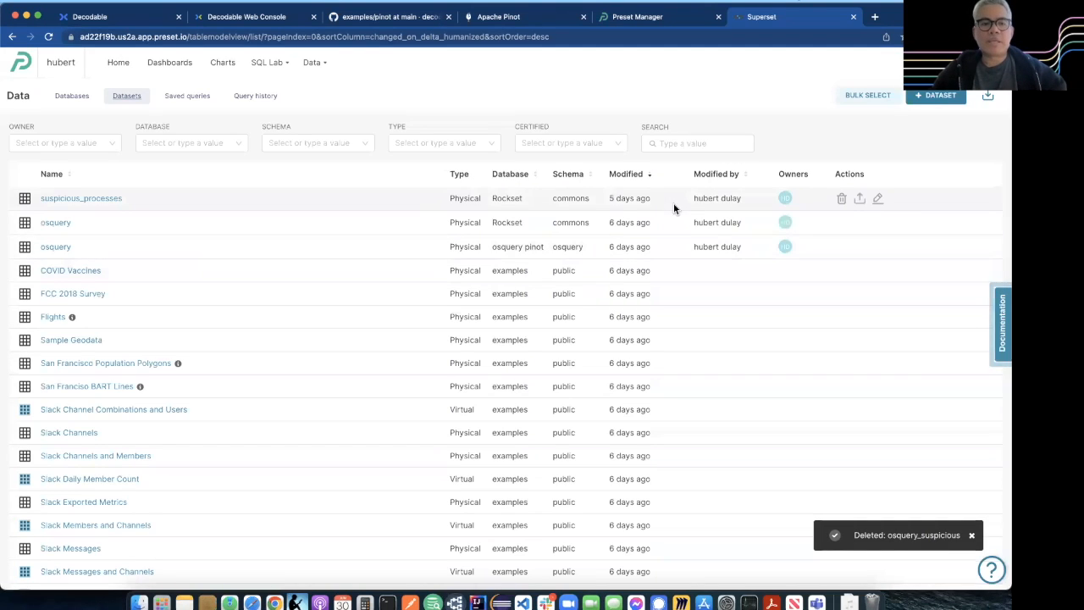
# Step: Add dataset osquery_suspicious from database osquery pinot, schema osquery
pyautogui.click(935, 95)
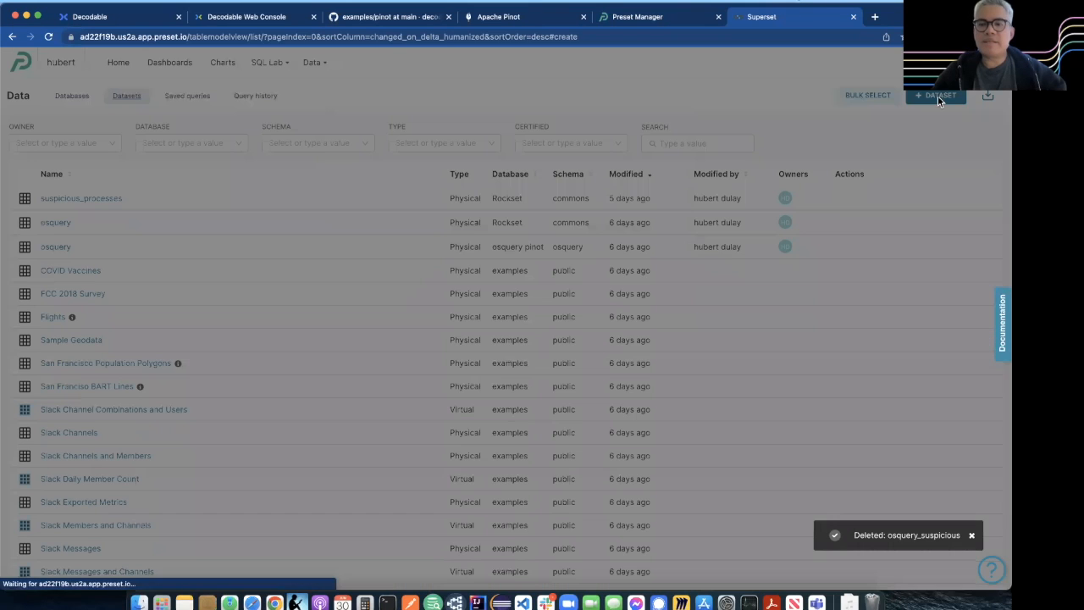
pyautogui.click(935, 95)
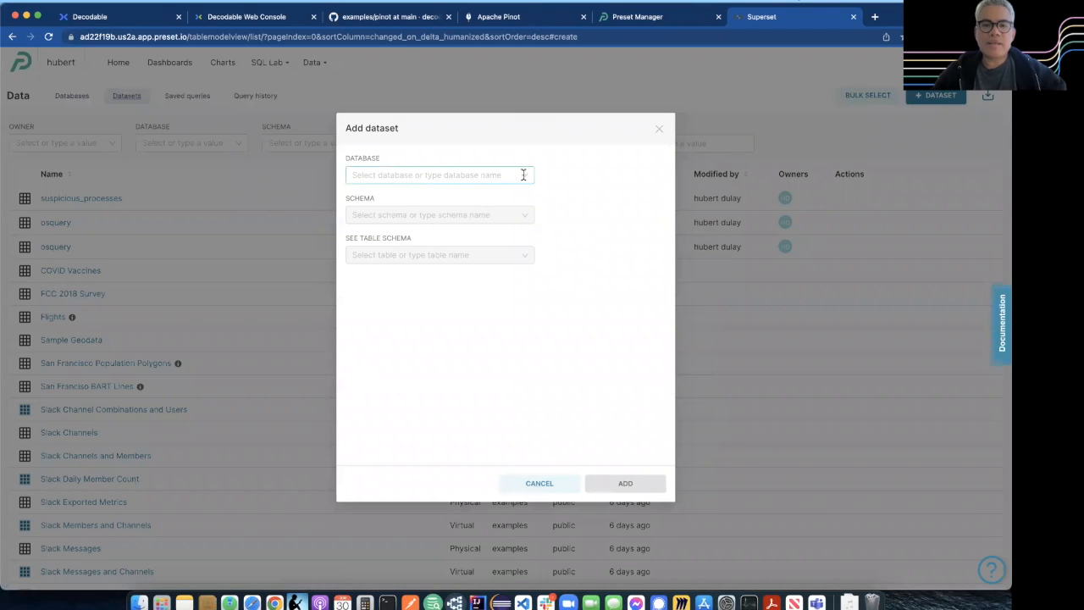
pyautogui.click(437, 175)
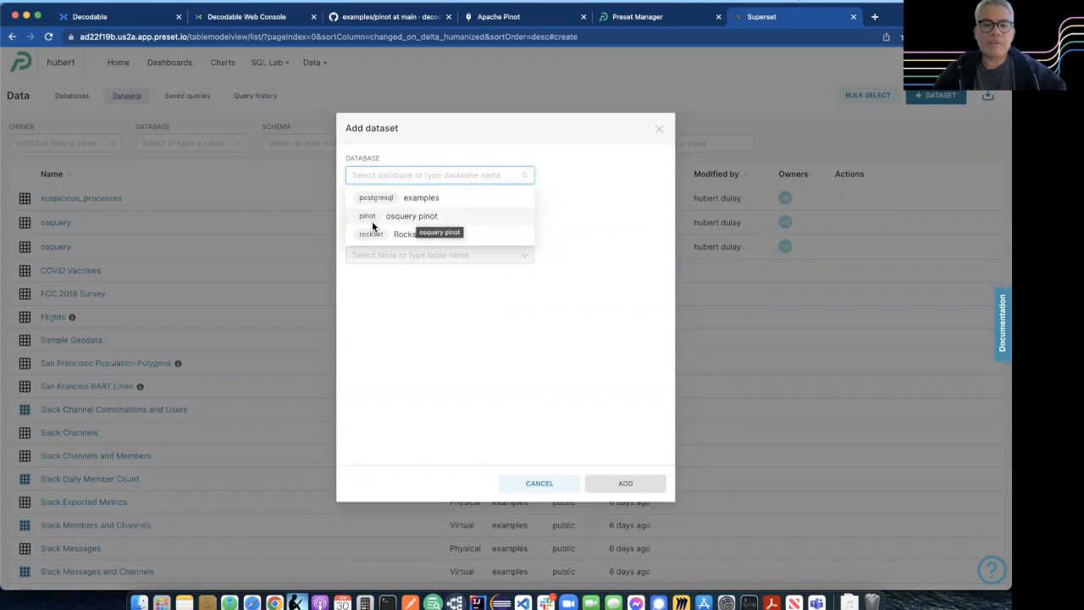
pyautogui.click(410, 215)
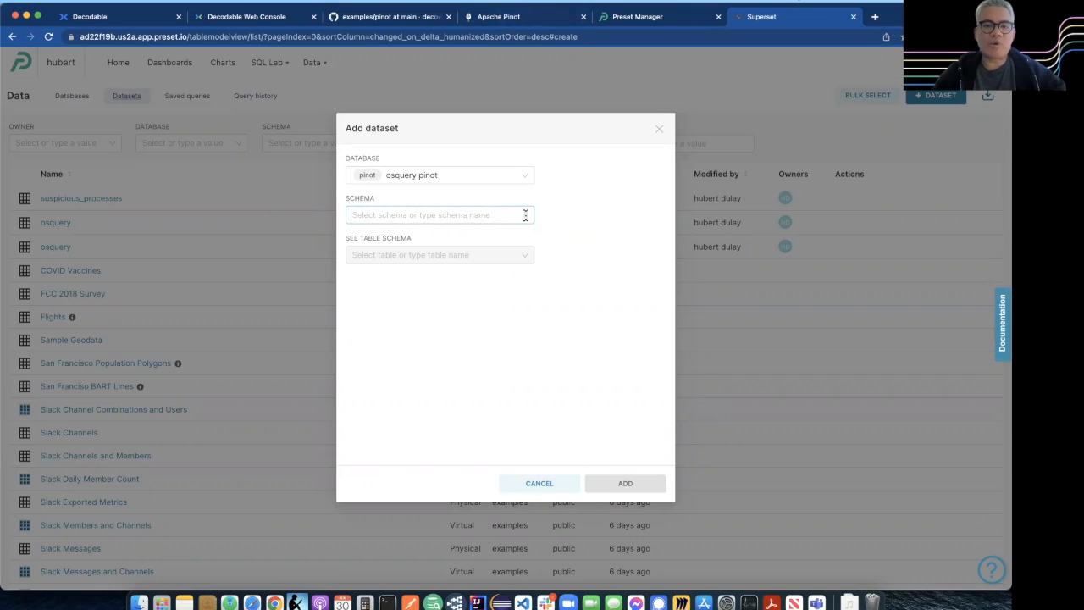
pyautogui.click(437, 214)
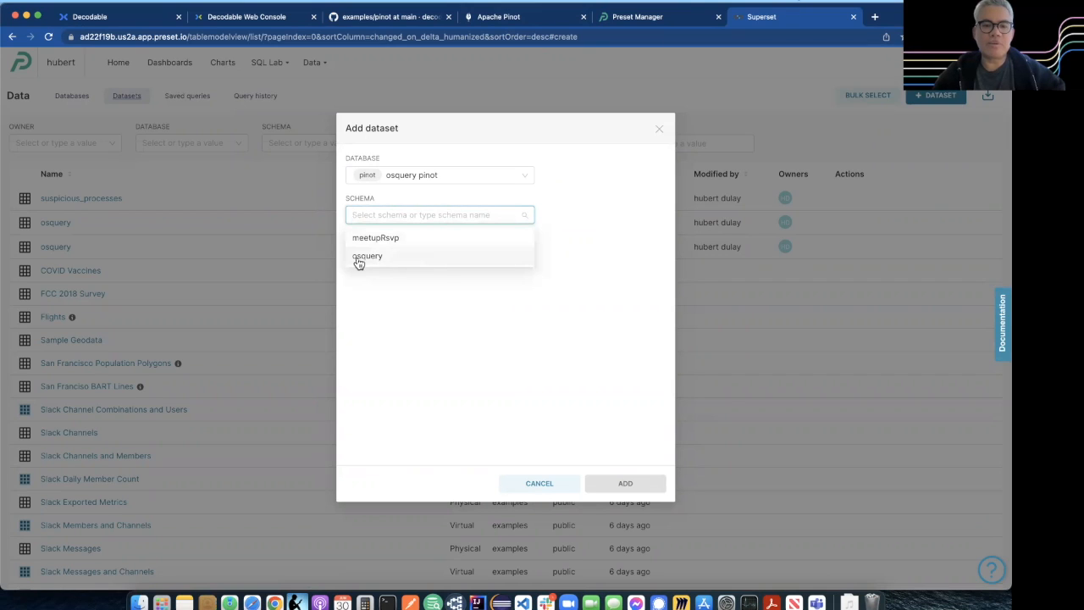
pyautogui.click(366, 256)
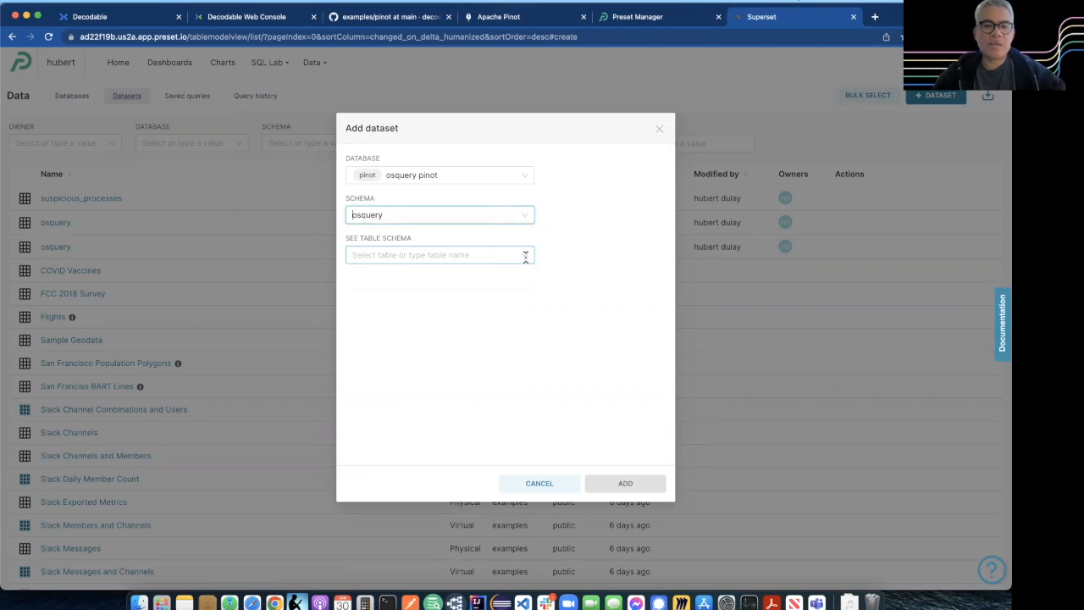
pyautogui.click(440, 254)
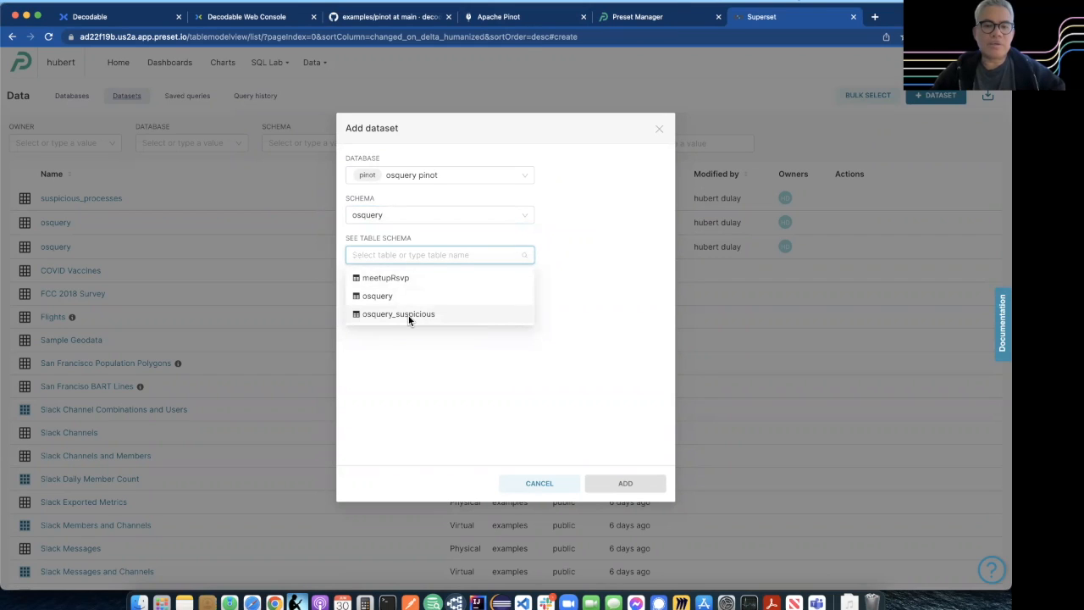
pyautogui.click(398, 313)
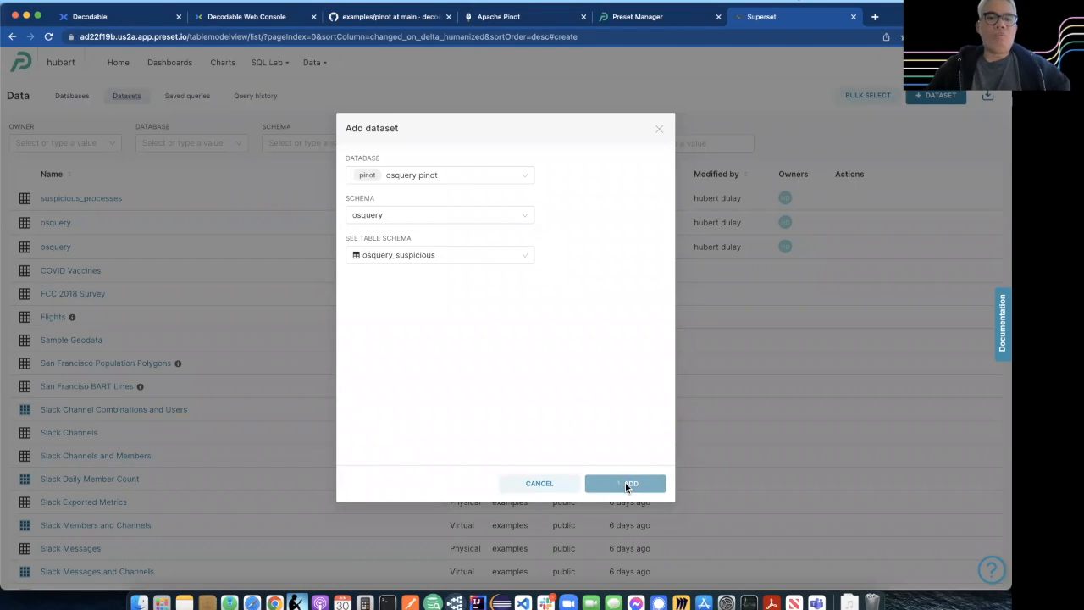
pyautogui.click(630, 483)
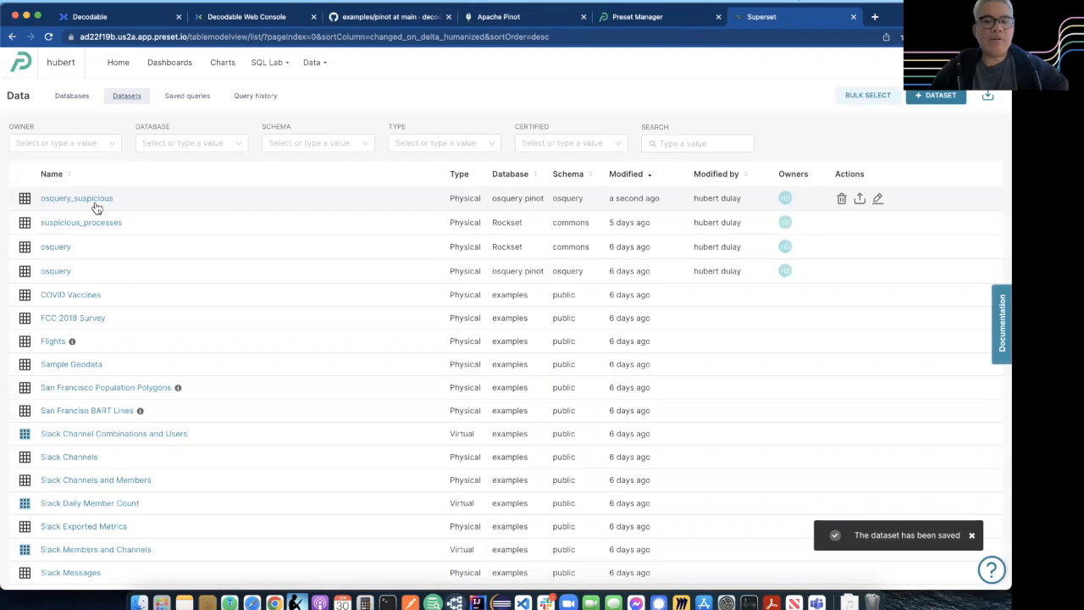
pyautogui.moveTo(77, 196)
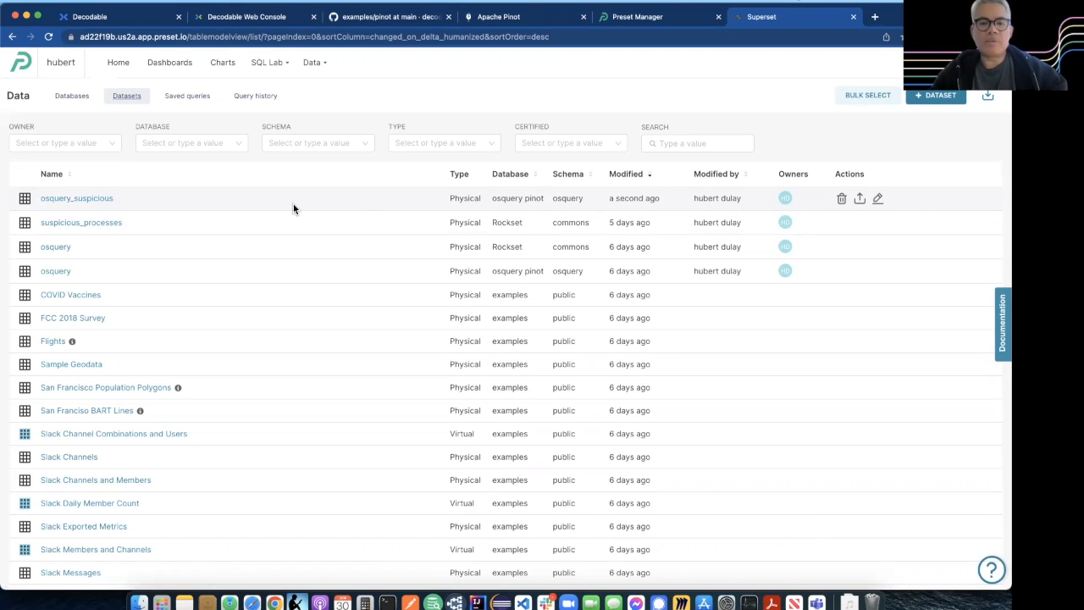
# Step: Chart osquery_suspicious grouped by hostIdentifier, cmdline, cwd and process_name
pyautogui.click(76, 196)
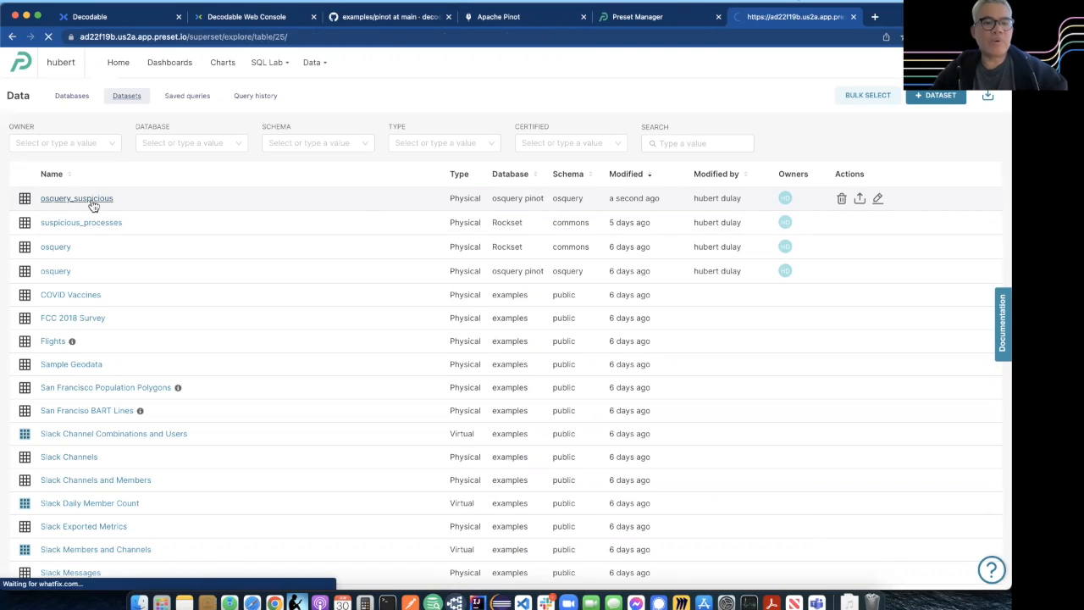
pyautogui.click(76, 198)
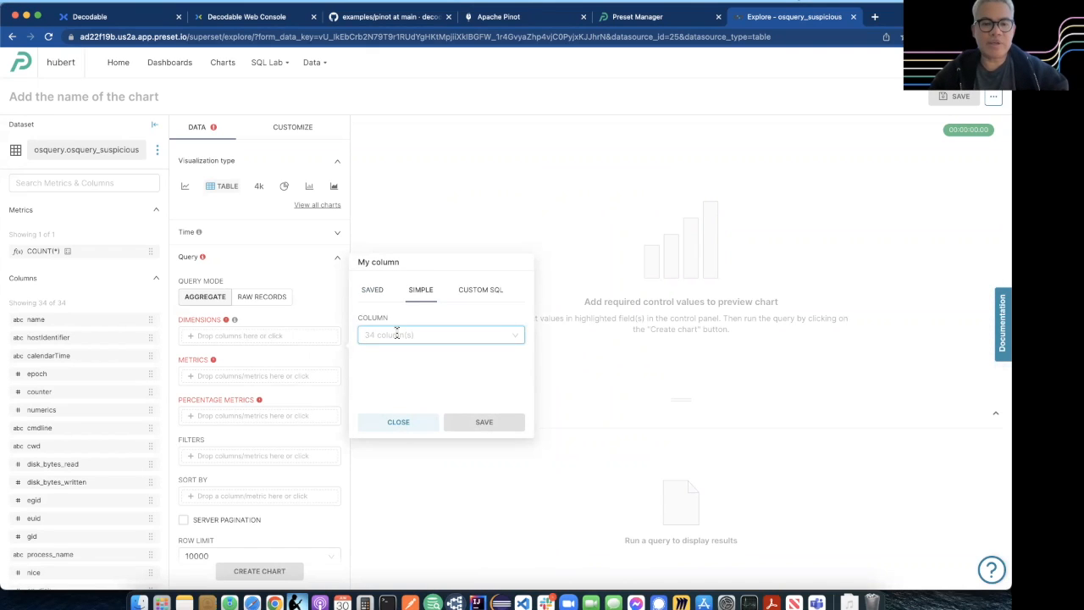
pyautogui.write('hos')
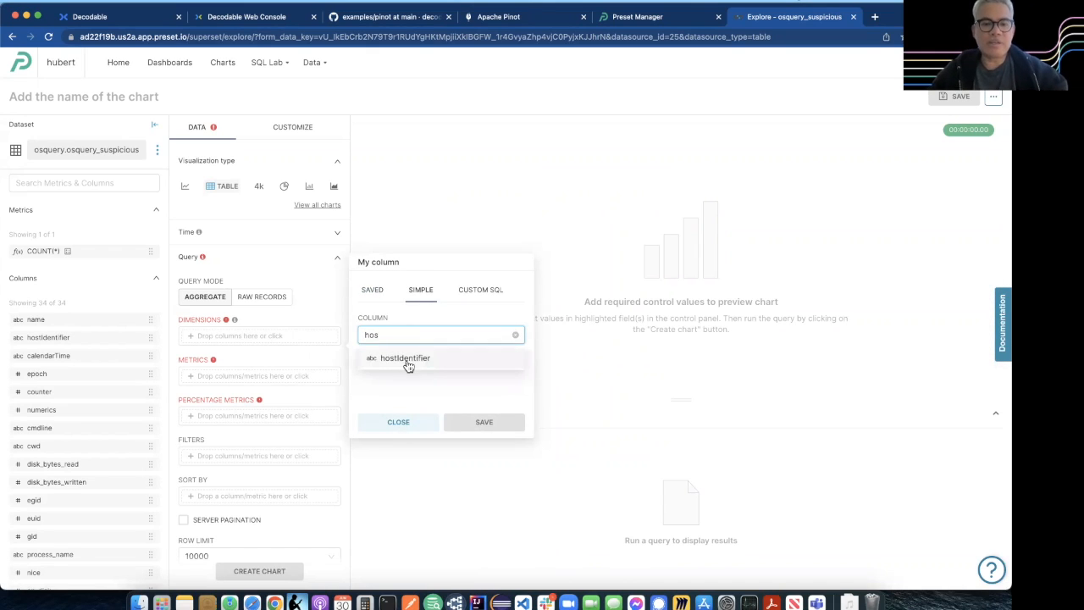
pyautogui.click(405, 357)
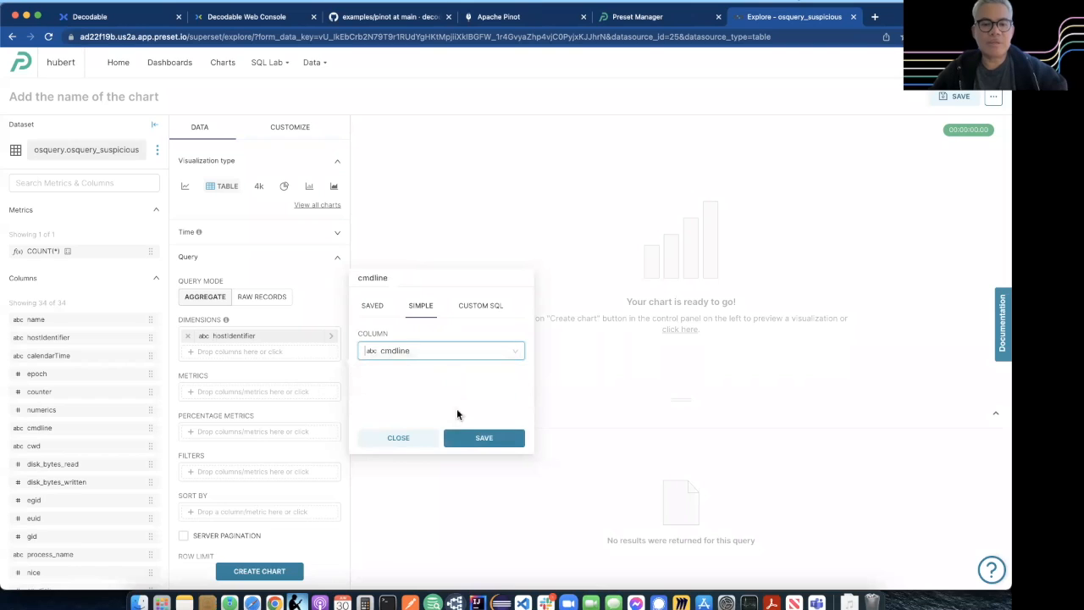
pyautogui.click(484, 437)
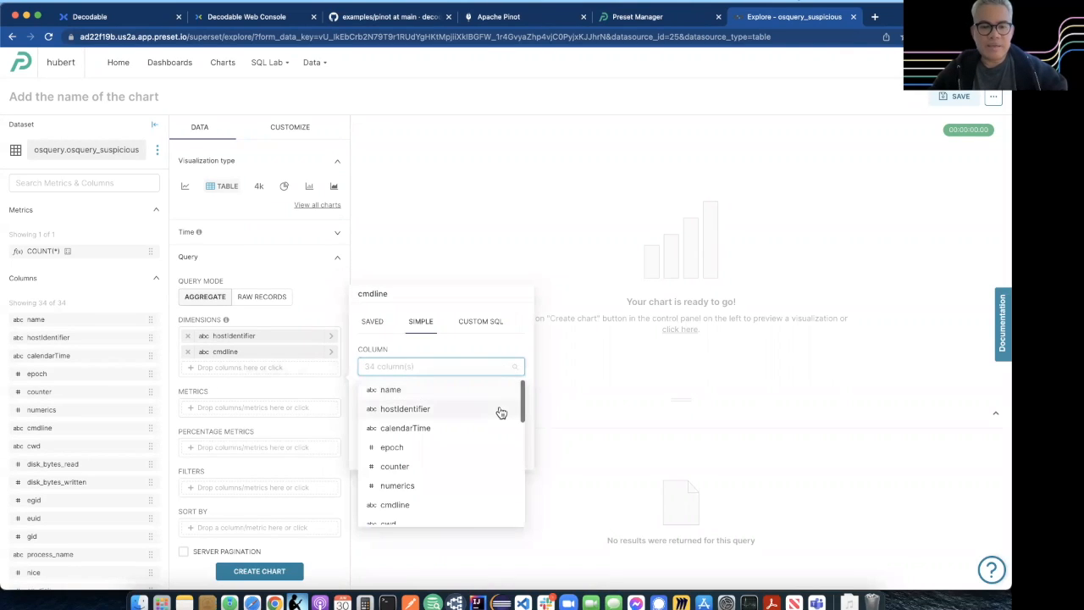
pyautogui.scroll(-3)
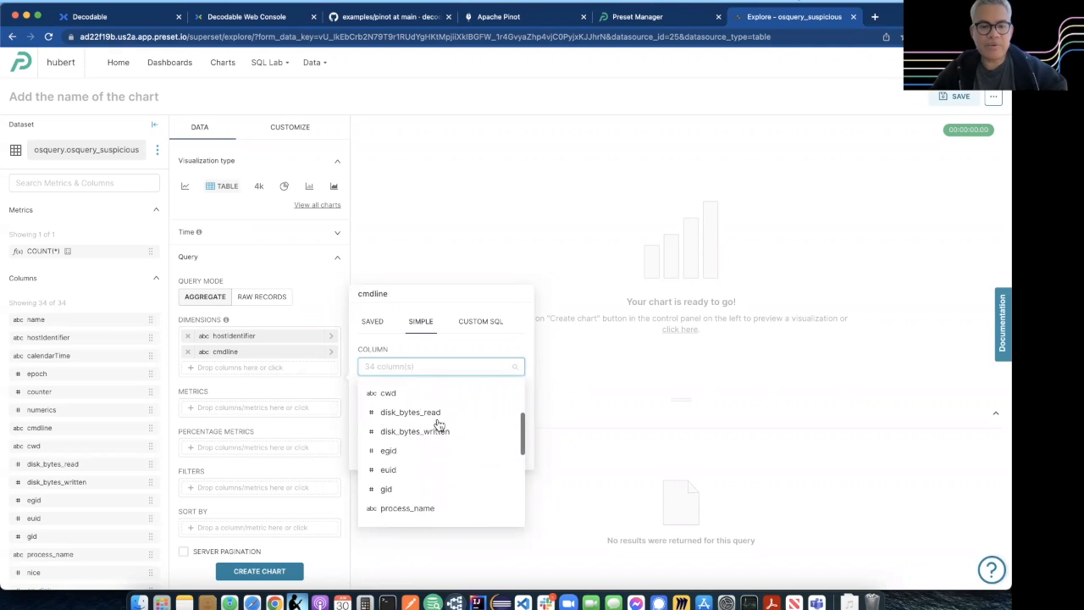
pyautogui.click(387, 393)
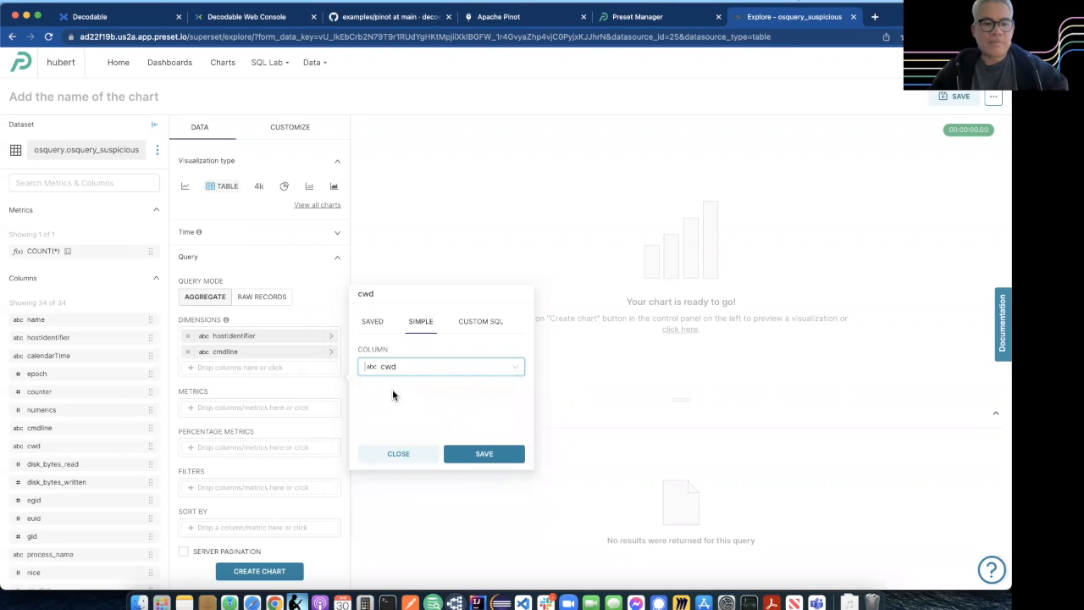
pyautogui.click(484, 454)
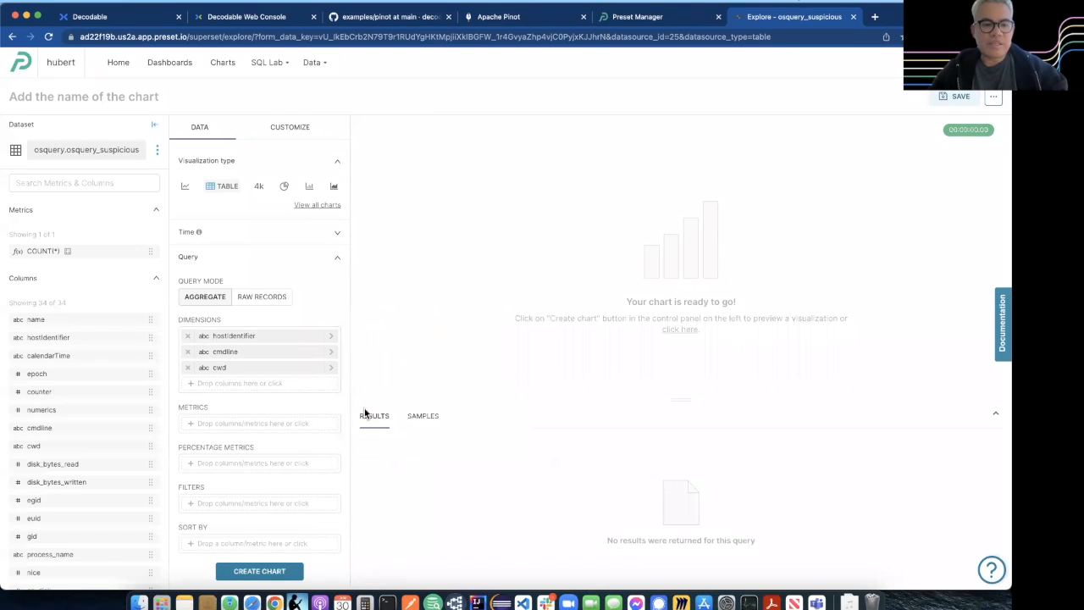
pyautogui.click(220, 366)
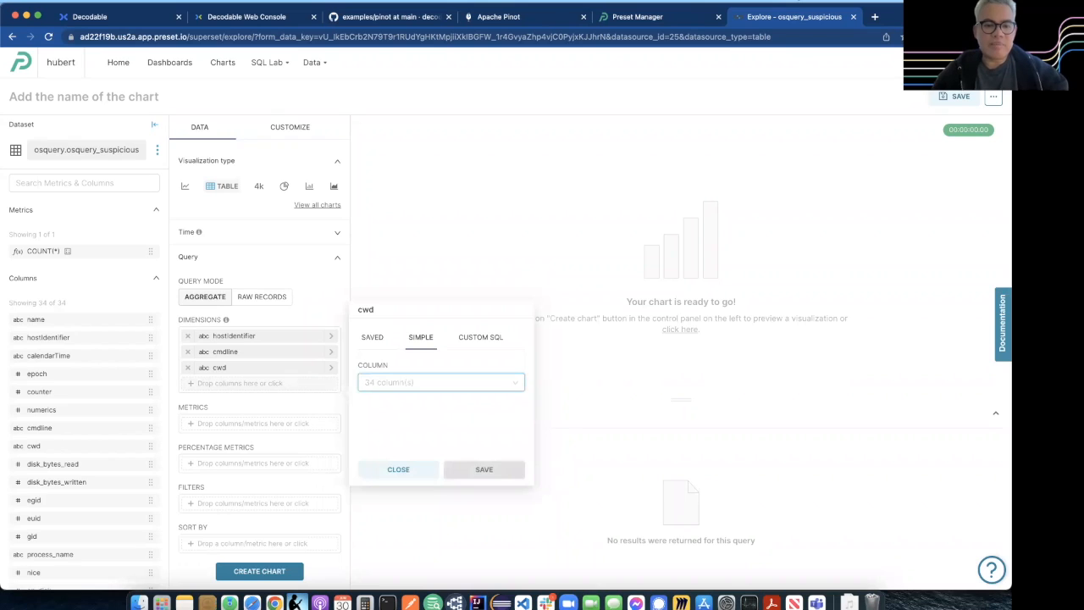
pyautogui.click(441, 383)
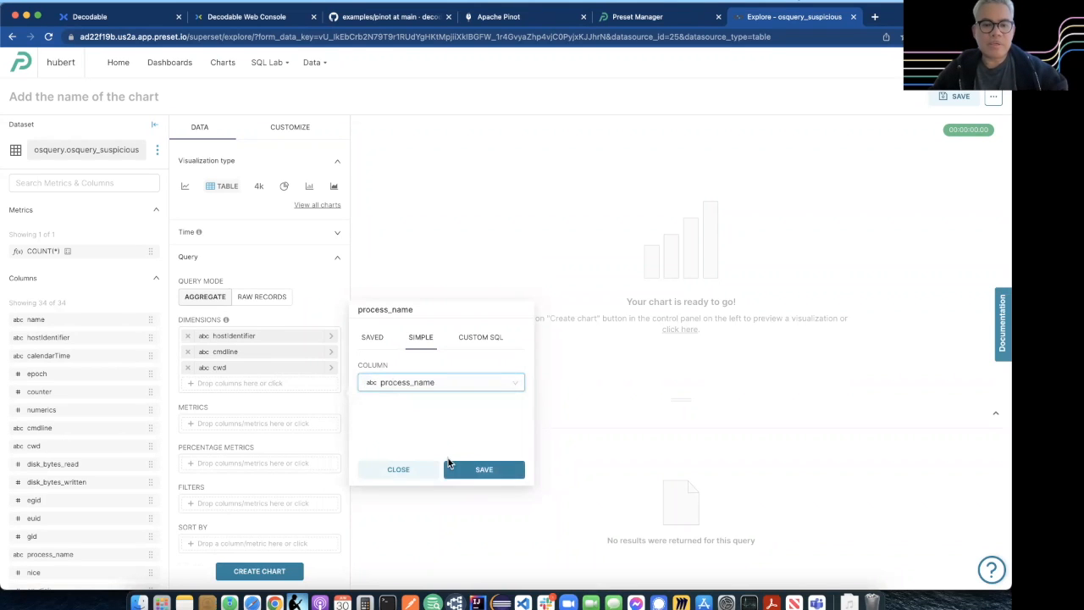
pyautogui.click(484, 469)
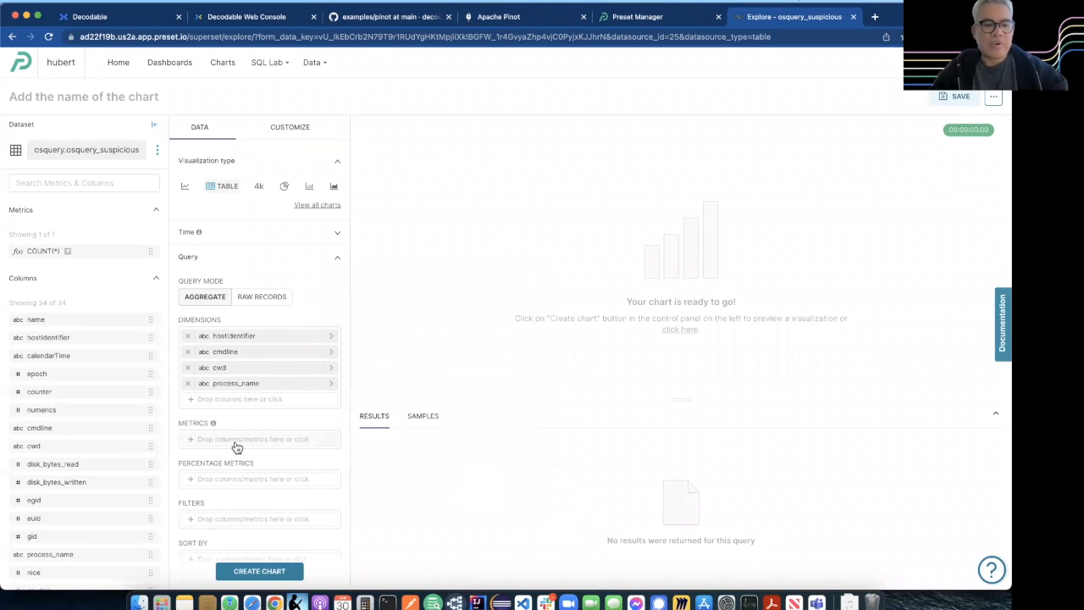
# Step: Add COUNT(*) as the metric and build the 12-row table chart
pyautogui.click(237, 439)
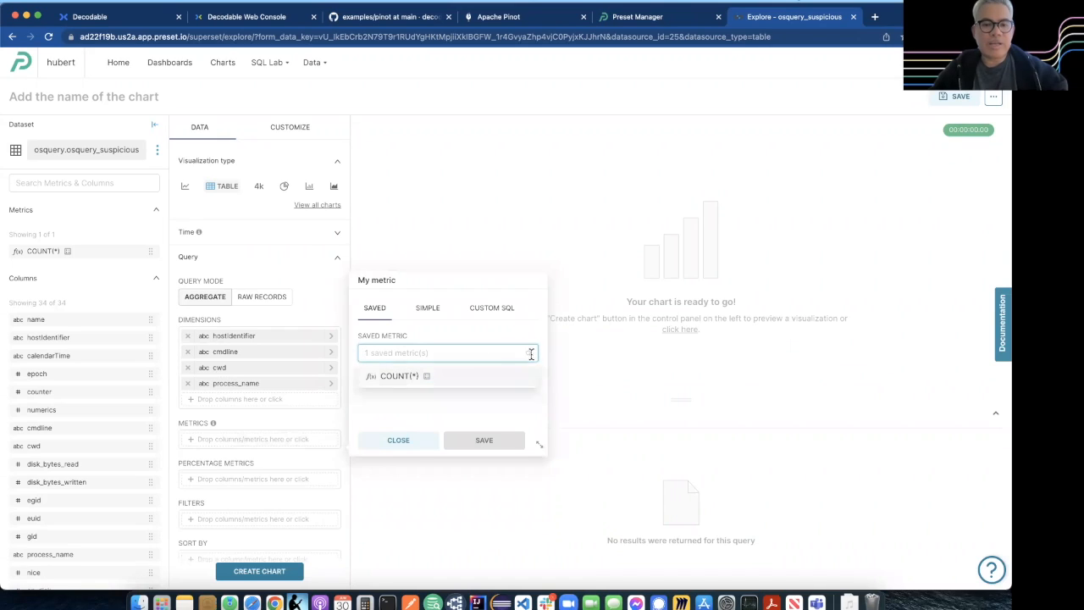
pyautogui.click(484, 441)
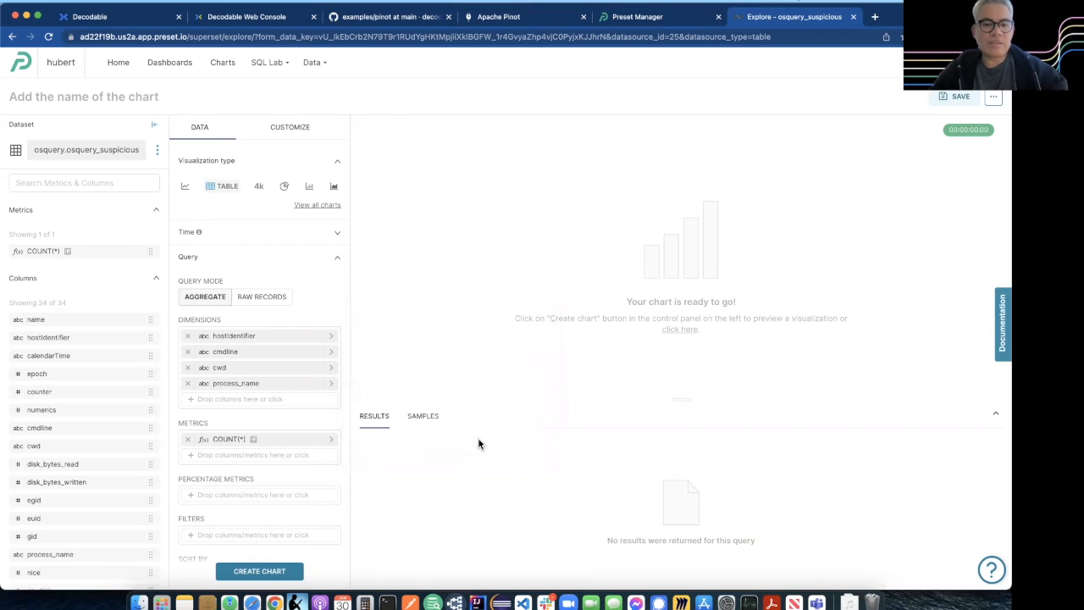
pyautogui.click(259, 571)
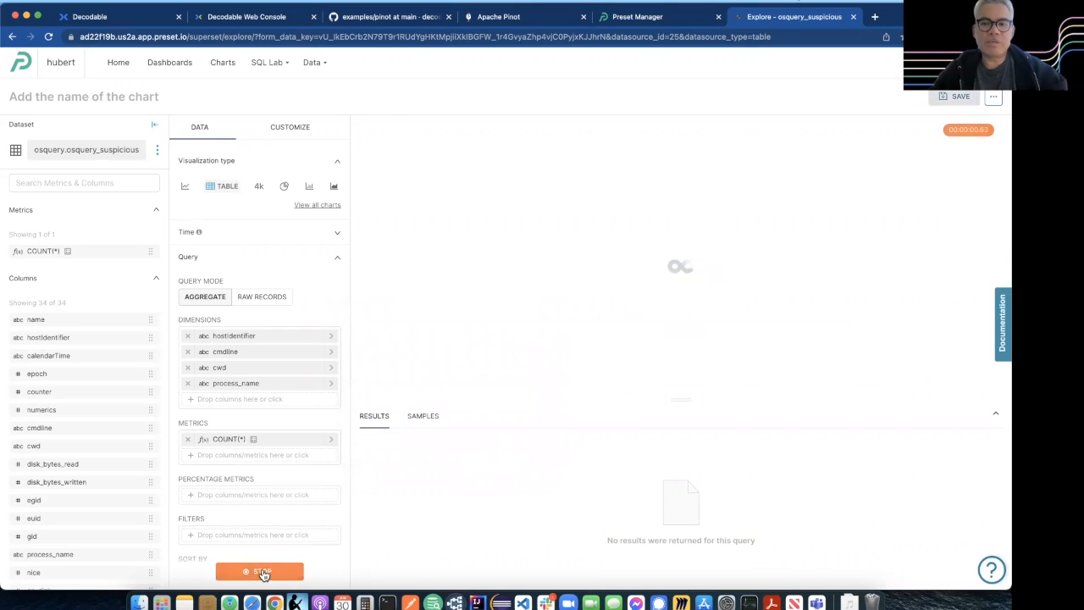
pyautogui.click(259, 571)
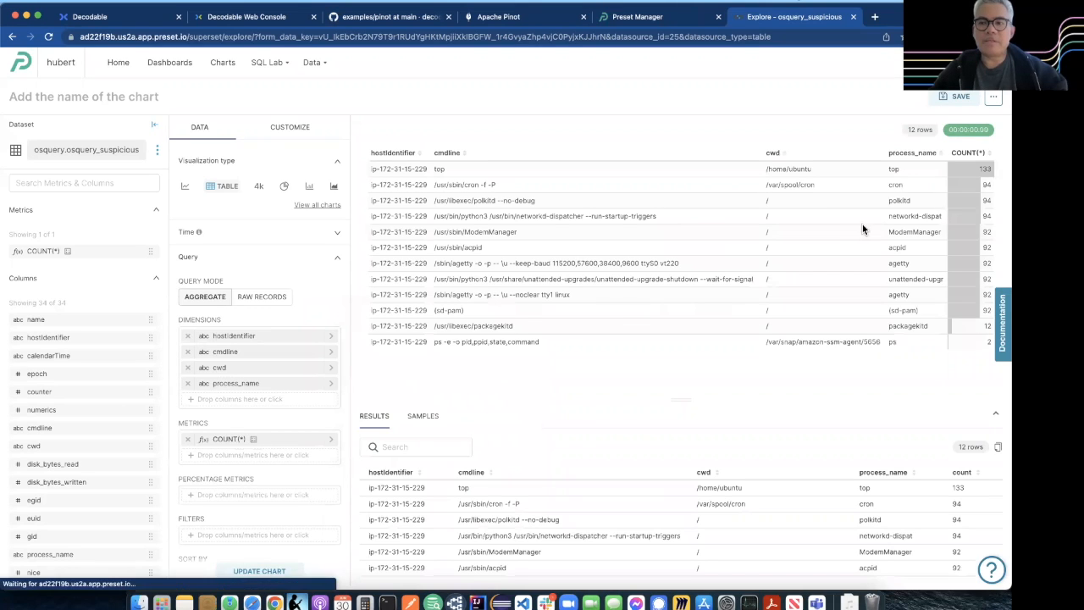
# Step: Save the chart as 'Suspicious Processes from Pinot' onto the Osquery Events dashboard
pyautogui.click(959, 95)
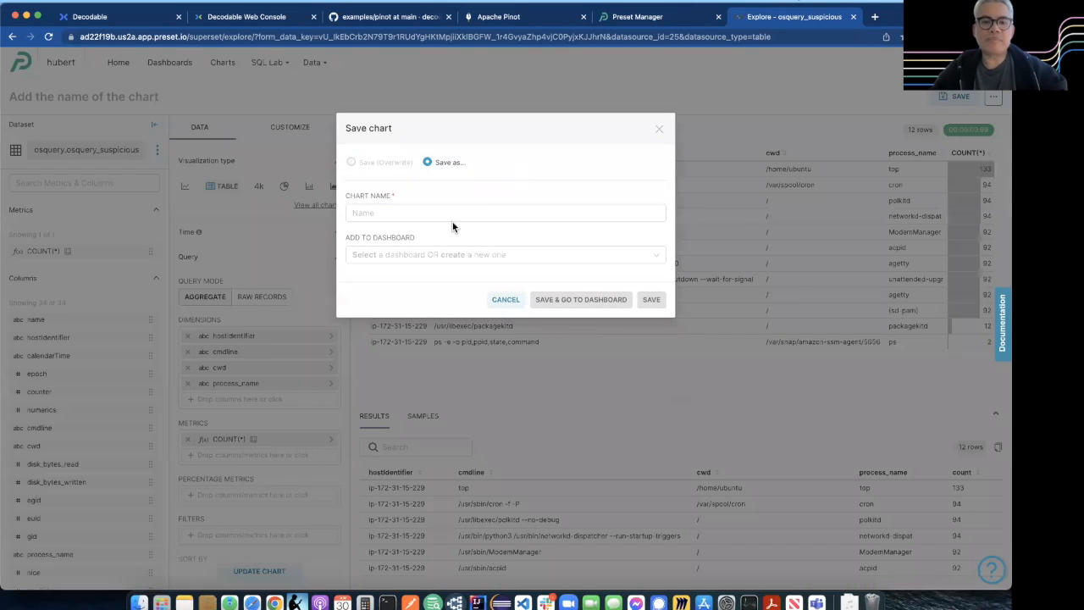
pyautogui.click(505, 214)
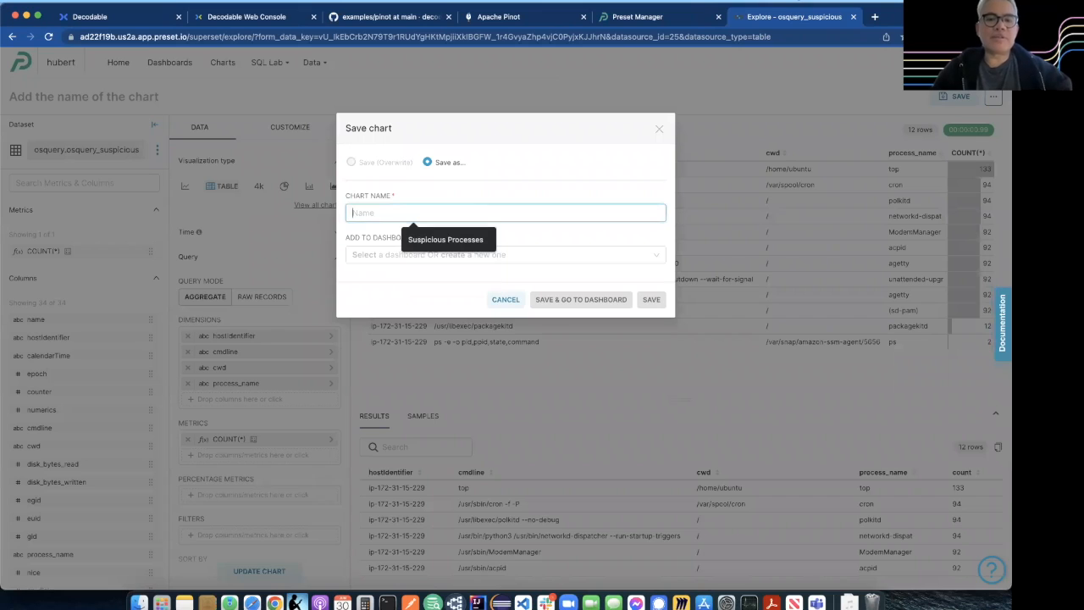
pyautogui.write('Suspicious Processes')
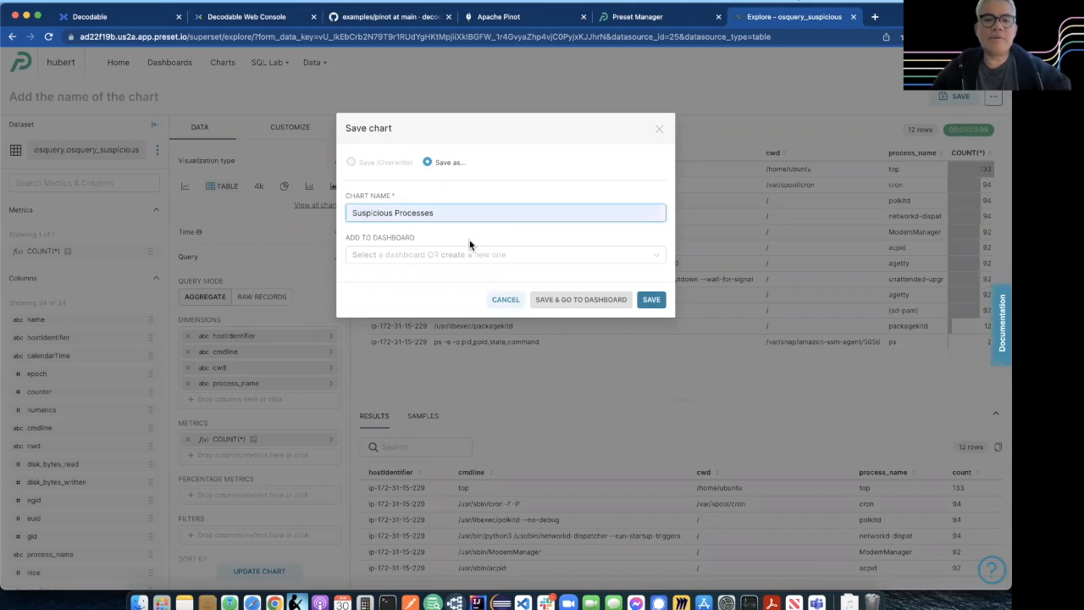
pyautogui.write('from')
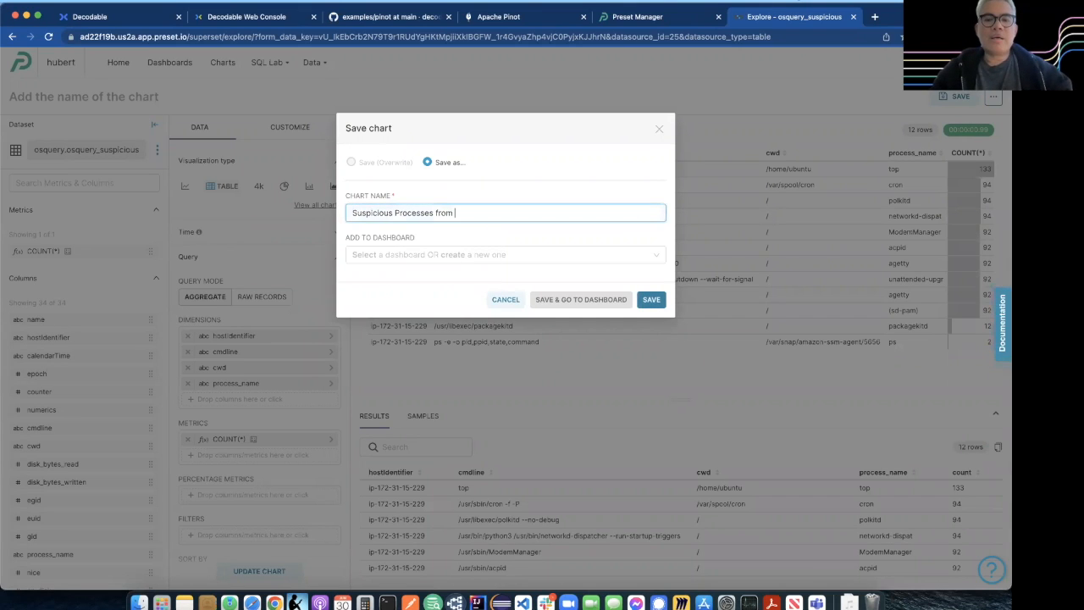
pyautogui.write('Pinot')
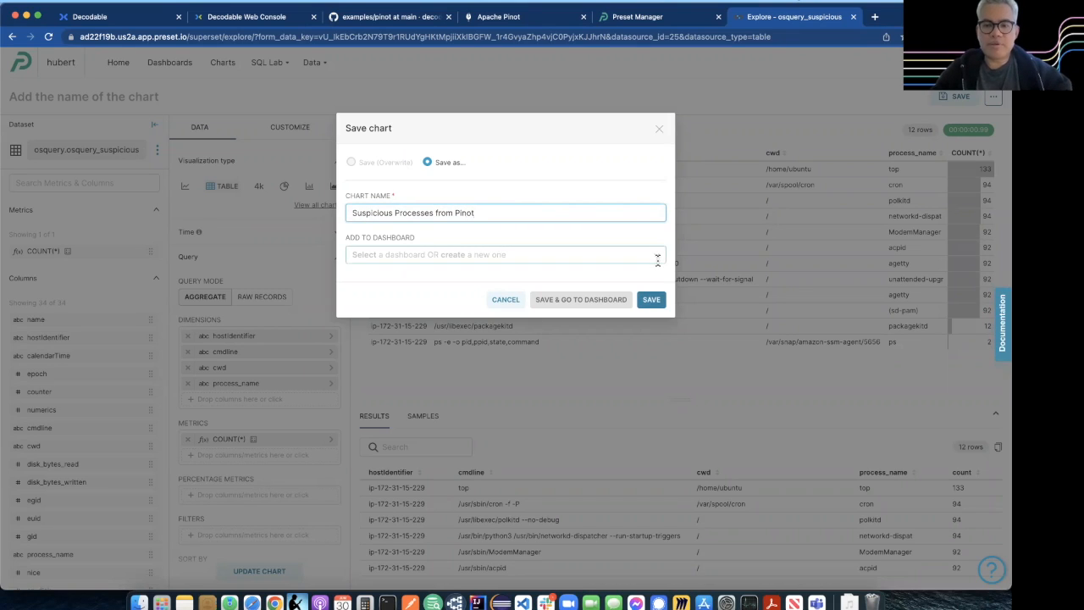
pyautogui.click(505, 254)
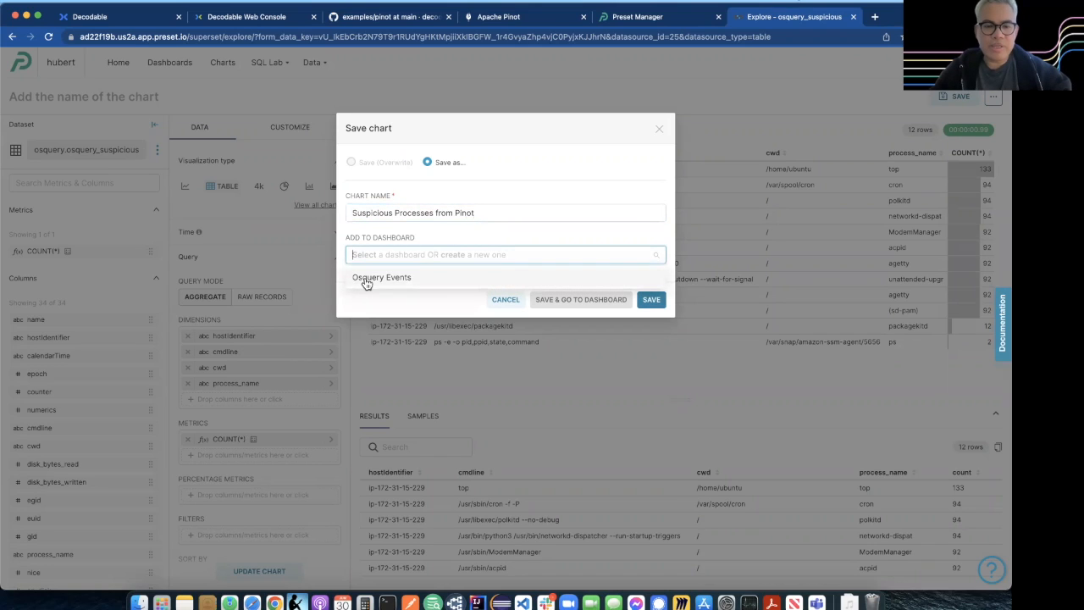
pyautogui.click(381, 278)
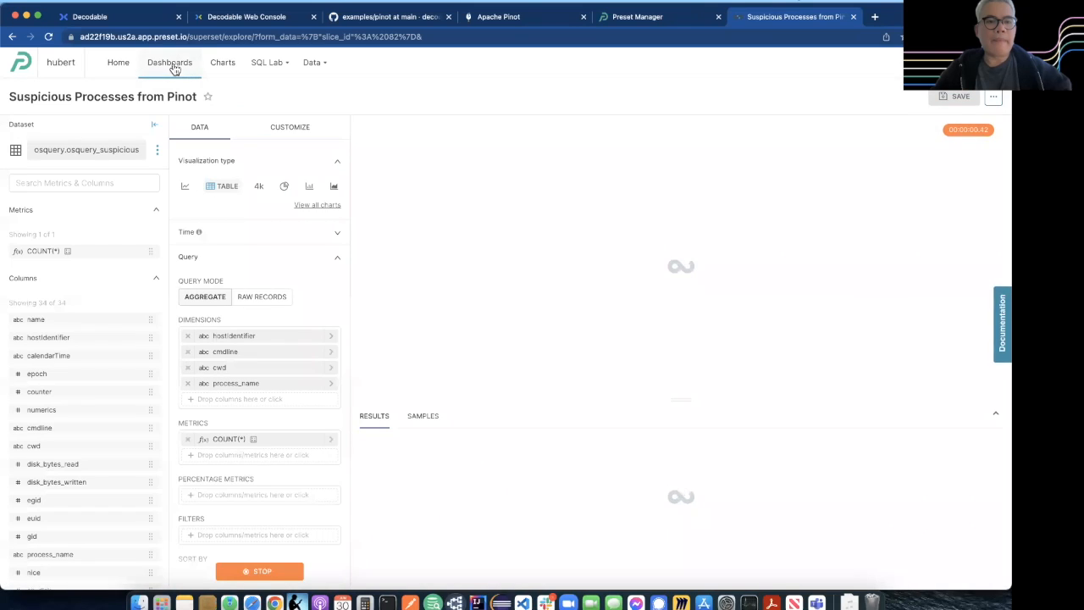
# Step: Place Suspicious Processes from Pinot beside TOP Processes - Pinot on Osquery Events and save
pyautogui.click(170, 61)
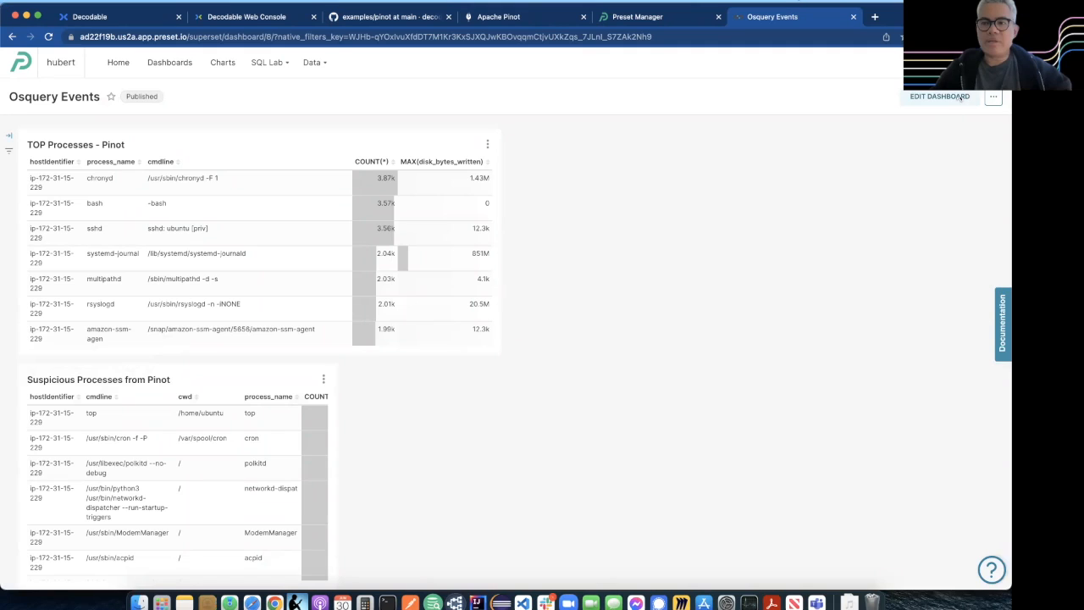
pyautogui.click(938, 95)
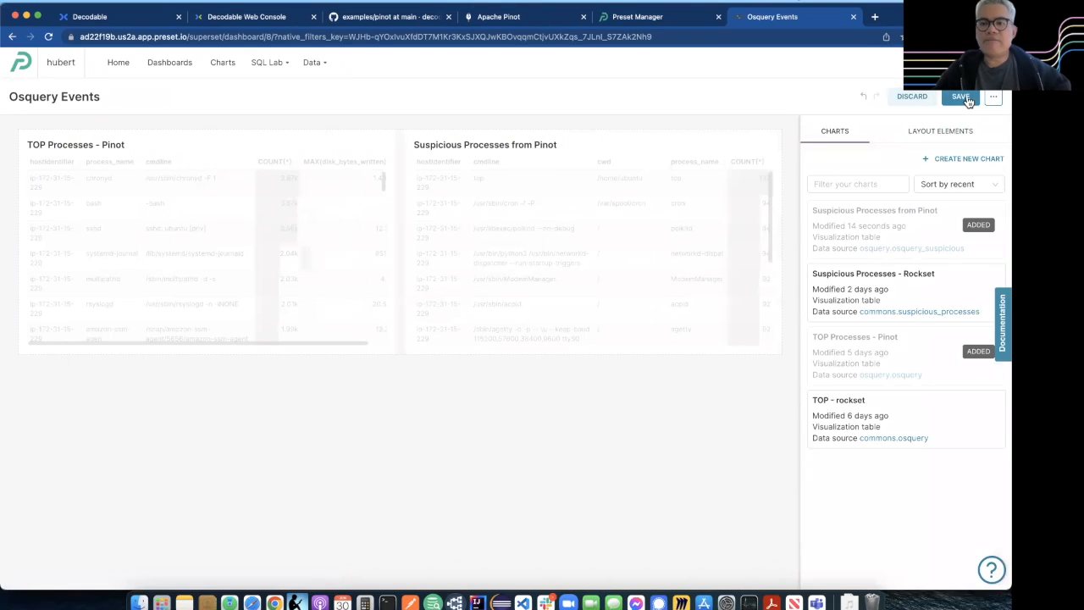
pyautogui.click(961, 95)
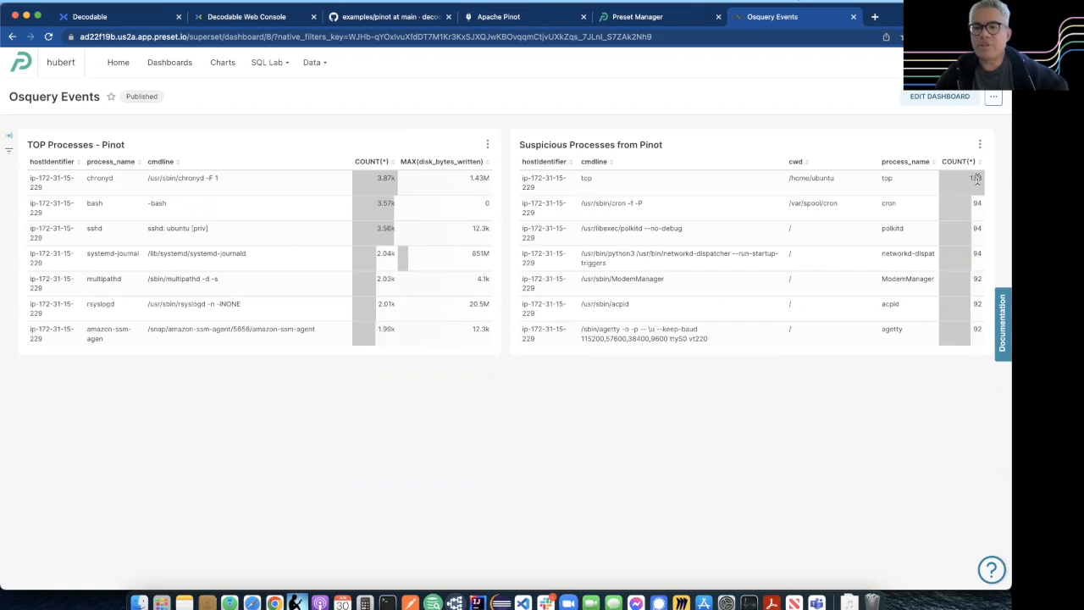
pyautogui.moveTo(932, 221)
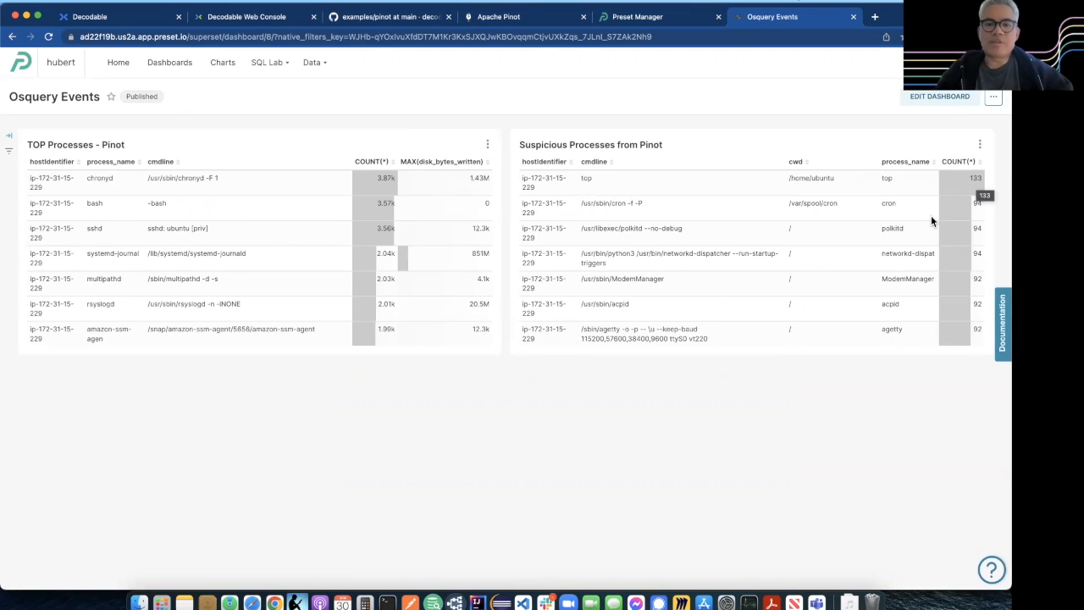
pyautogui.moveTo(830, 359)
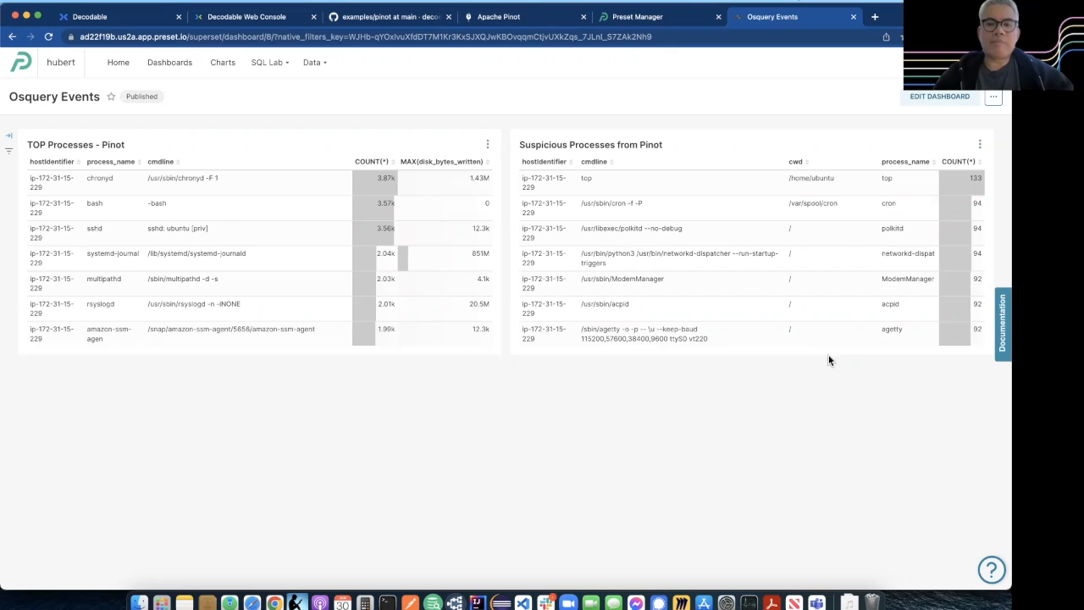
pyautogui.moveTo(710, 378)
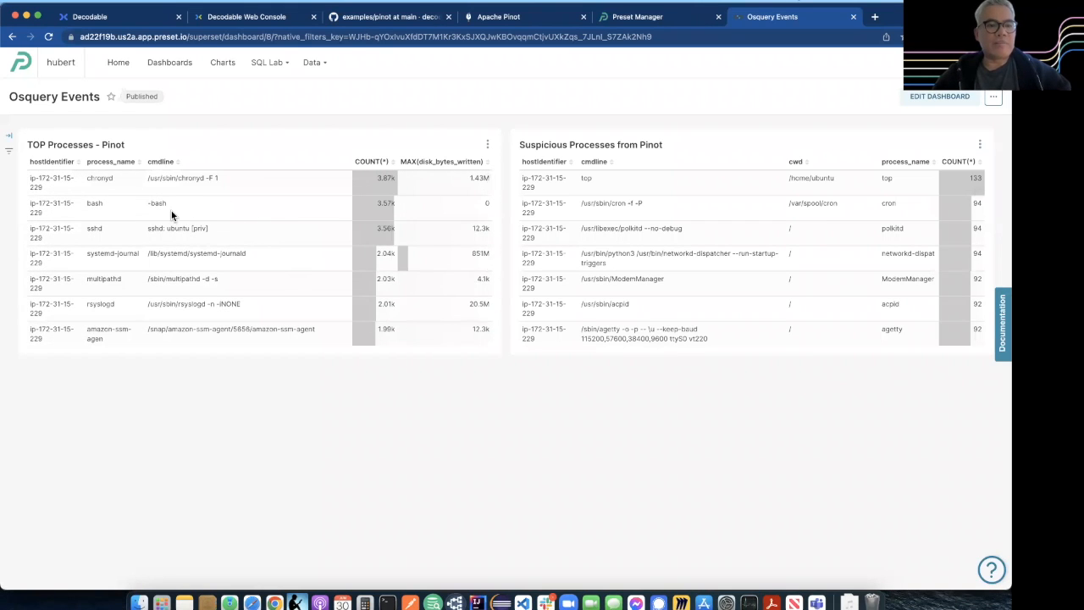
pyautogui.moveTo(275, 242)
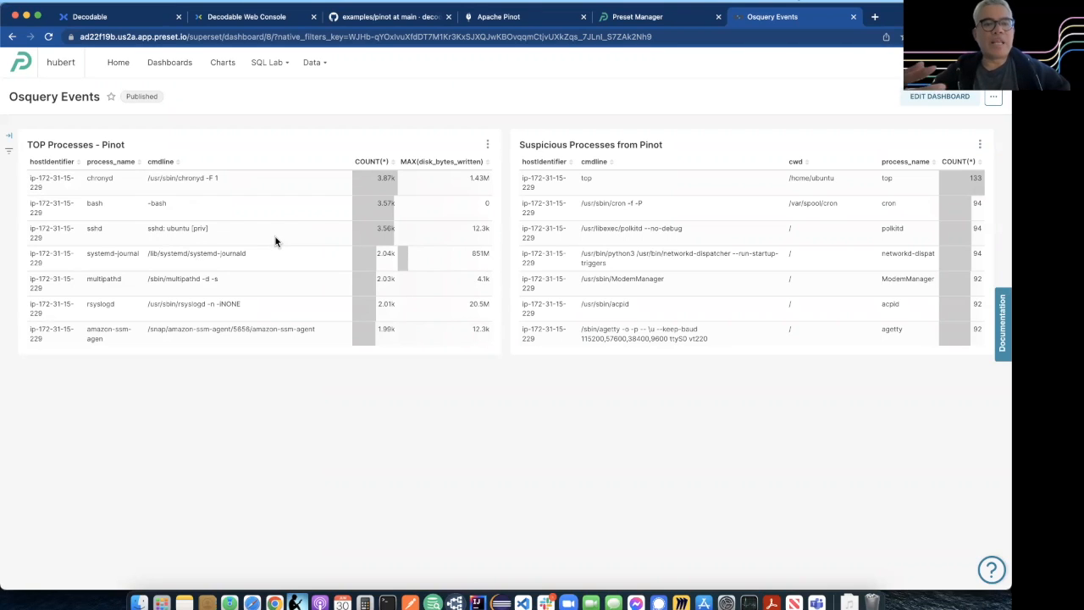
pyautogui.moveTo(196, 180)
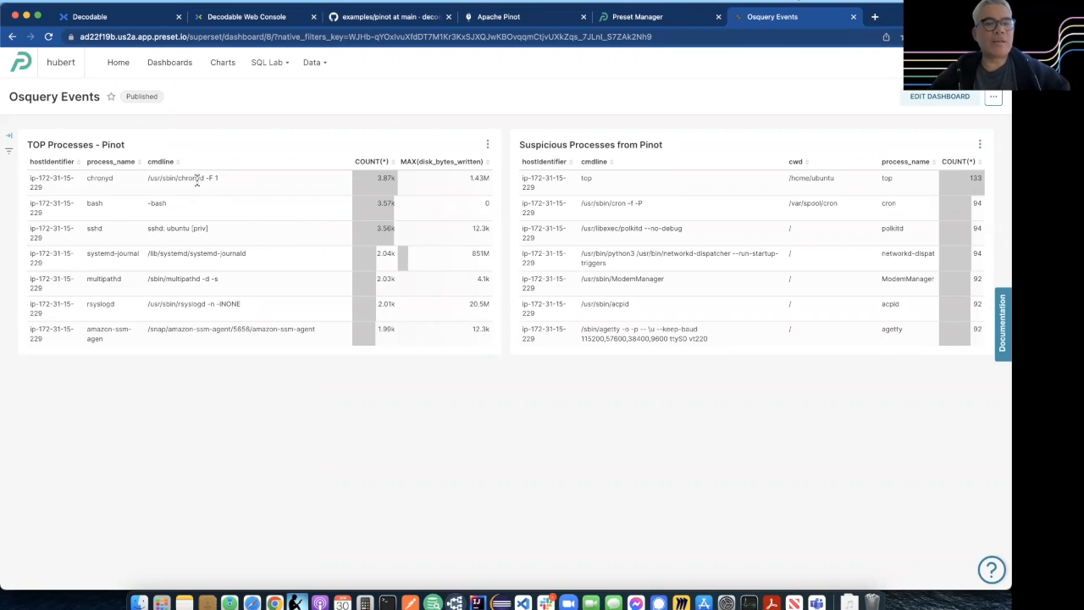
pyautogui.moveTo(413, 186)
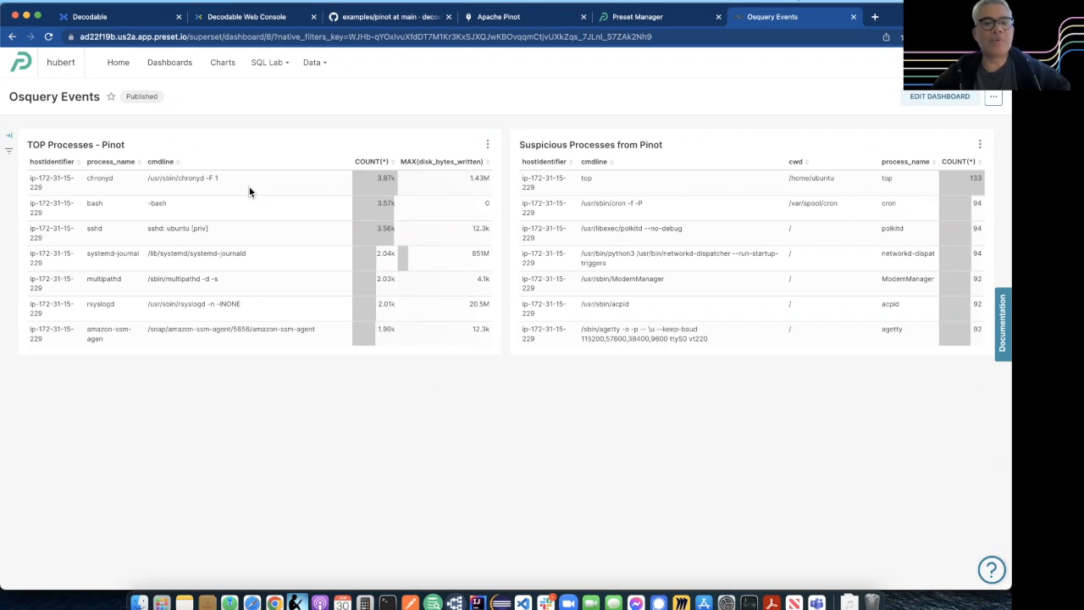
pyautogui.moveTo(93, 169)
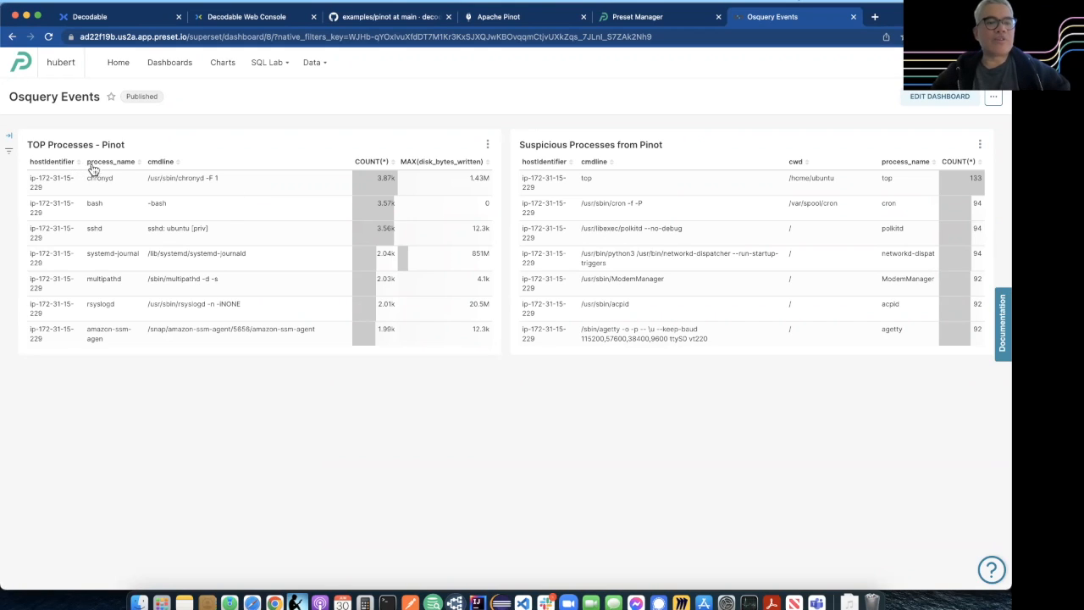
pyautogui.moveTo(68, 162)
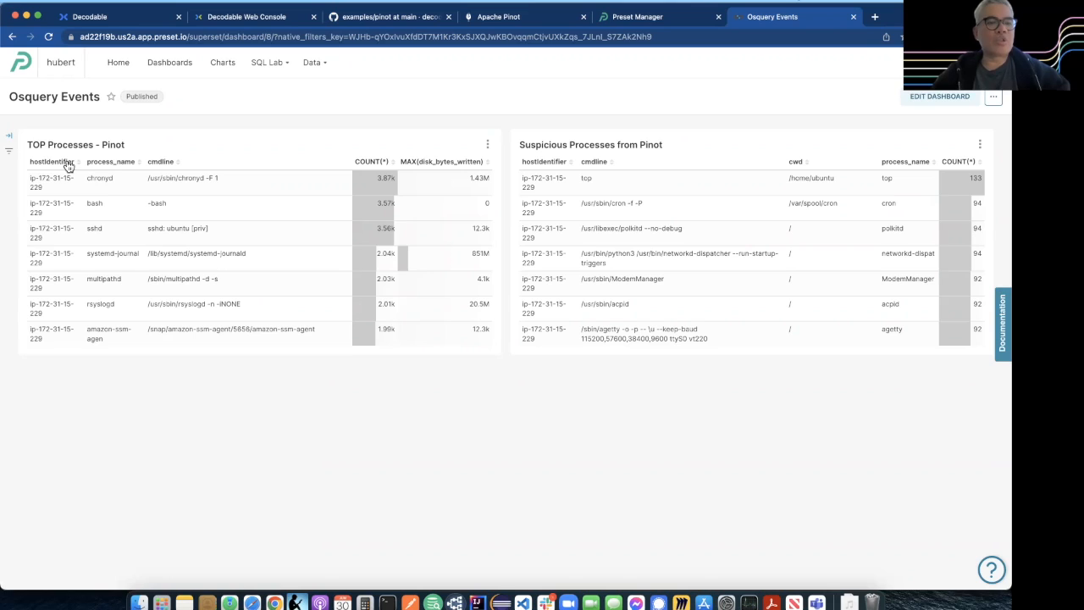
pyautogui.moveTo(223, 240)
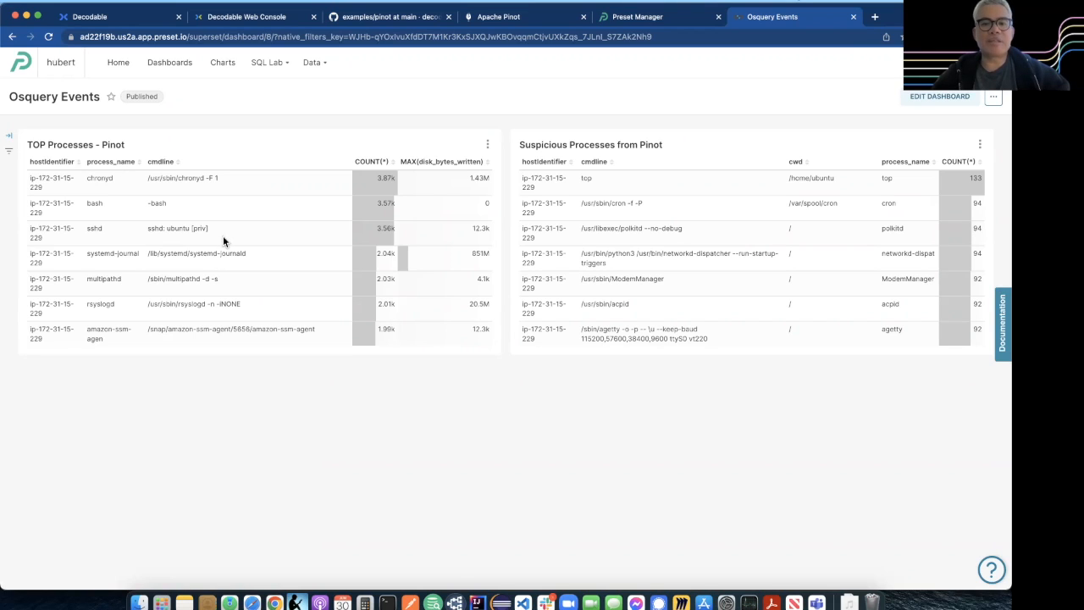
pyautogui.moveTo(677, 301)
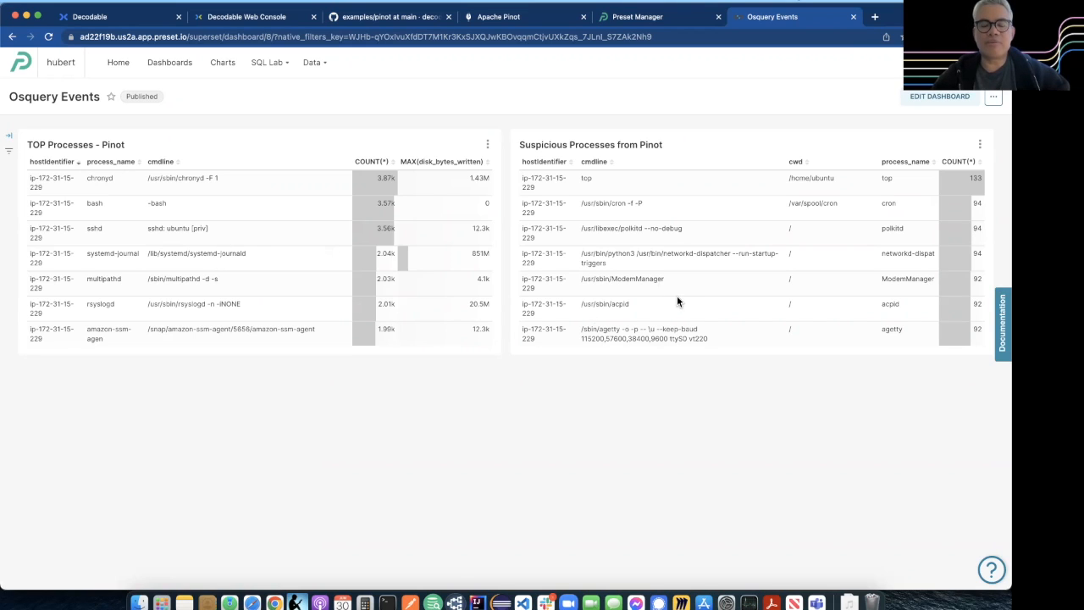
pyautogui.moveTo(613, 417)
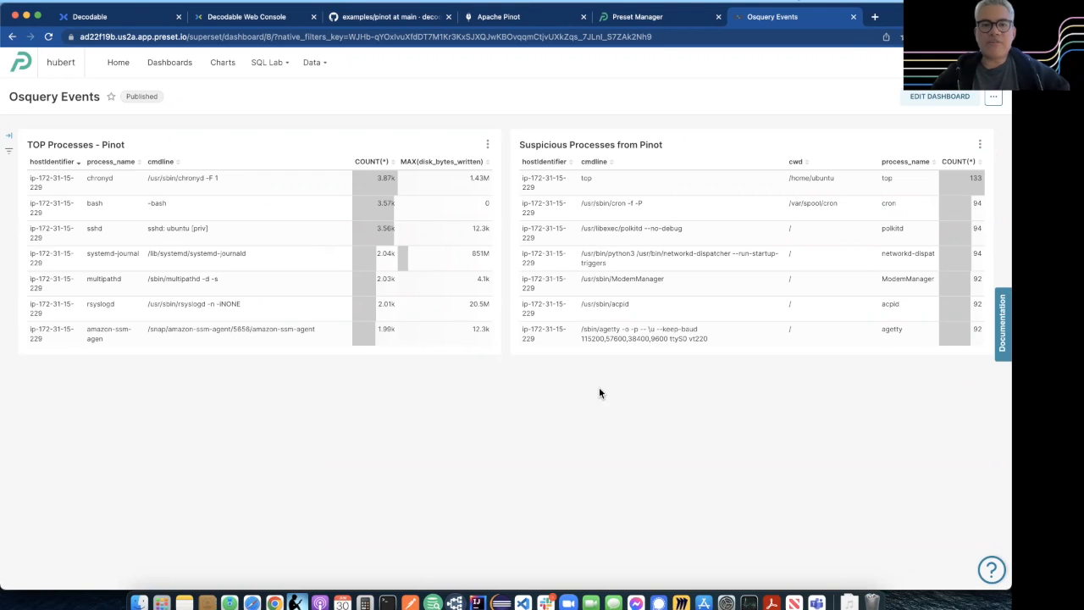
pyautogui.click(390, 17)
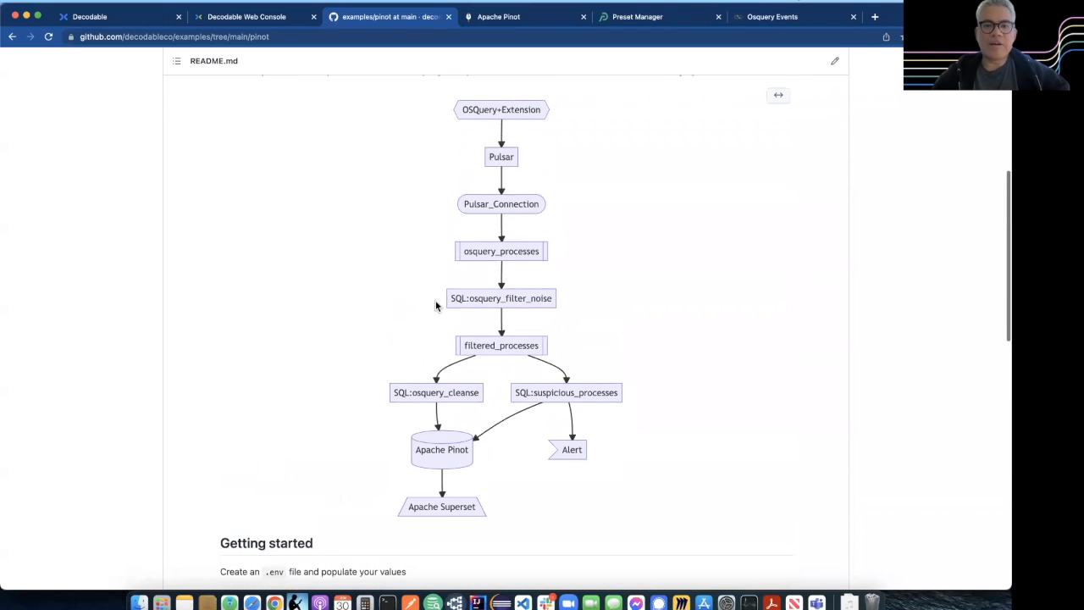
# Step: View the README pipeline diagram, then return to the side-by-side Osquery Events dashboard
pyautogui.scroll(-3)
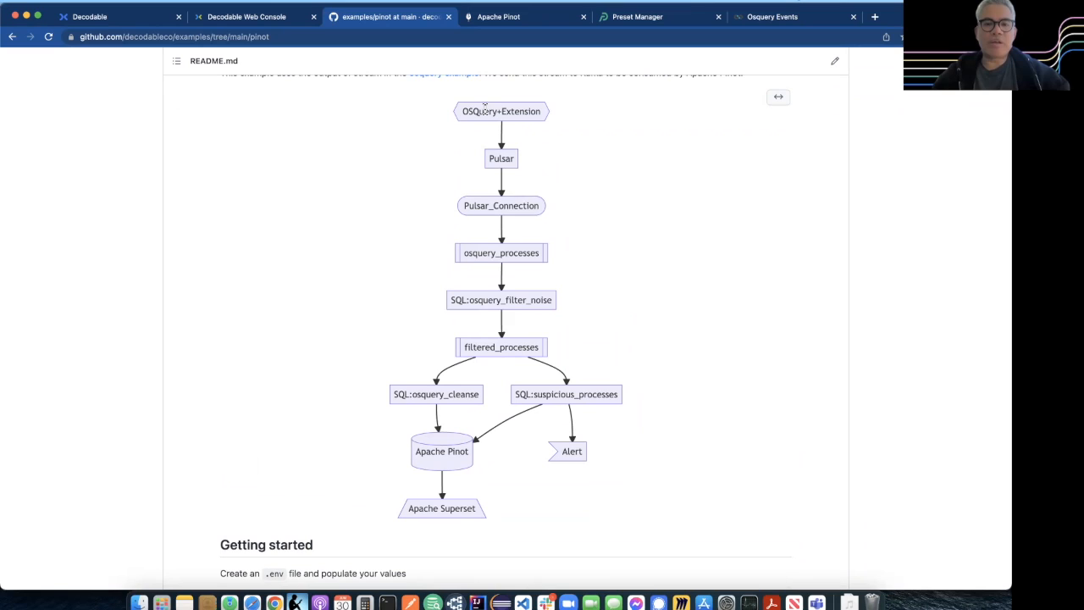
pyautogui.moveTo(481, 430)
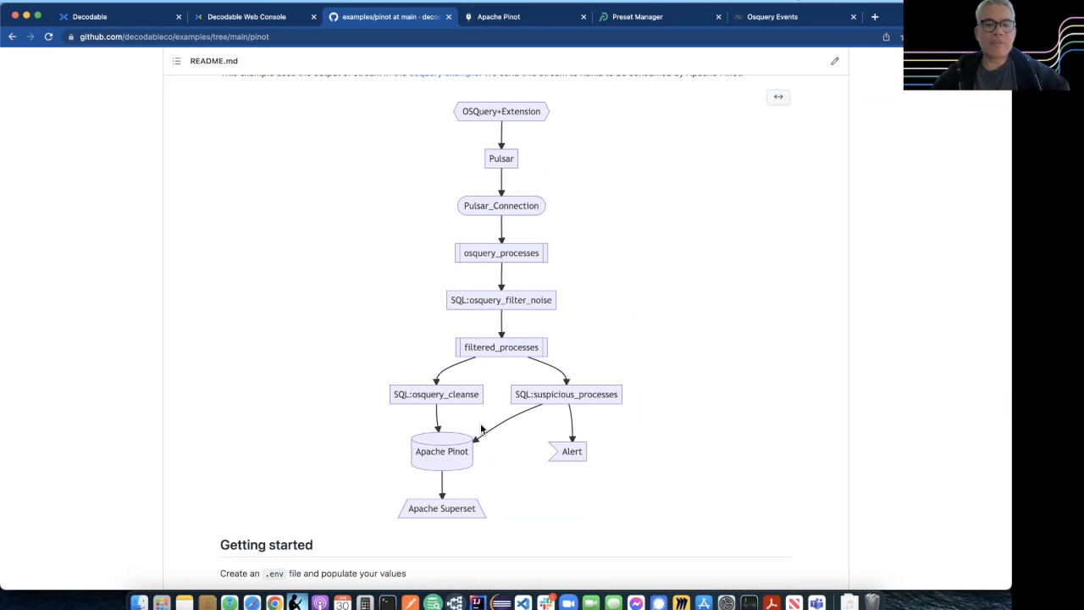
pyautogui.moveTo(514, 308)
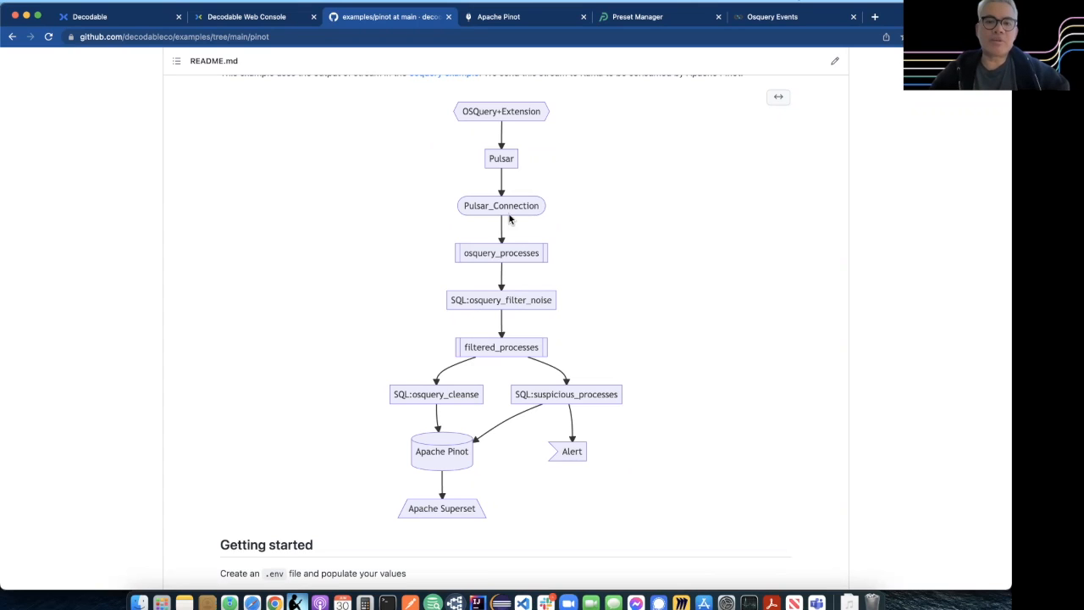
pyautogui.moveTo(498, 149)
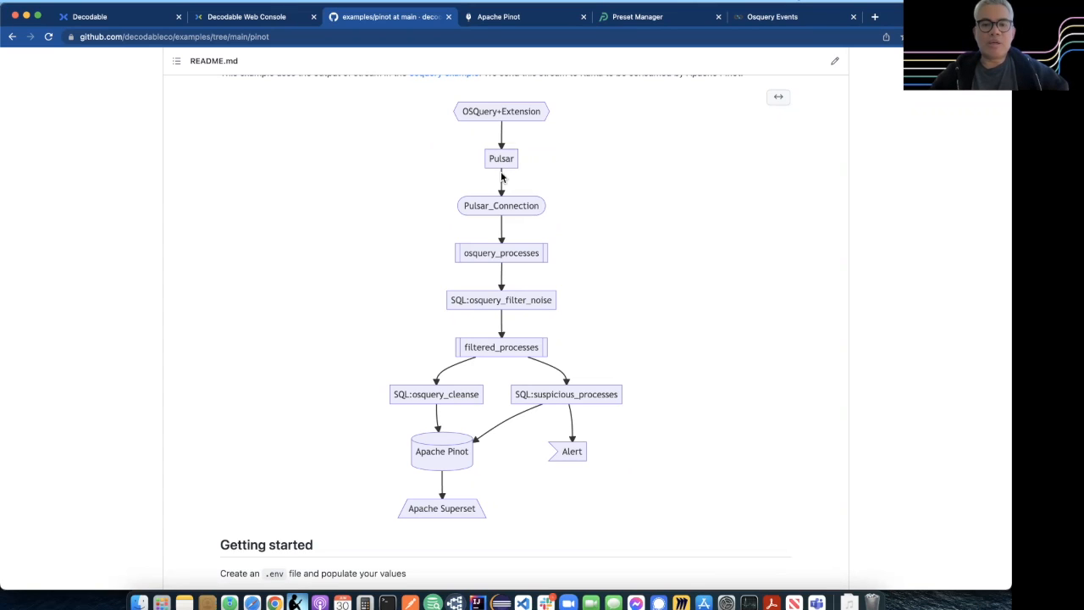
pyautogui.moveTo(501, 206)
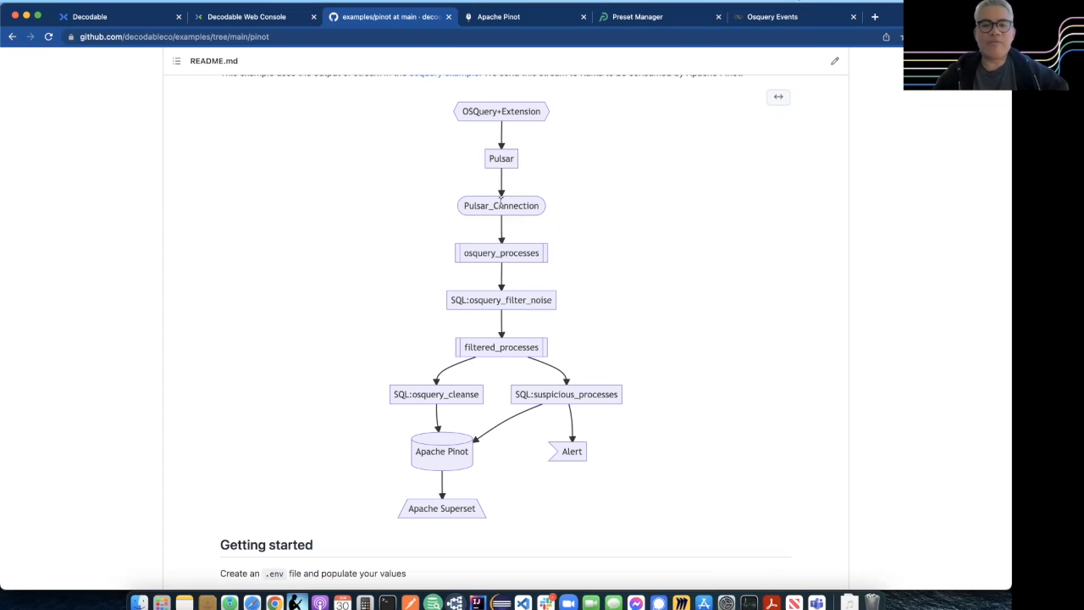
pyautogui.moveTo(496, 338)
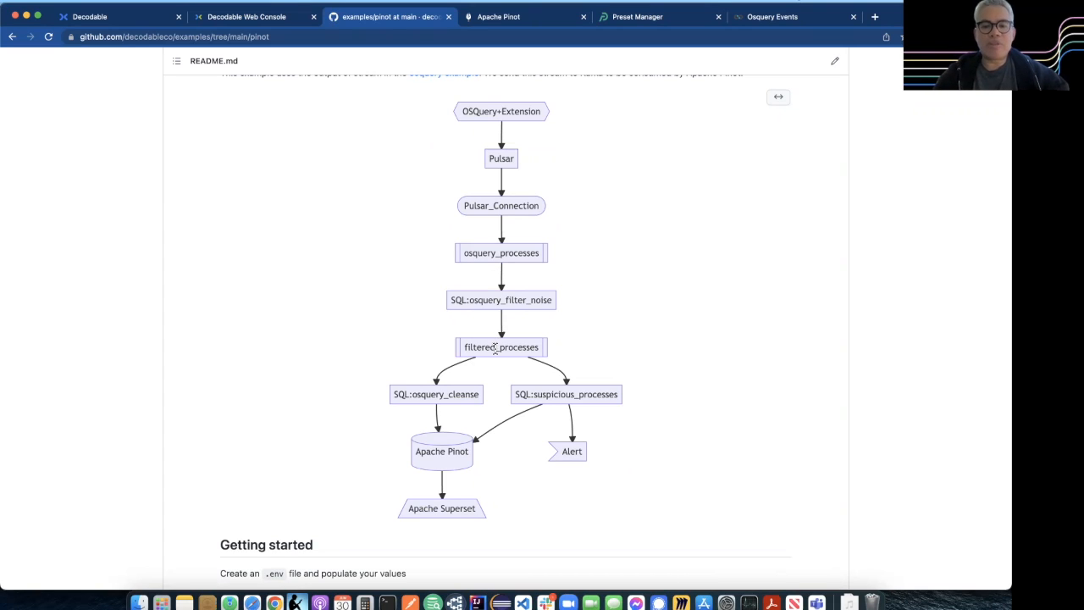
pyautogui.moveTo(430, 403)
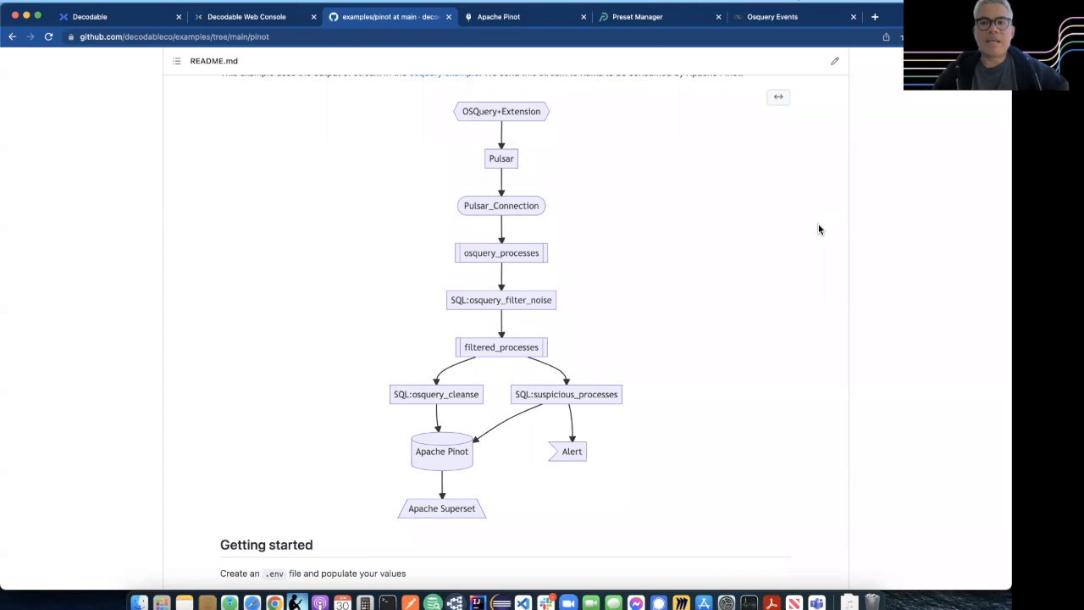
pyautogui.moveTo(675, 301)
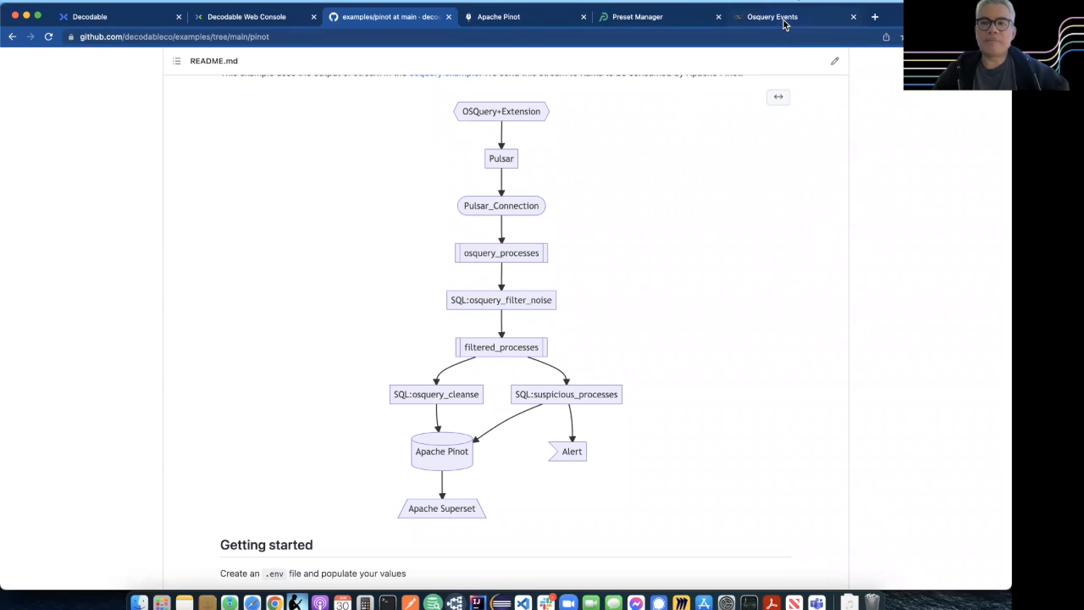
pyautogui.click(772, 17)
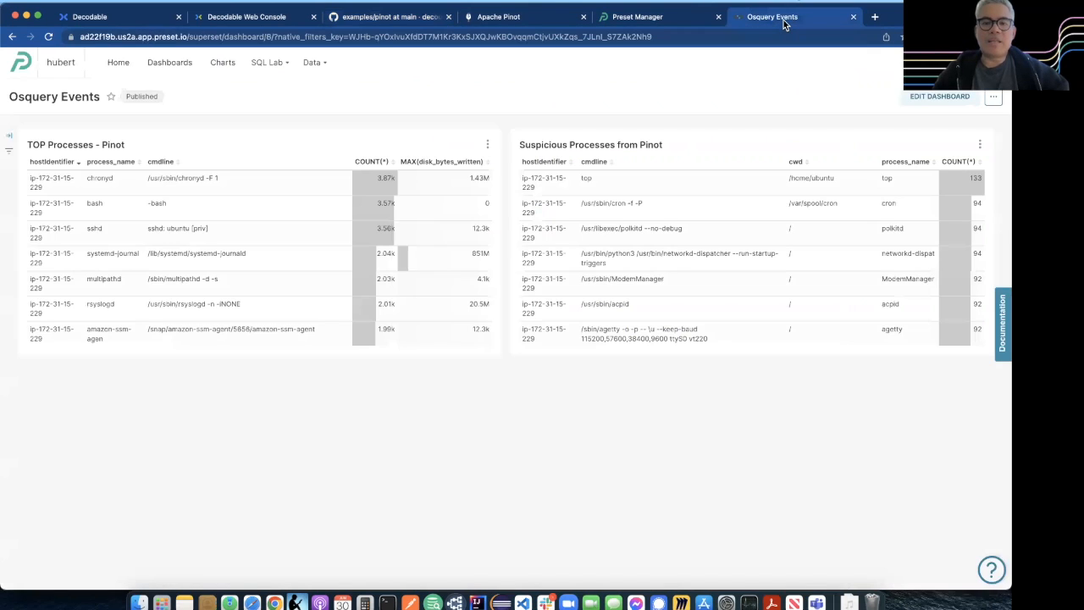
pyautogui.moveTo(674, 125)
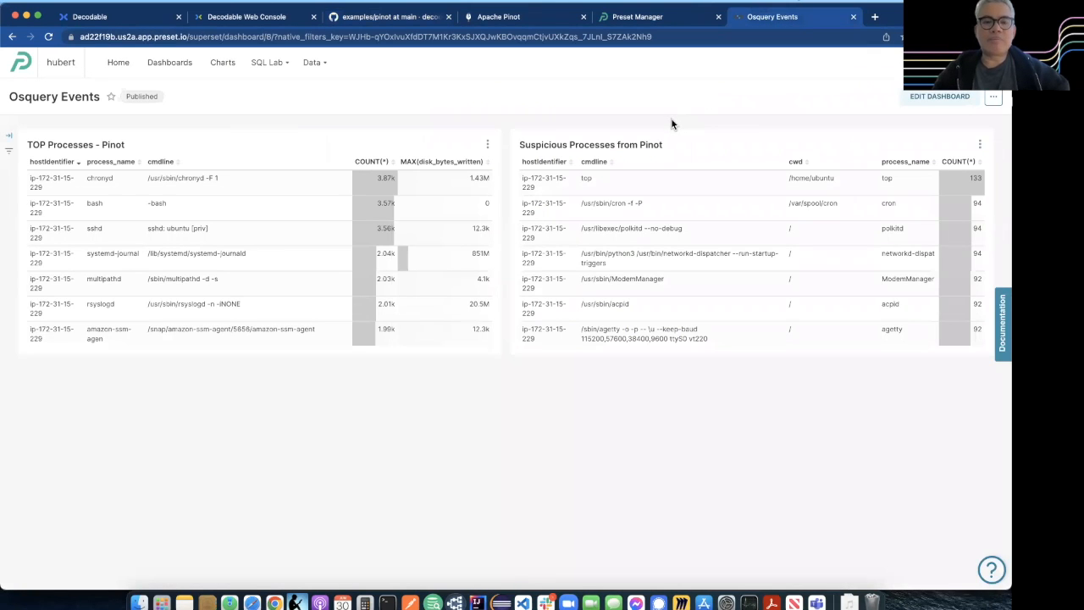